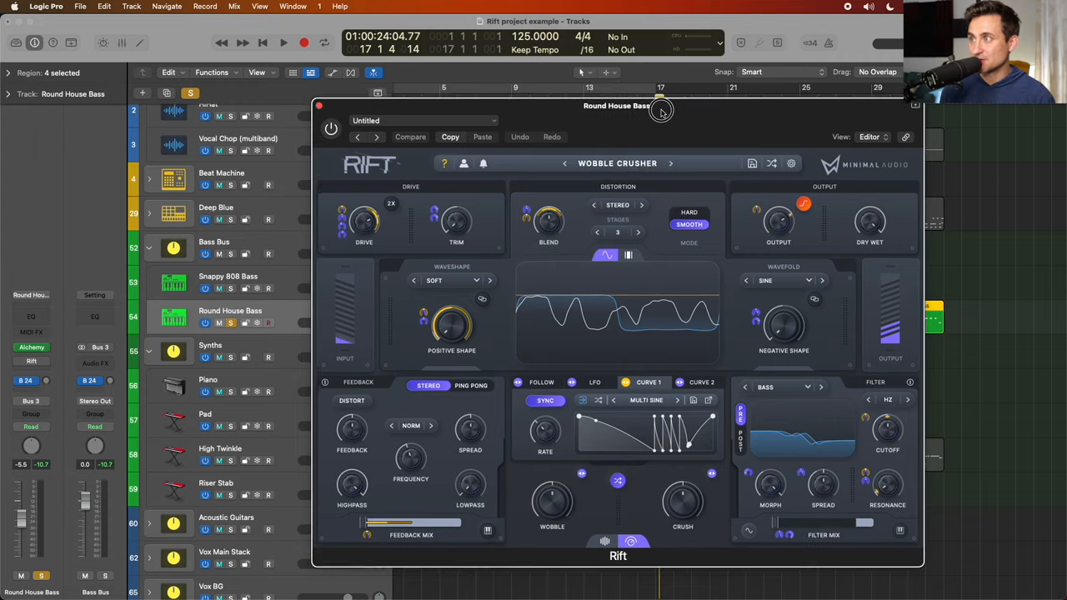
Nudge the Rift window and audition the Wobble Crusher pad with its curve modulation
drag(660, 110, 637, 112)
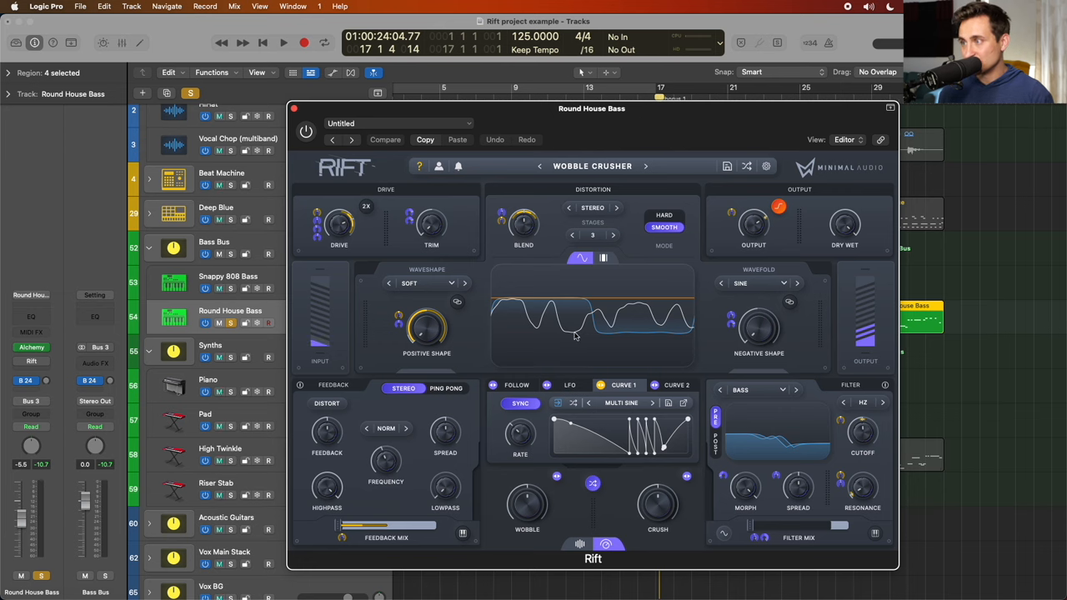
click(570, 383)
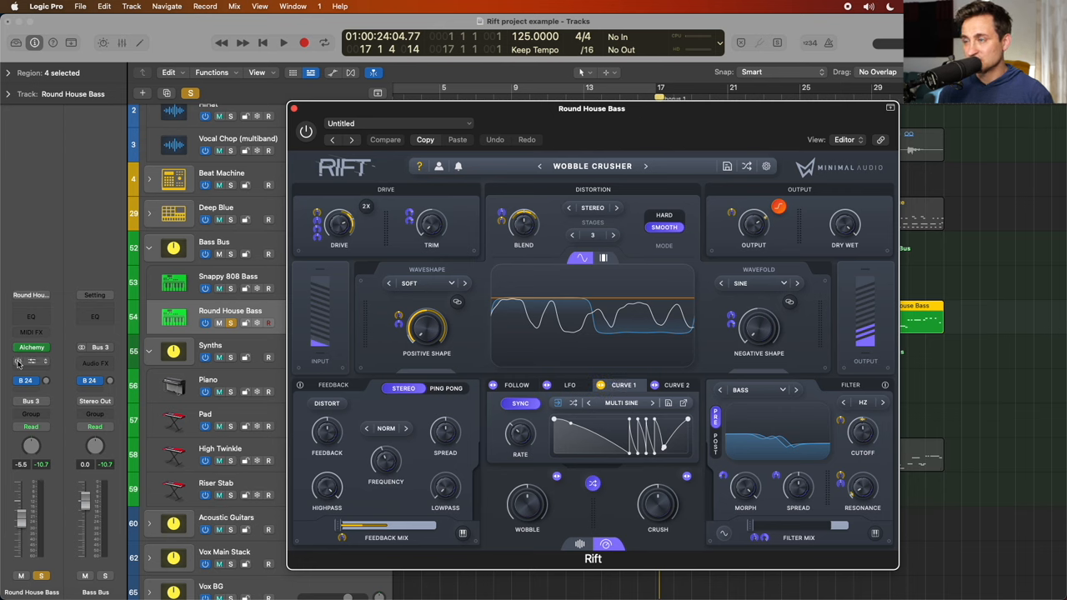
click(284, 43)
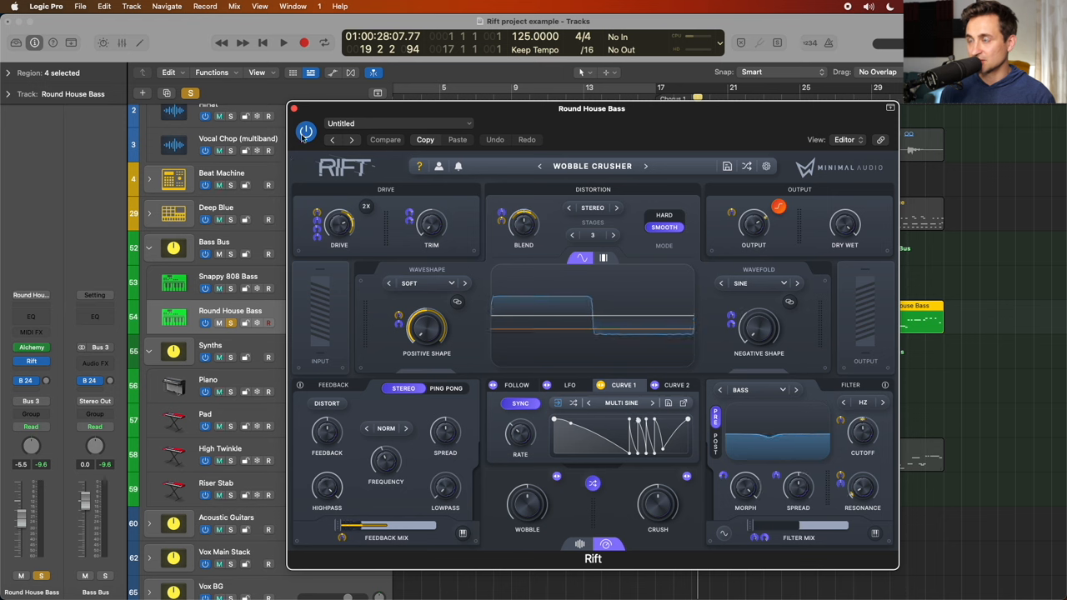
click(284, 43)
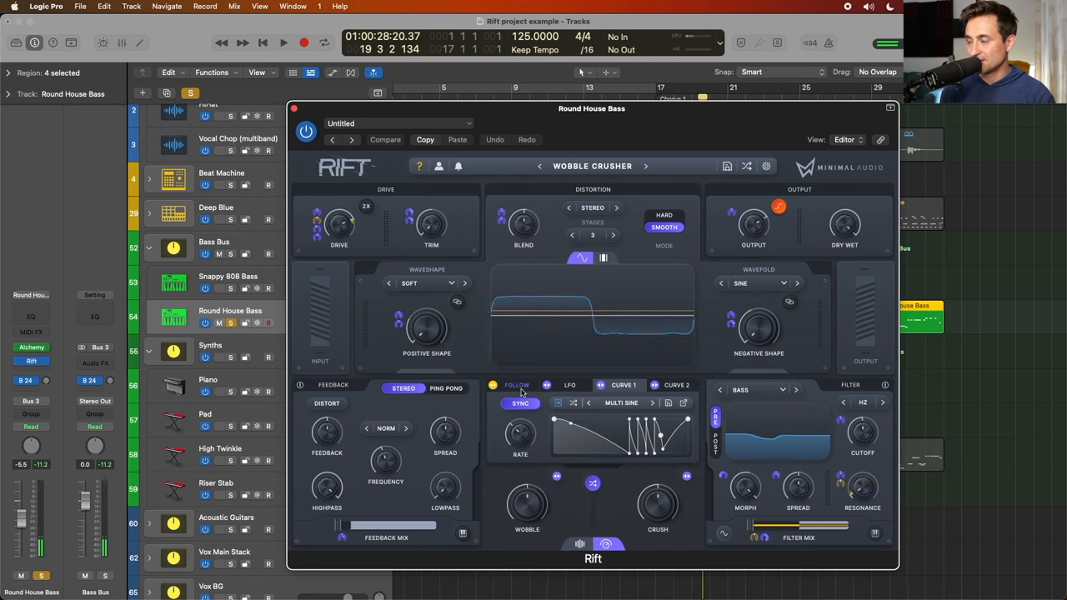
View the LFO modulator, return to Curve 1, and shift the Rift window further left
click(570, 383)
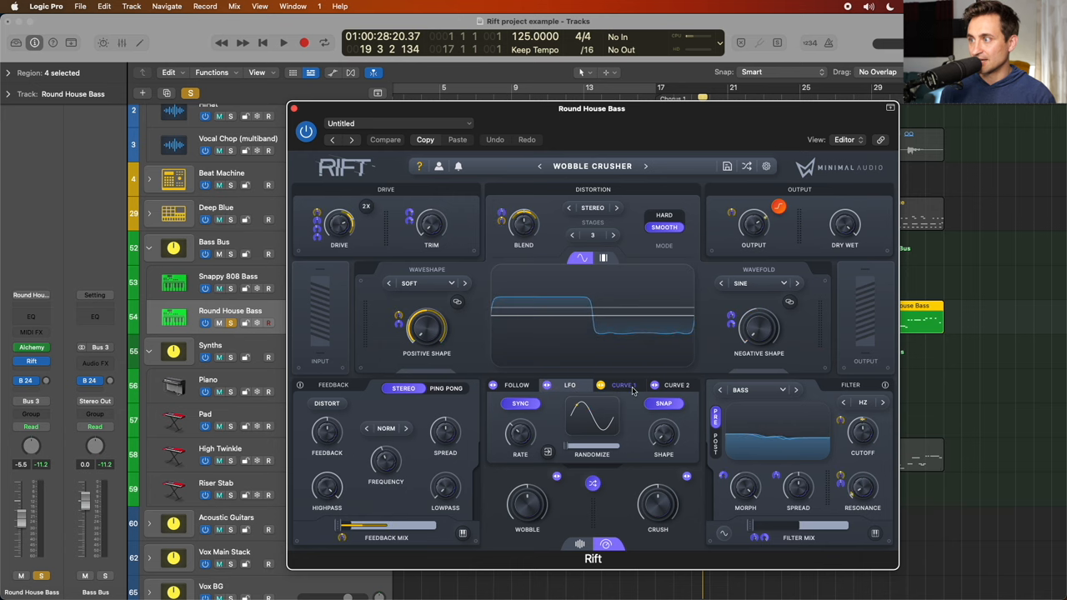
click(623, 383)
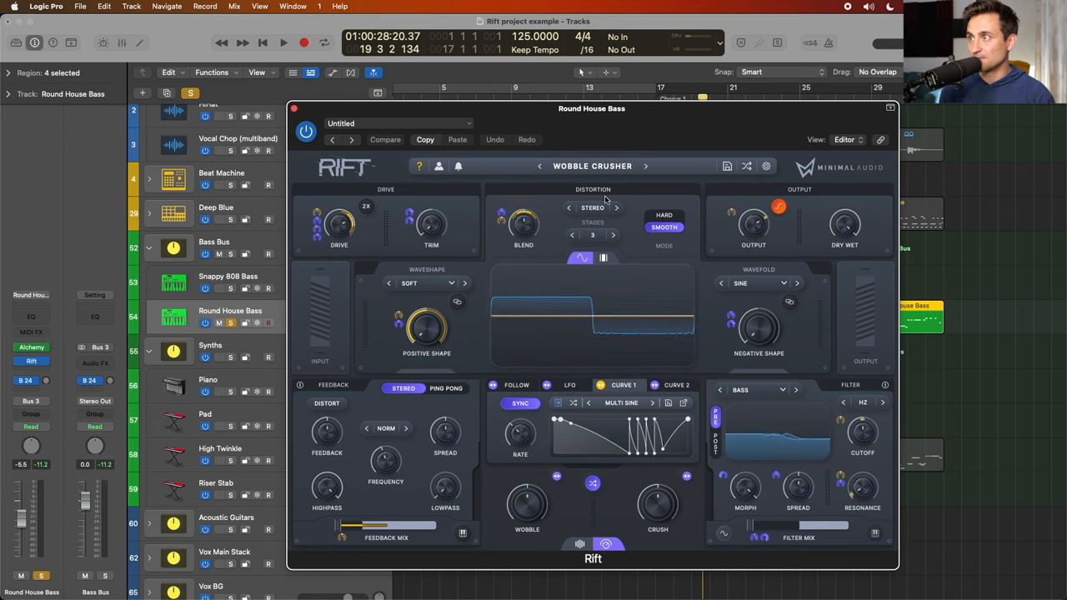
drag(591, 109, 498, 99)
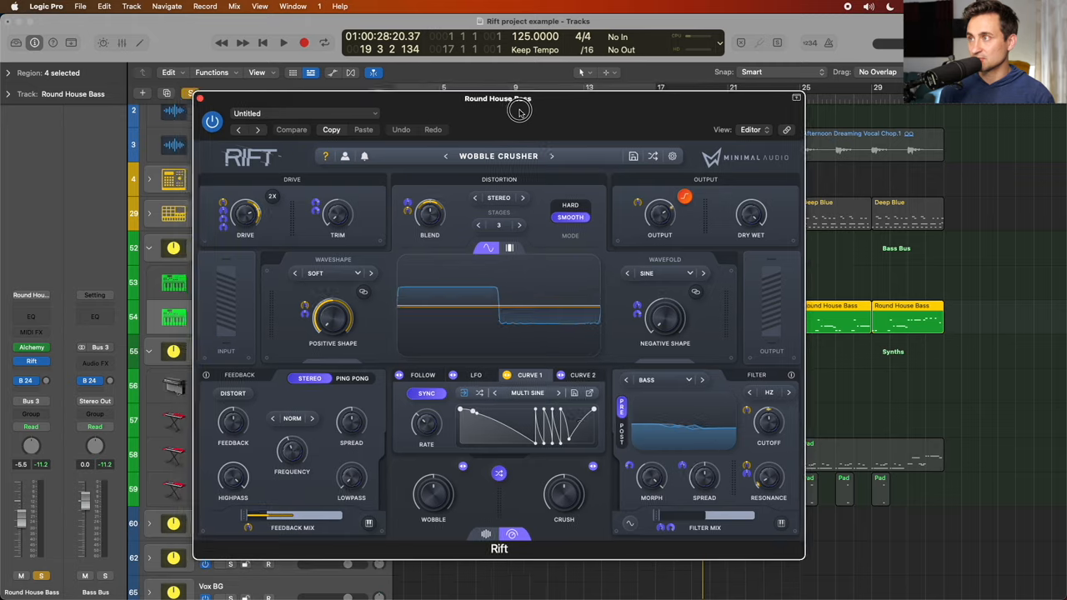
click(283, 43)
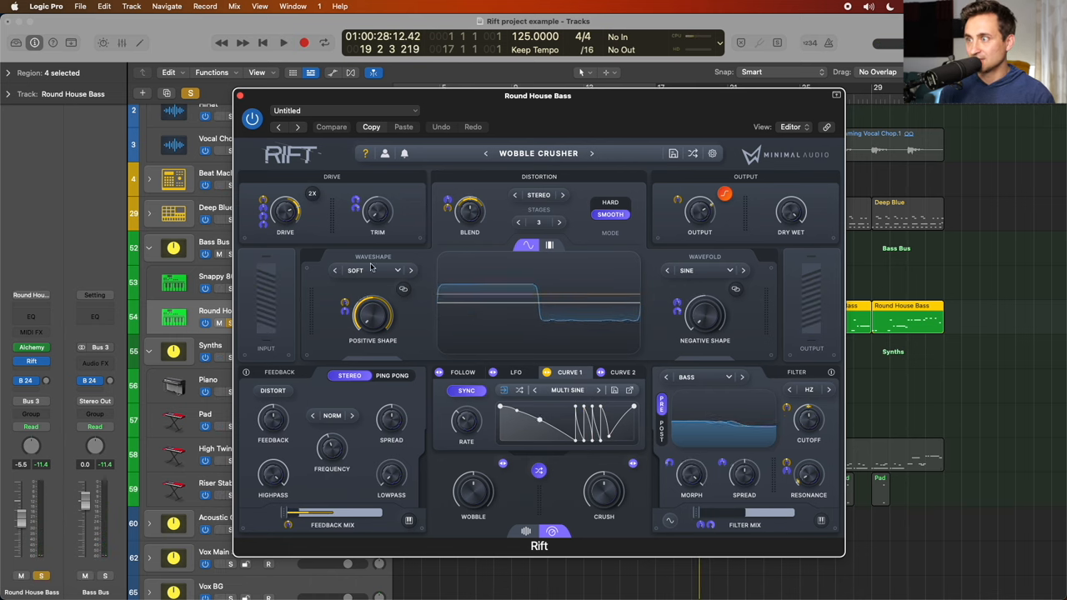
Nudge Rift's drive amount up to about 1 dB and back down
drag(285, 214, 285, 200)
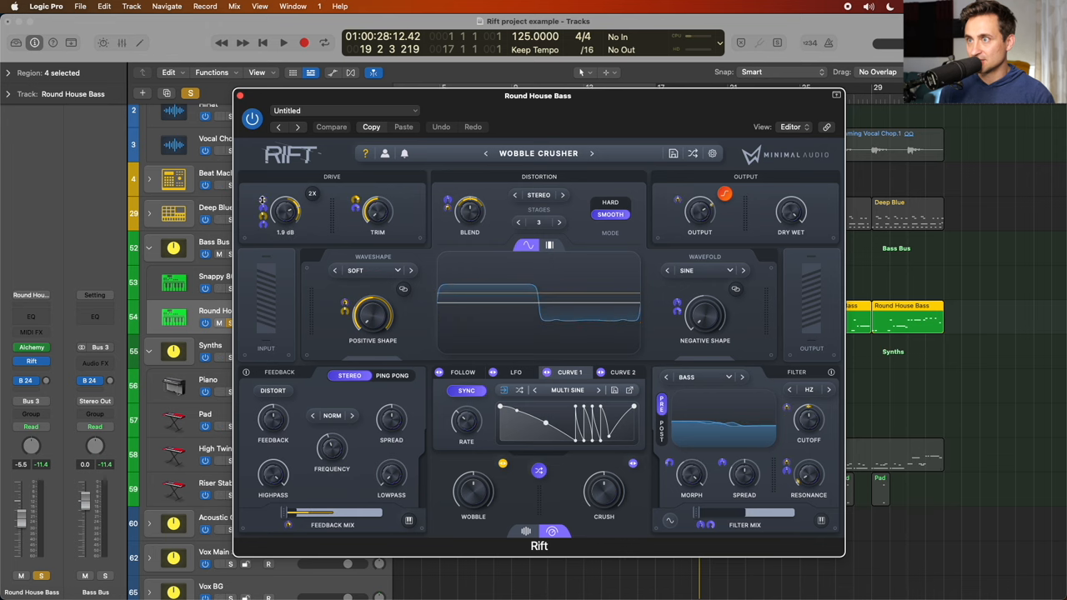
drag(285, 210, 285, 225)
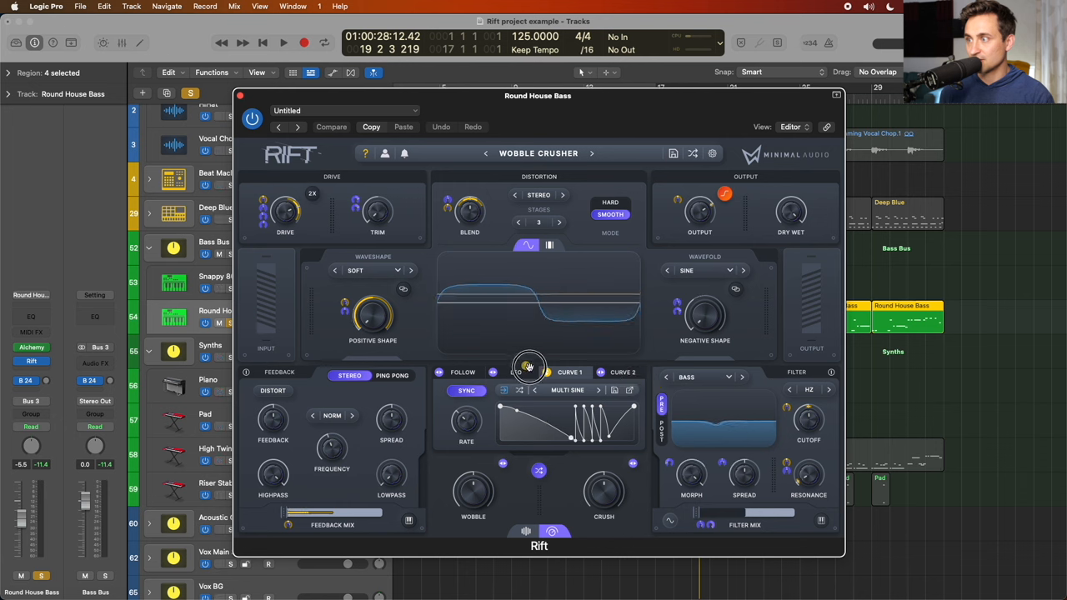
mouse_move(530, 367)
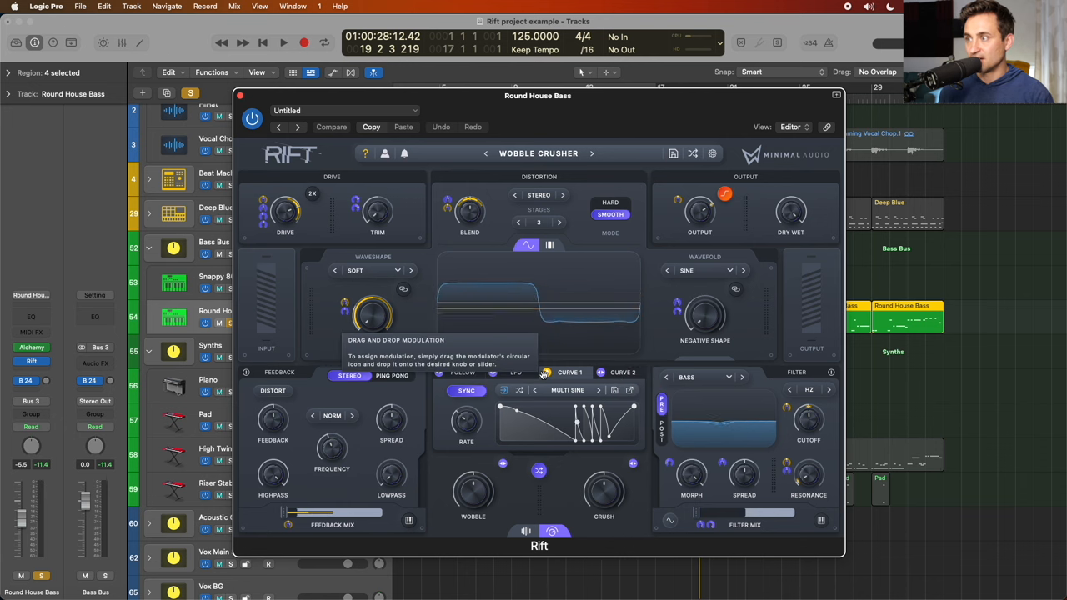
mouse_move(547, 373)
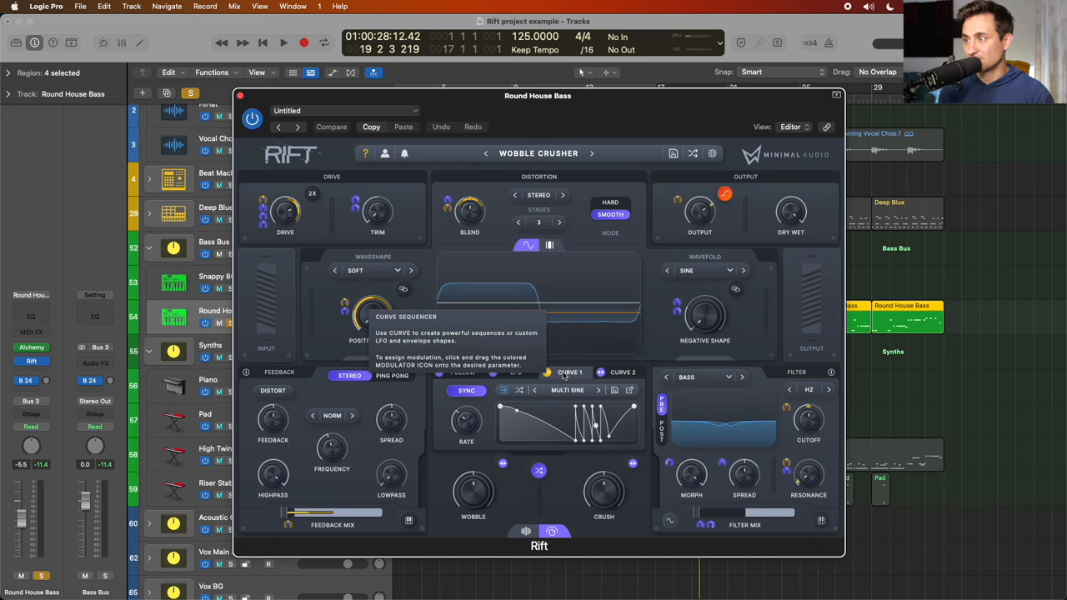
mouse_move(557, 423)
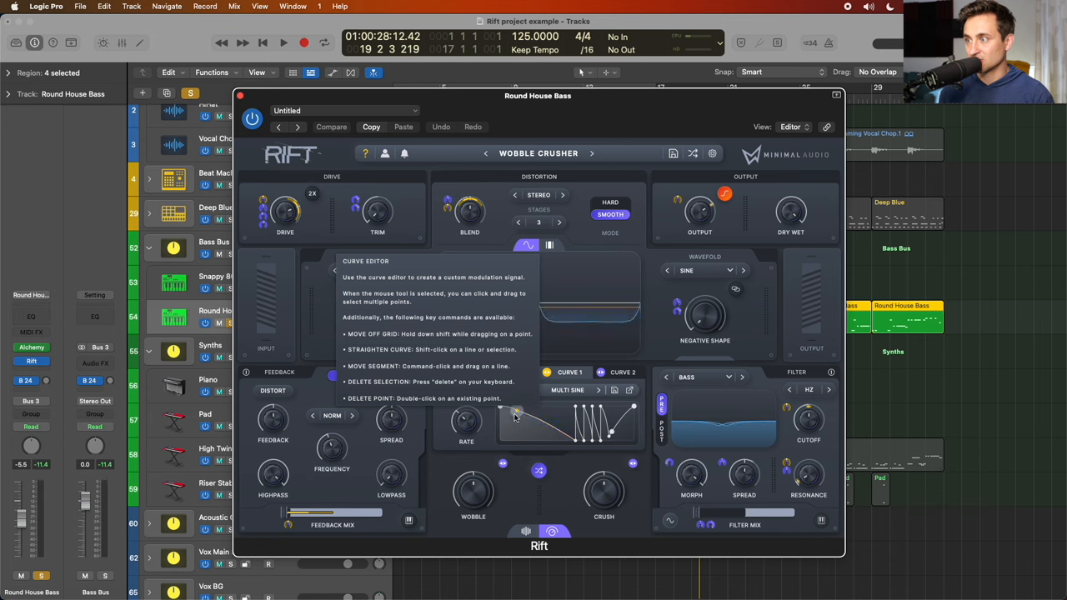
Reshape the Curve 1 line at a 1-bar rate while auditioning the Round House Bass
click(284, 44)
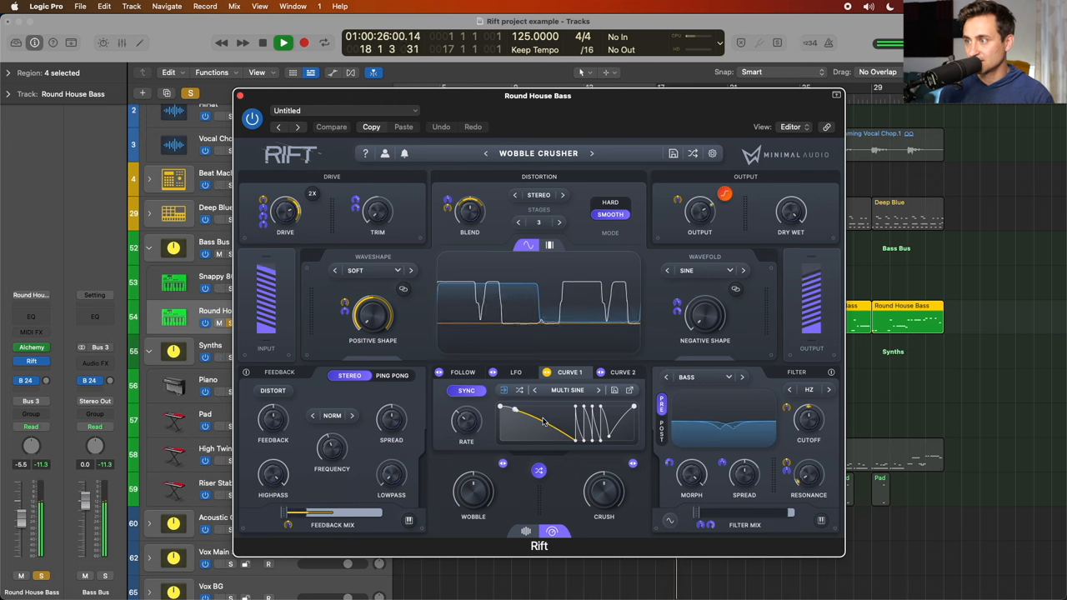
click(283, 43)
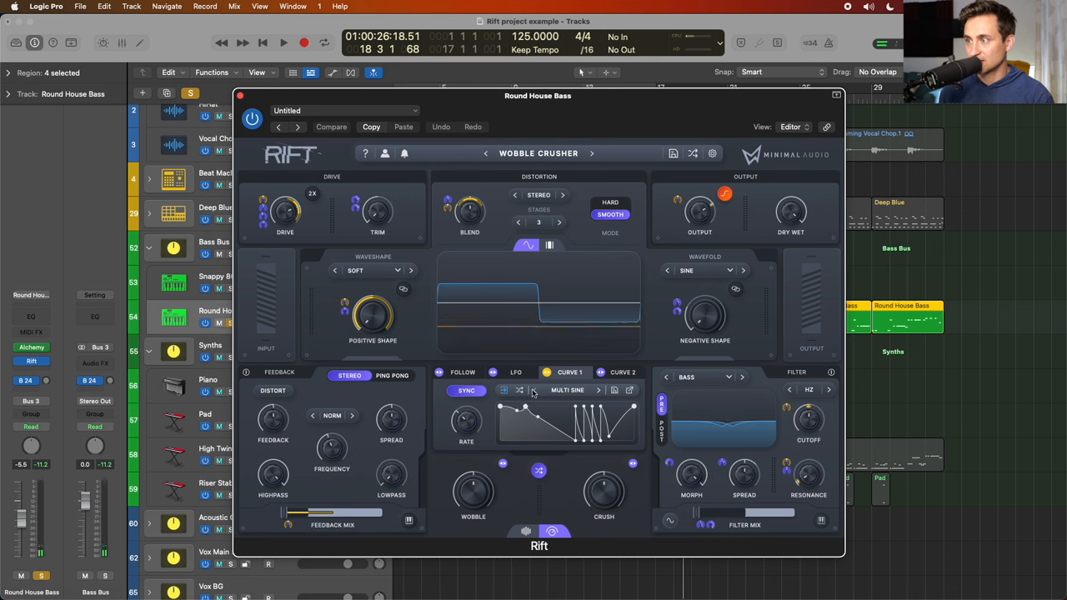
click(283, 43)
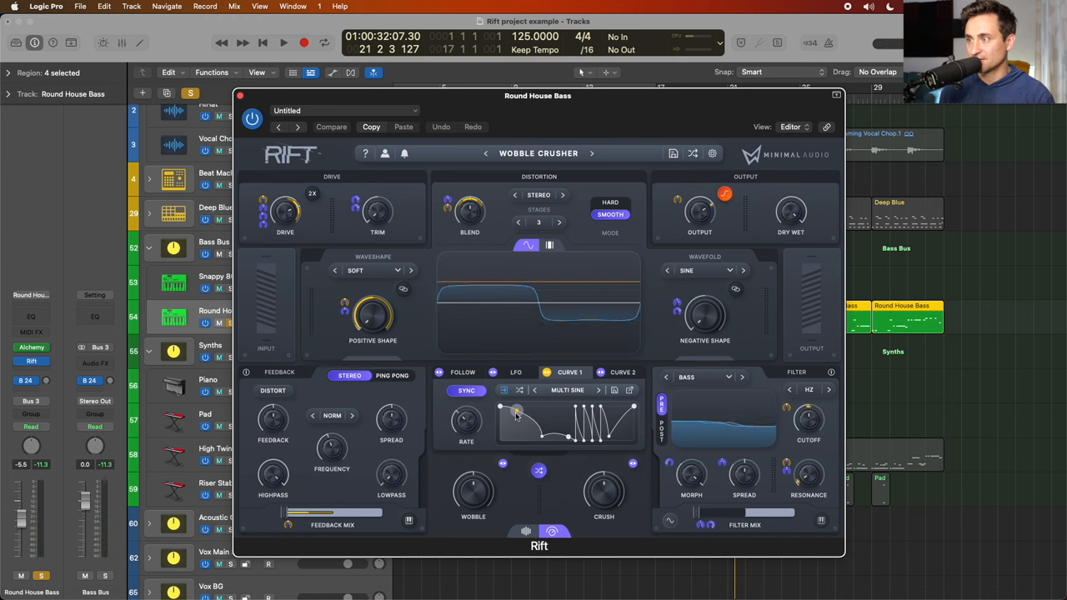
click(283, 43)
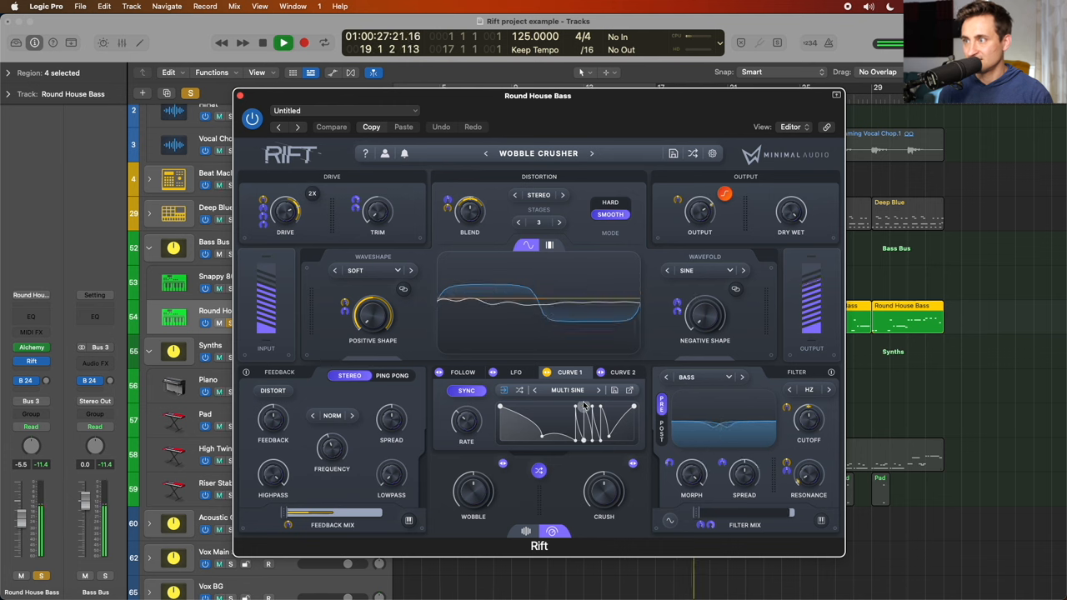
click(283, 43)
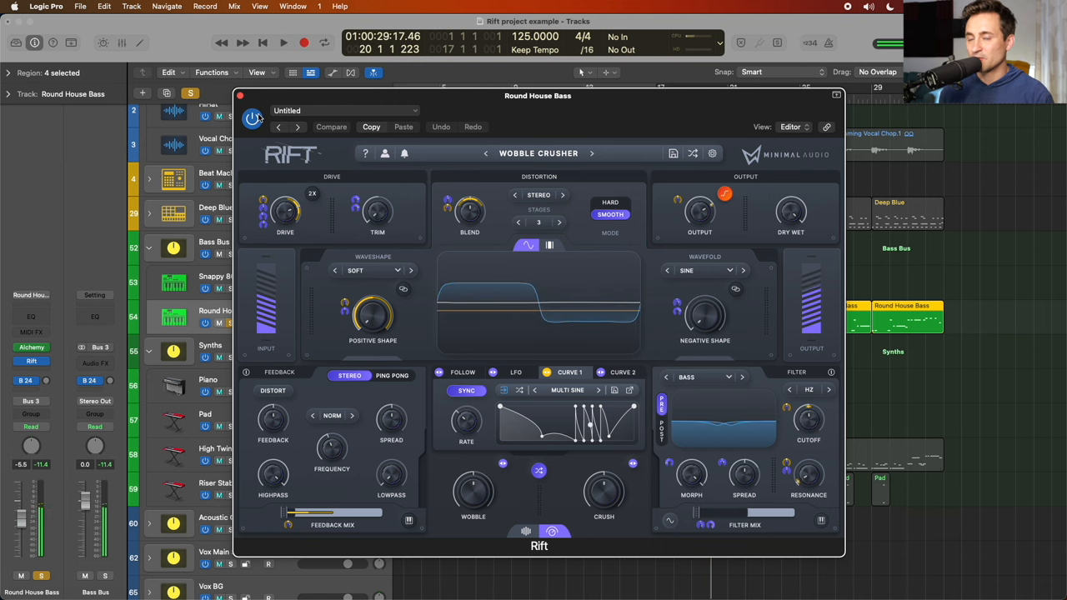
click(623, 373)
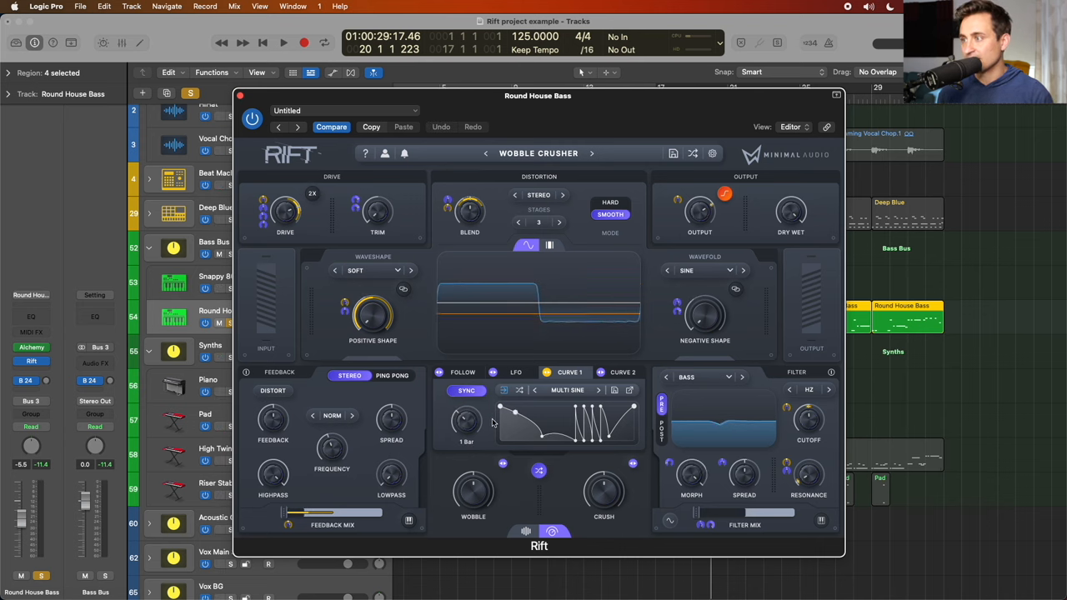
Switch to Curve 2 and raise the filter cutoff while the track plays
click(623, 371)
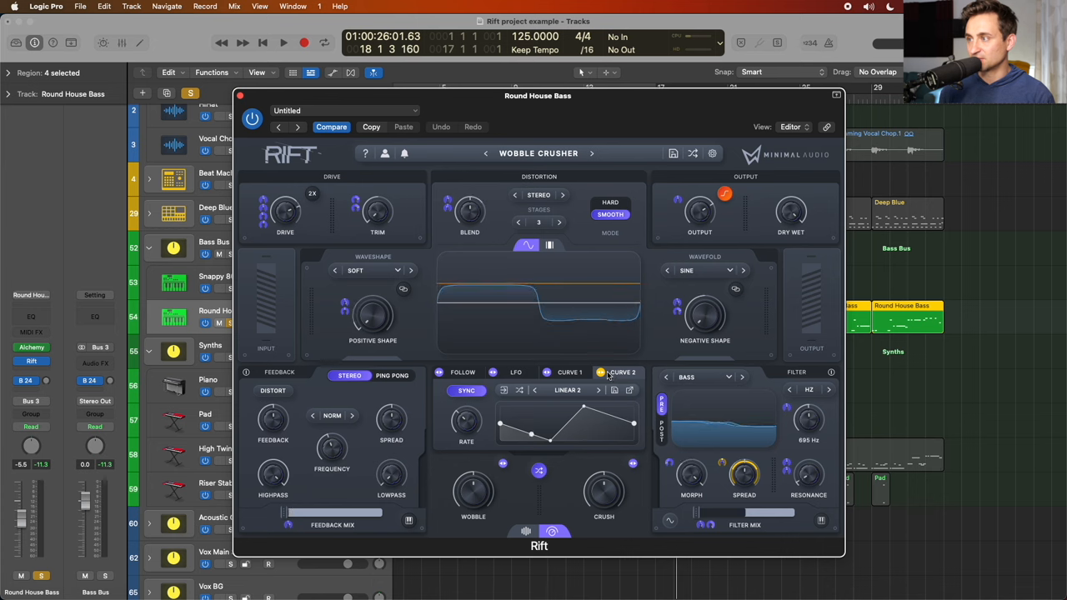
drag(806, 420, 807, 420)
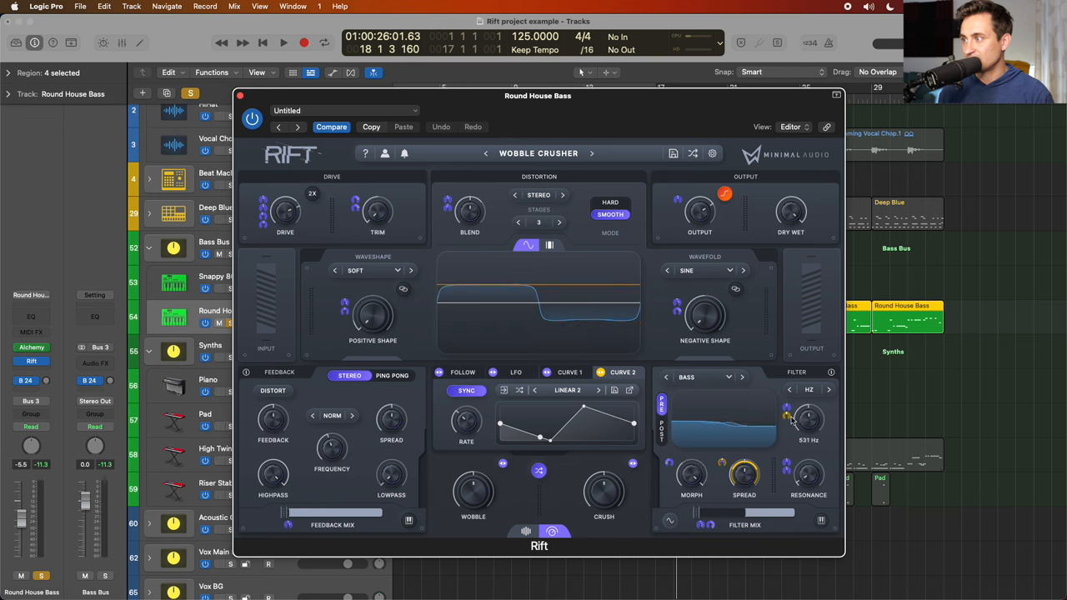
click(283, 43)
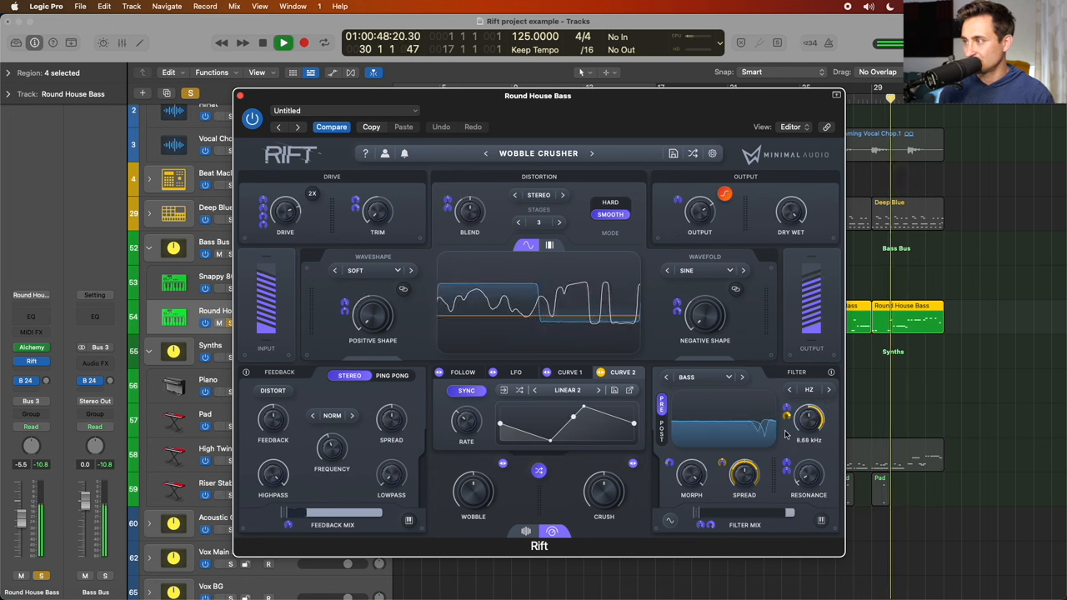
drag(808, 420, 809, 413)
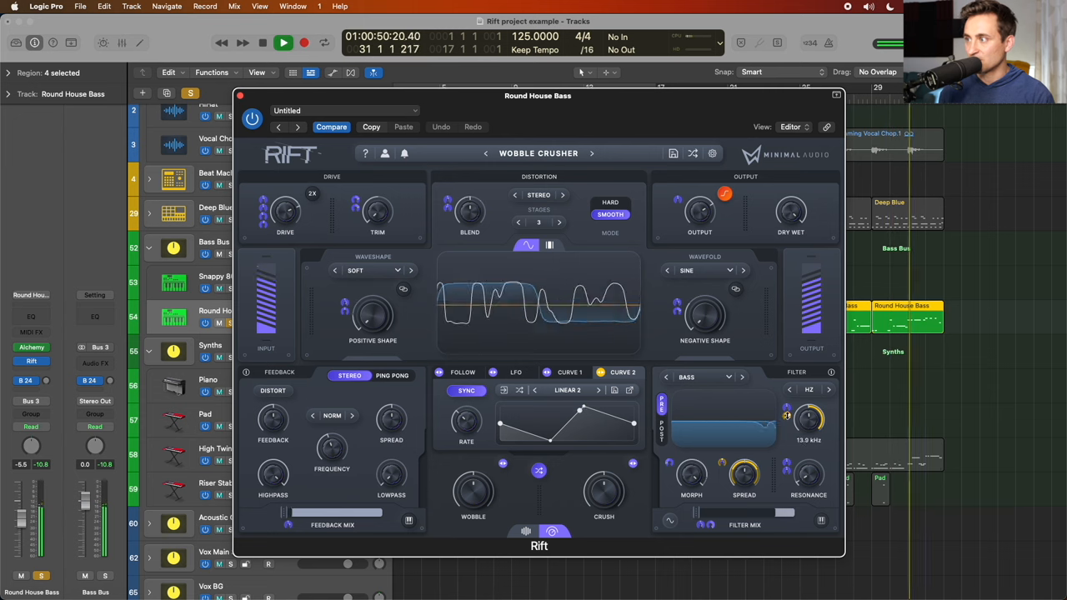
drag(806, 417, 806, 430)
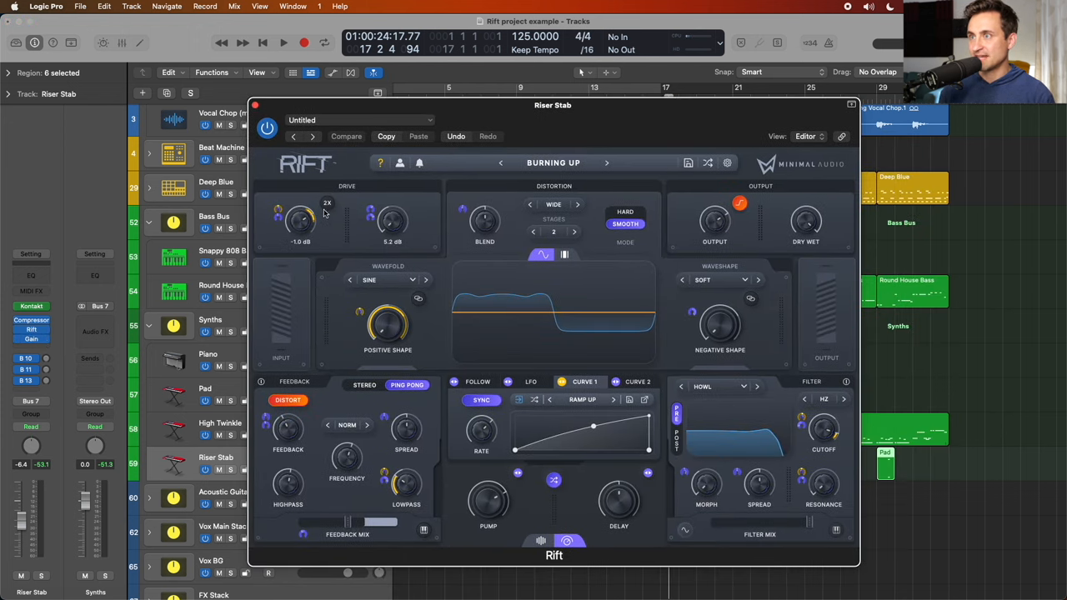
Reshape the Riser Stab ramp curve during playback, then bring up Rift on High Twinkle
click(283, 43)
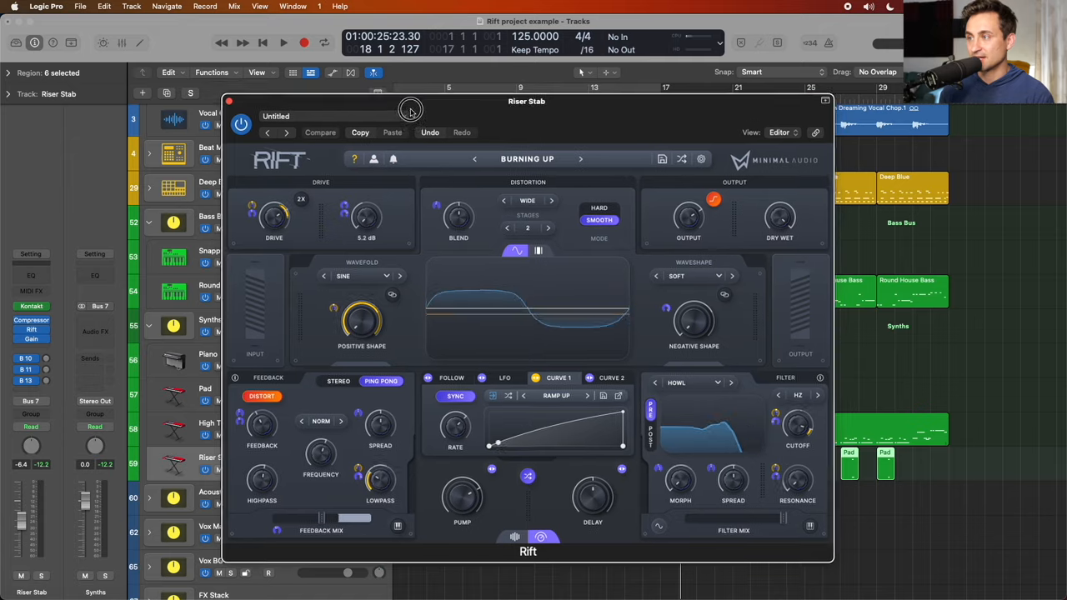
click(282, 43)
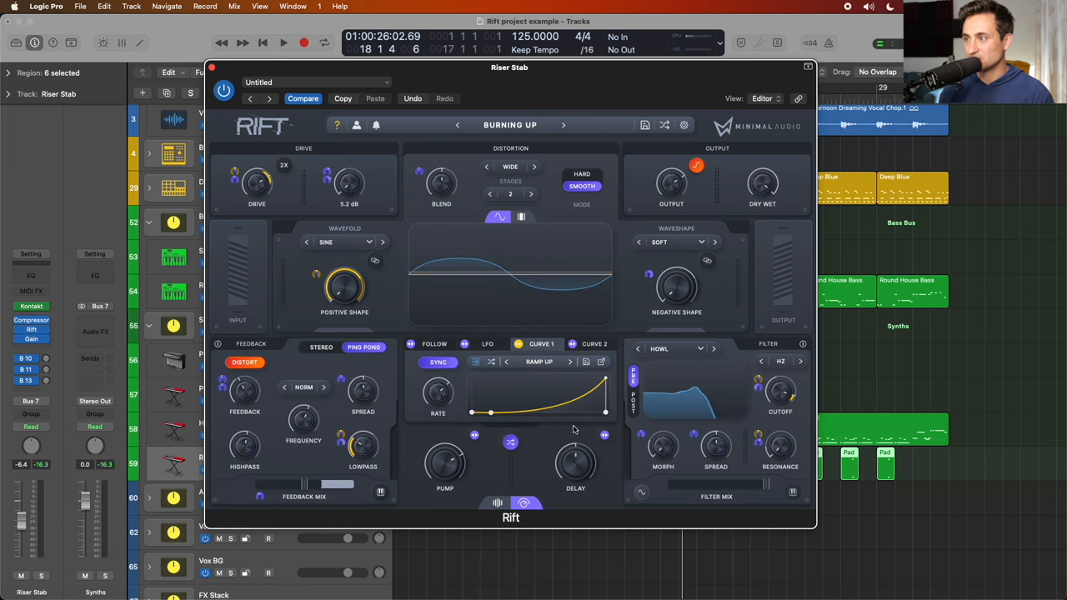
click(283, 43)
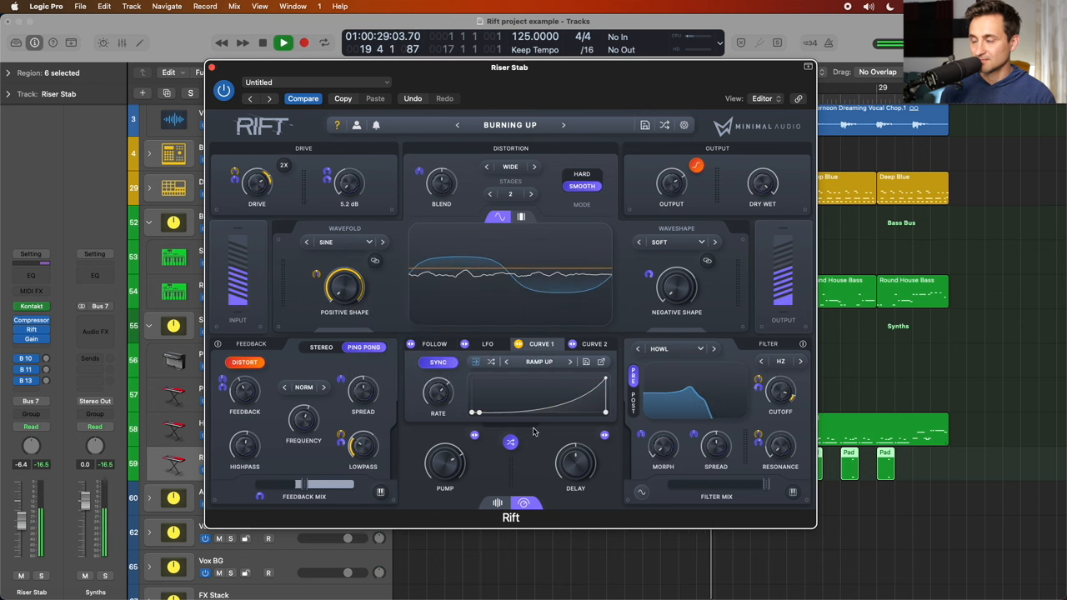
click(283, 43)
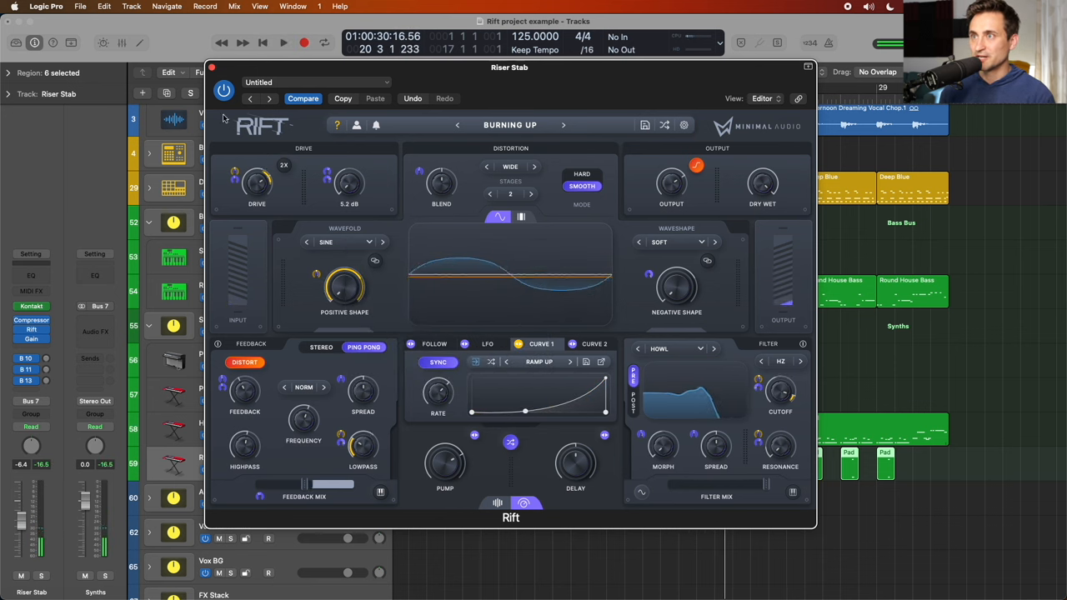
click(283, 43)
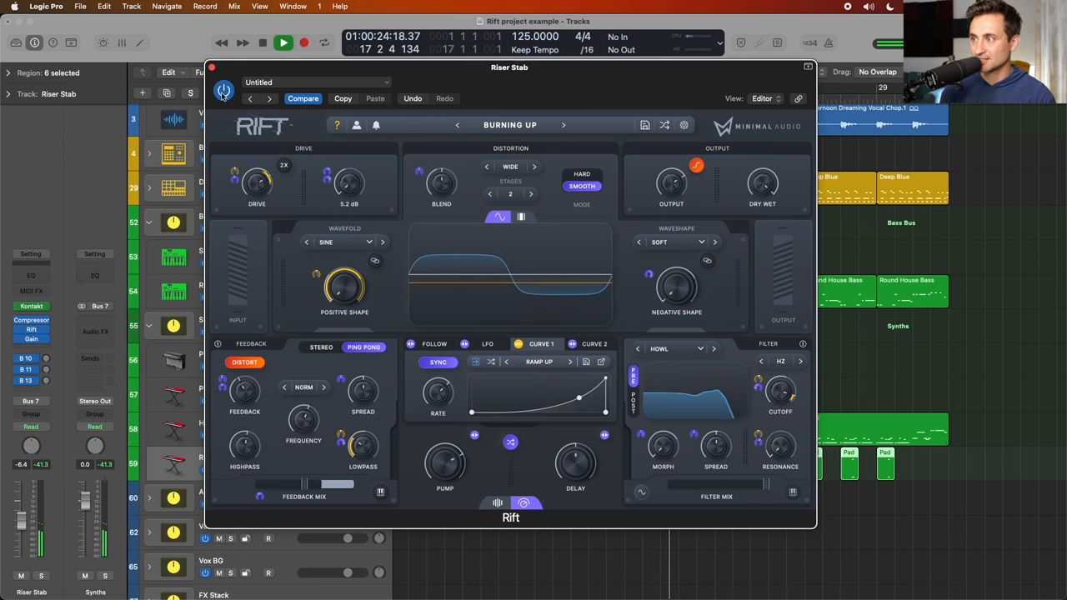
click(283, 43)
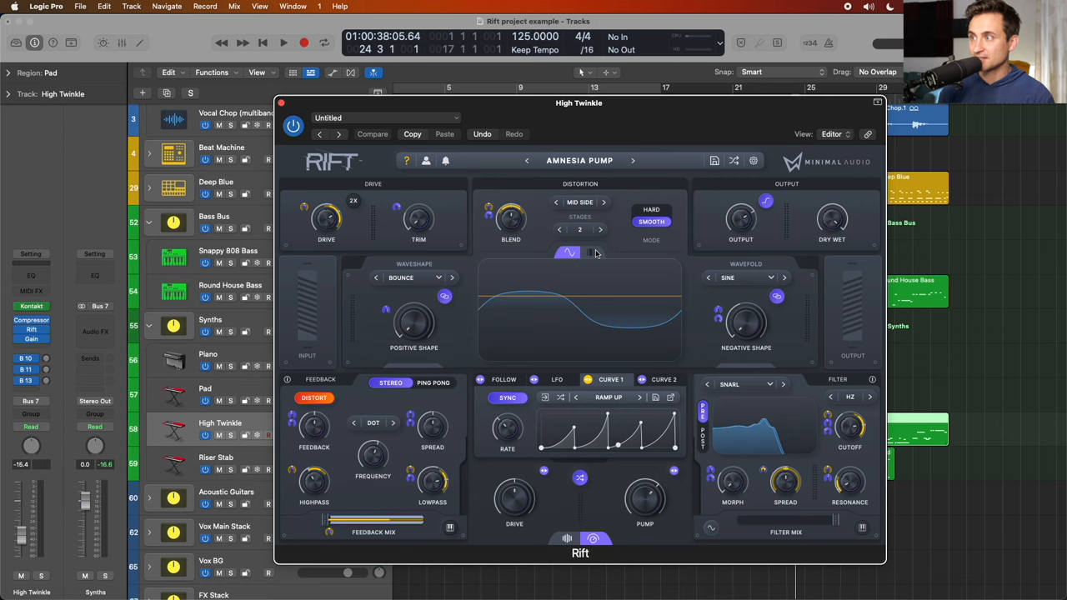
Enable Multi-Band Active in Rift's multiband view and audition the High Twinkle pad
click(593, 253)
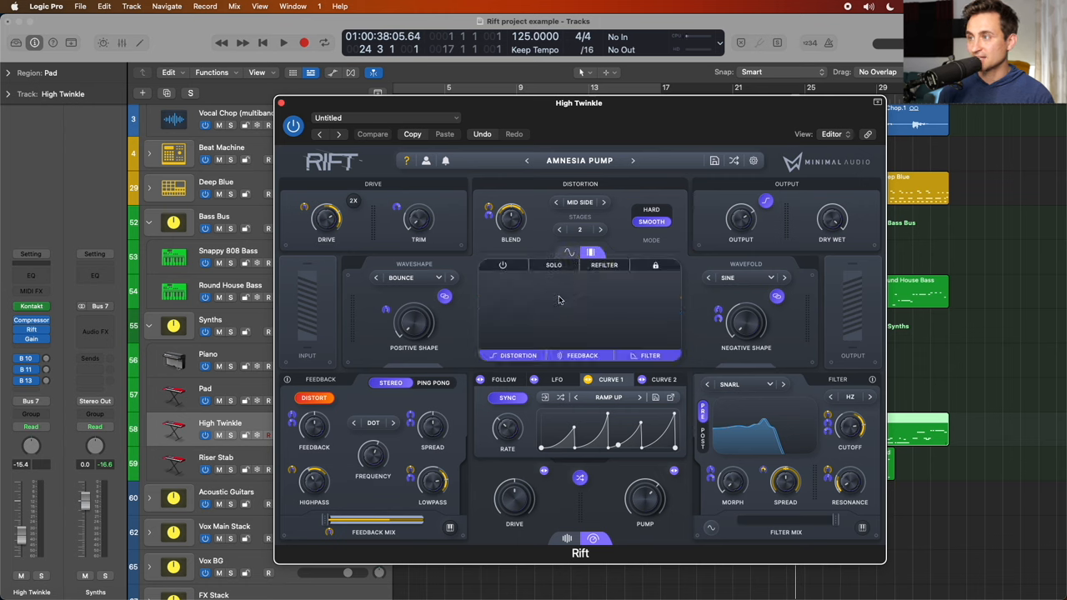
mouse_move(503, 265)
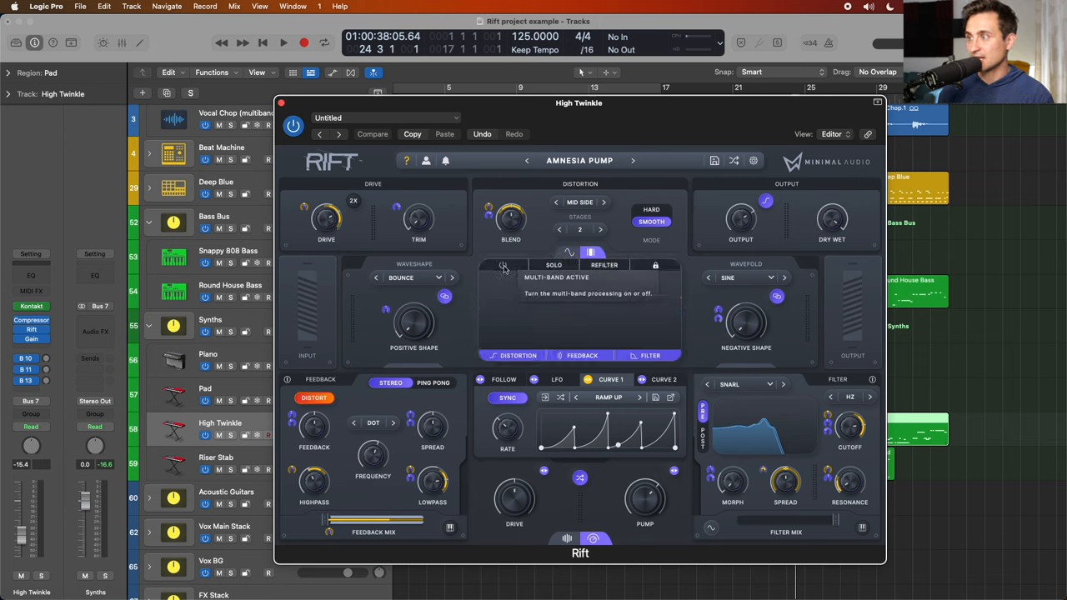
click(503, 265)
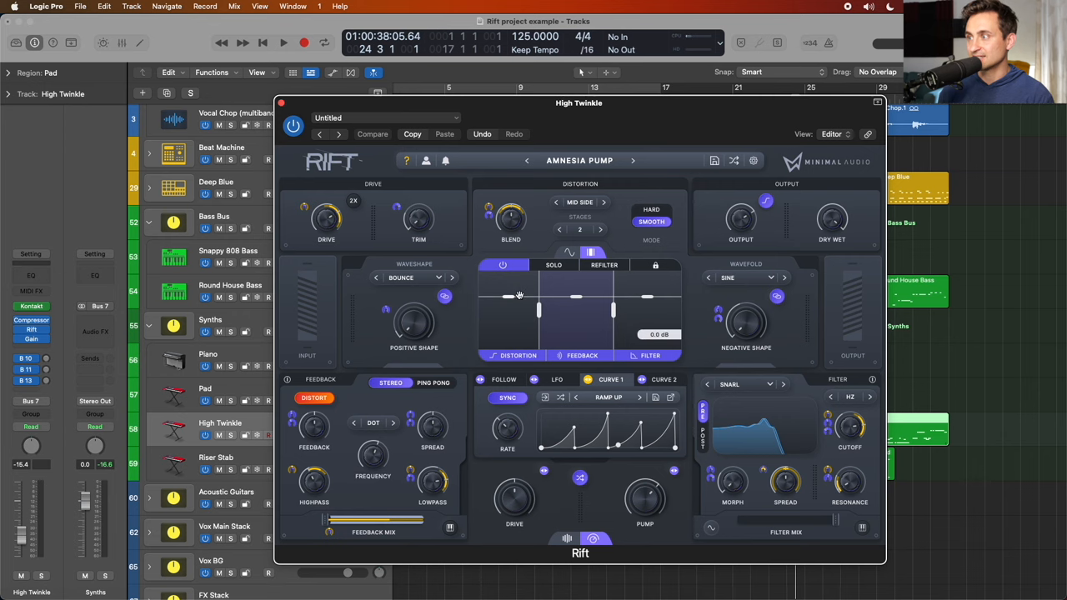
drag(578, 103, 389, 60)
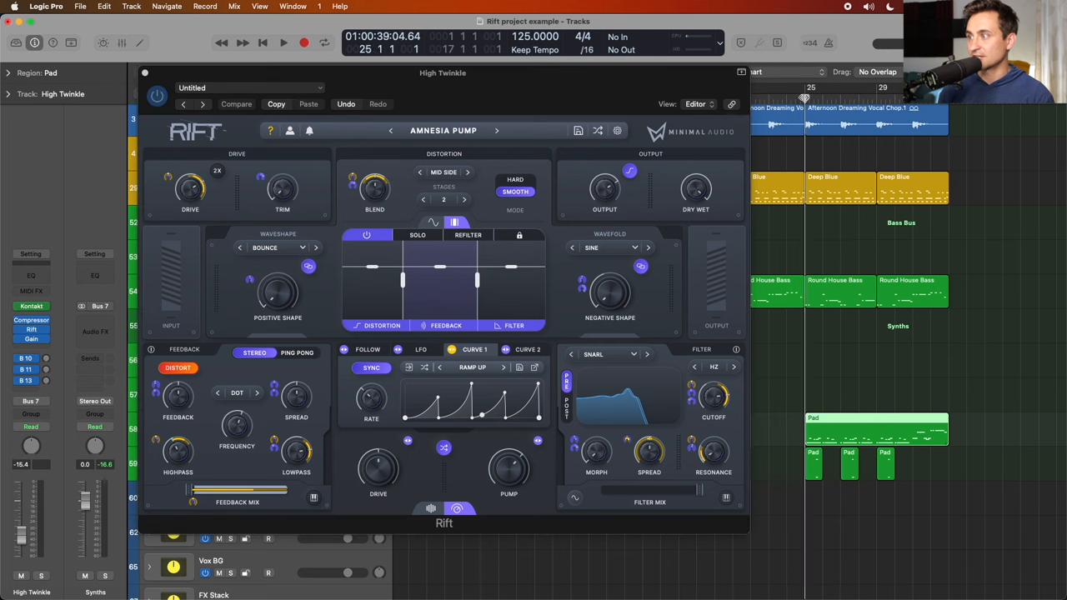
click(284, 43)
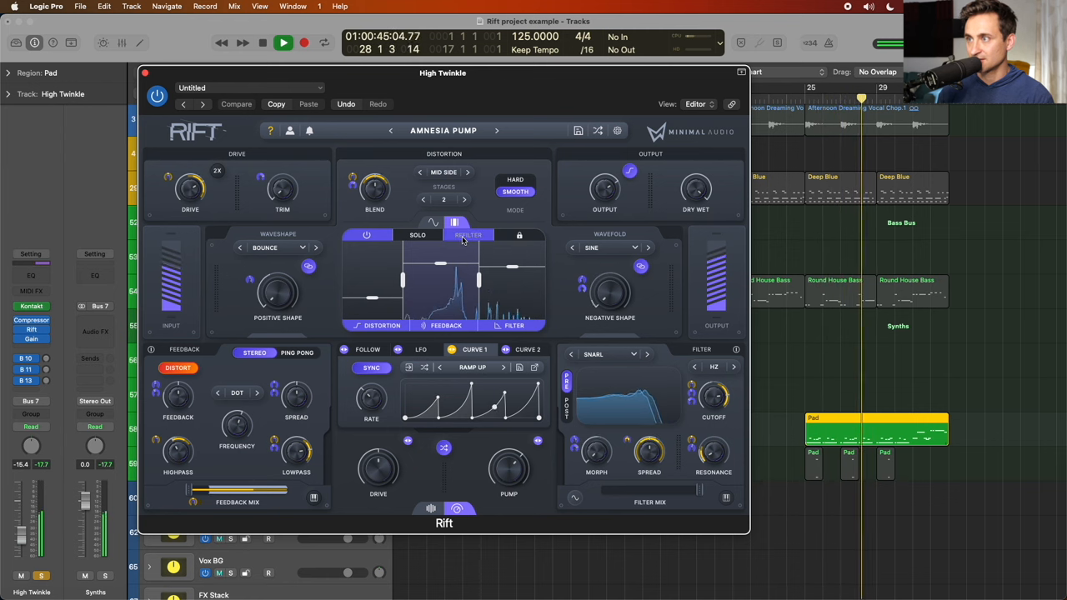
Toggle Refilter and reassign the bands between distortion, feedback and filter
click(284, 43)
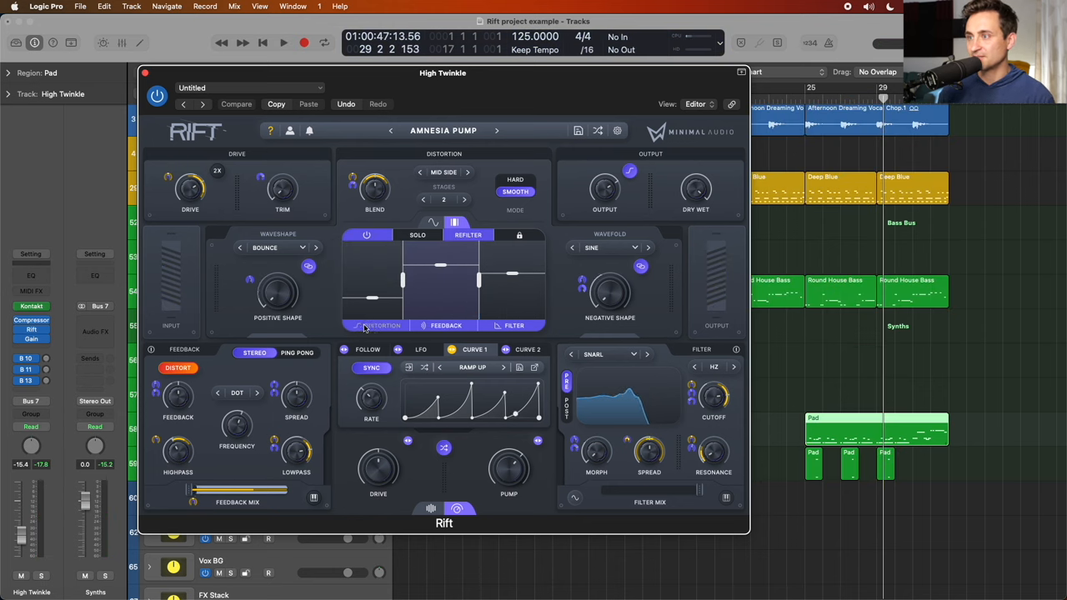
click(283, 44)
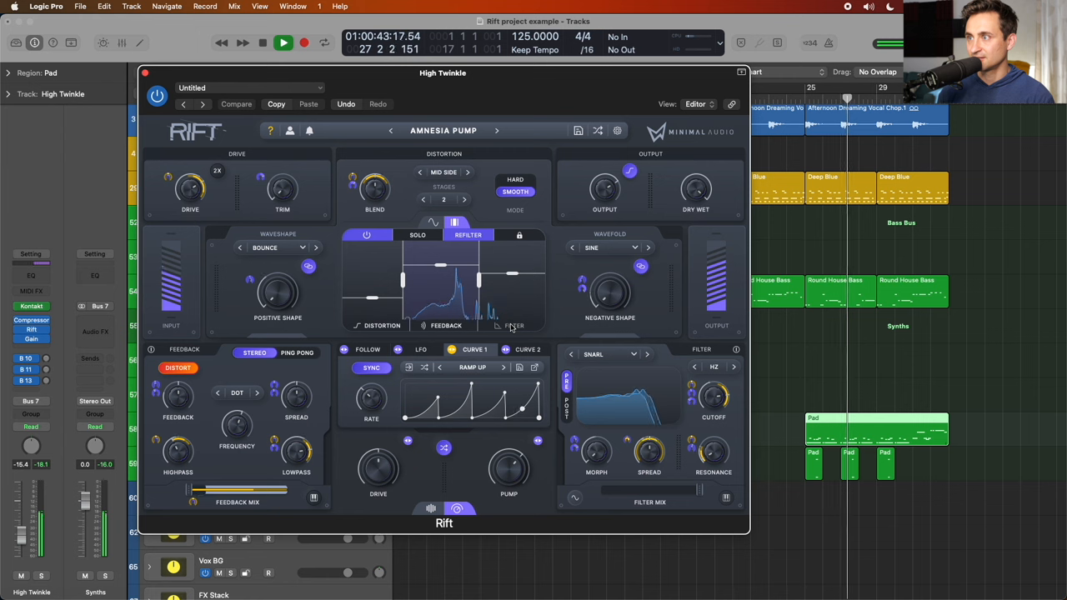
click(447, 325)
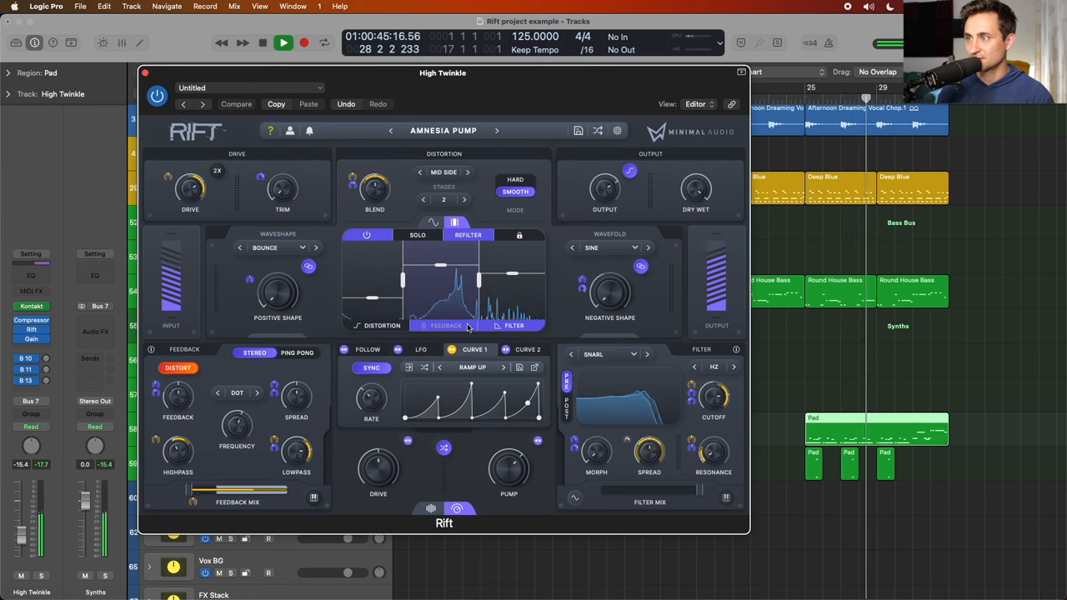
click(380, 325)
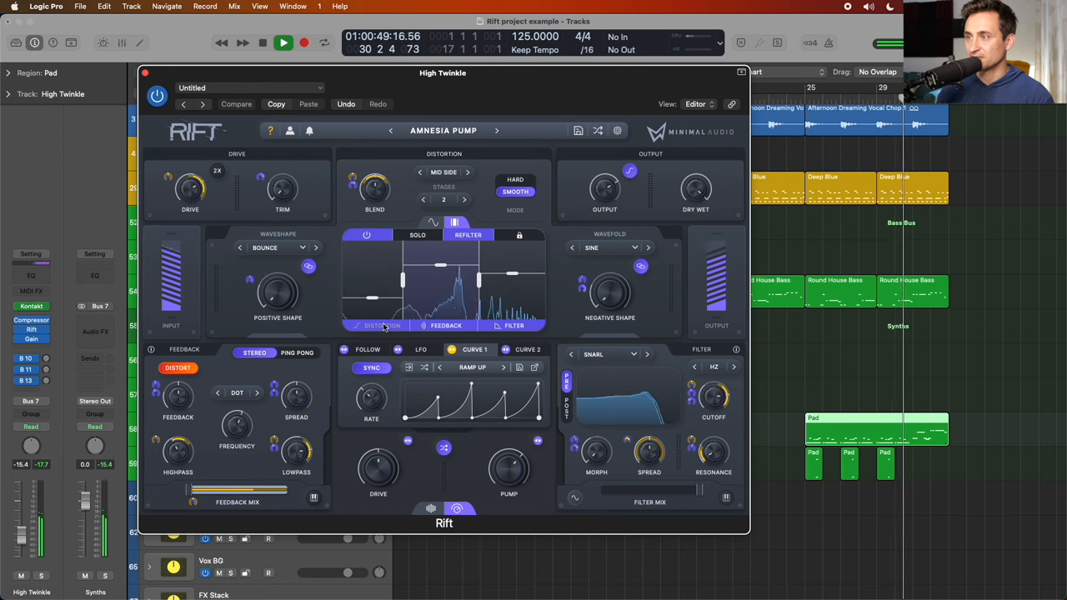
mouse_move(384, 325)
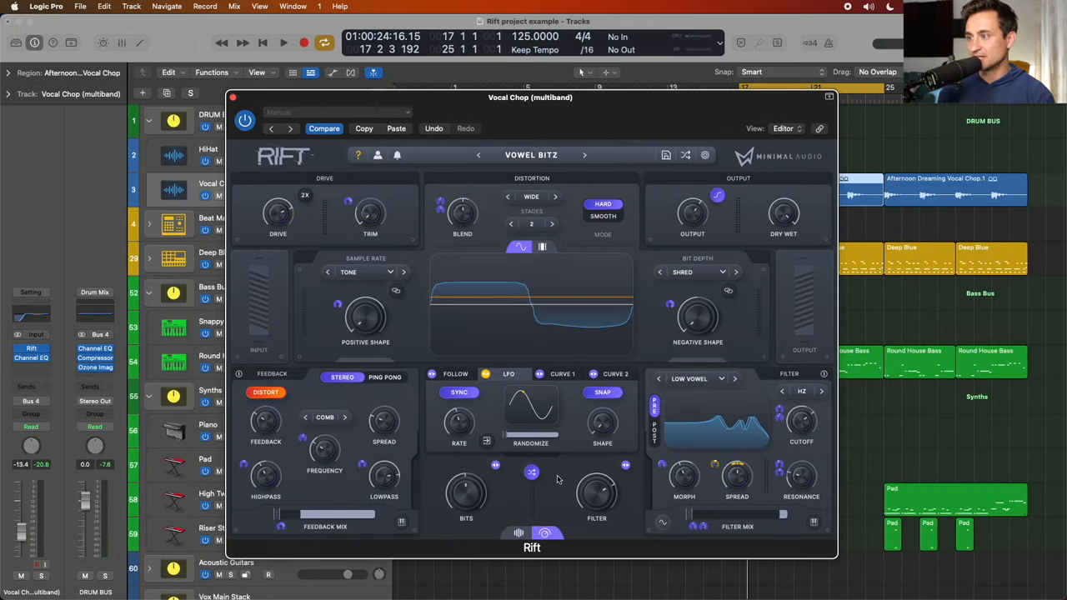
mouse_move(554, 490)
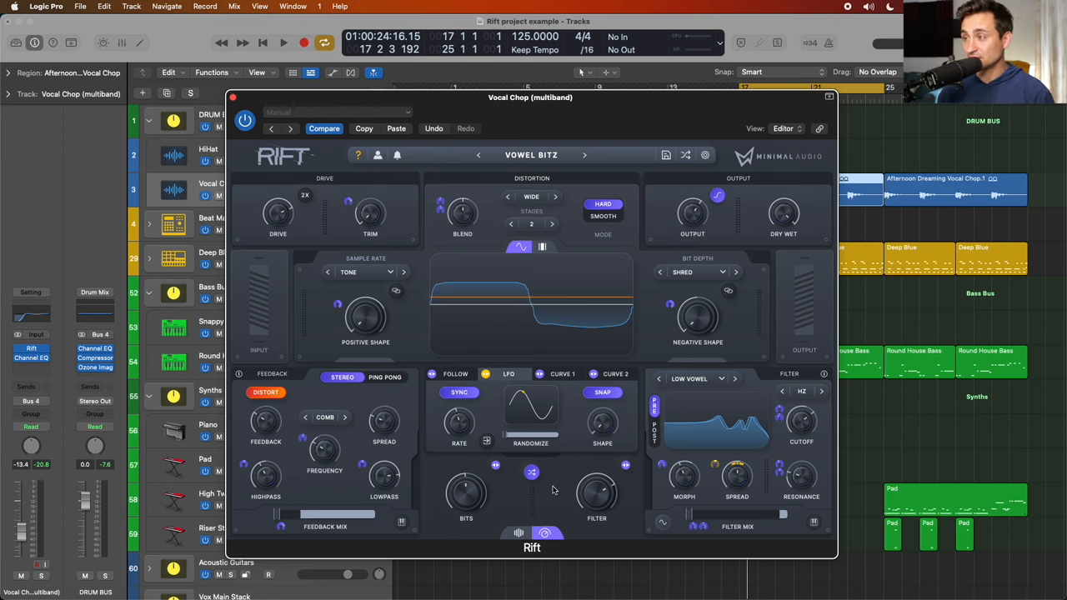
mouse_move(632, 387)
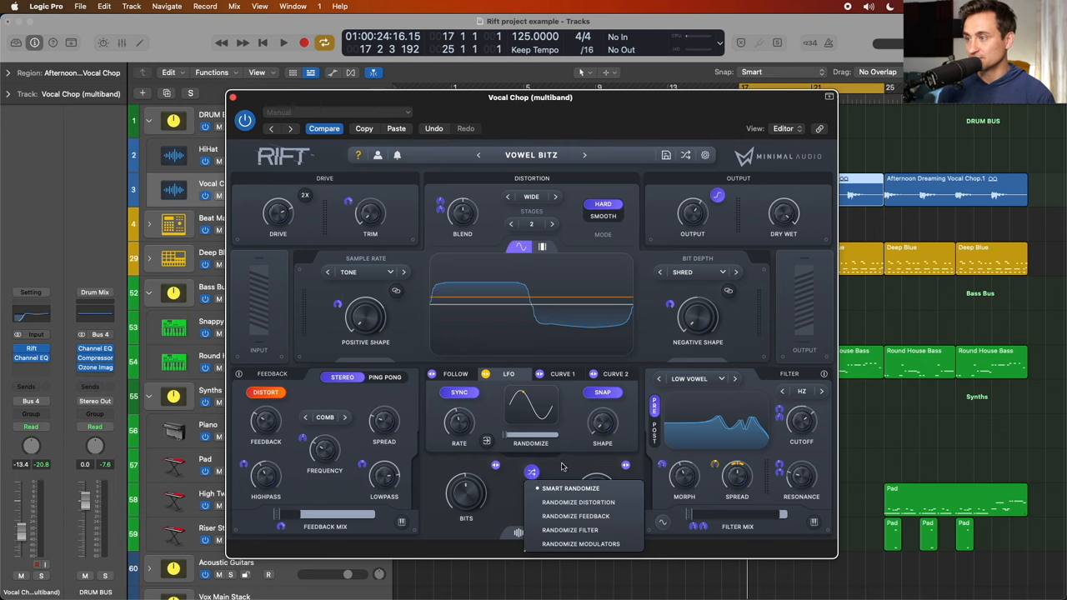
Dismiss the randomize menu, inspect the Negative Shape knob (~0.48), and bring up the Setting menu
click(570, 530)
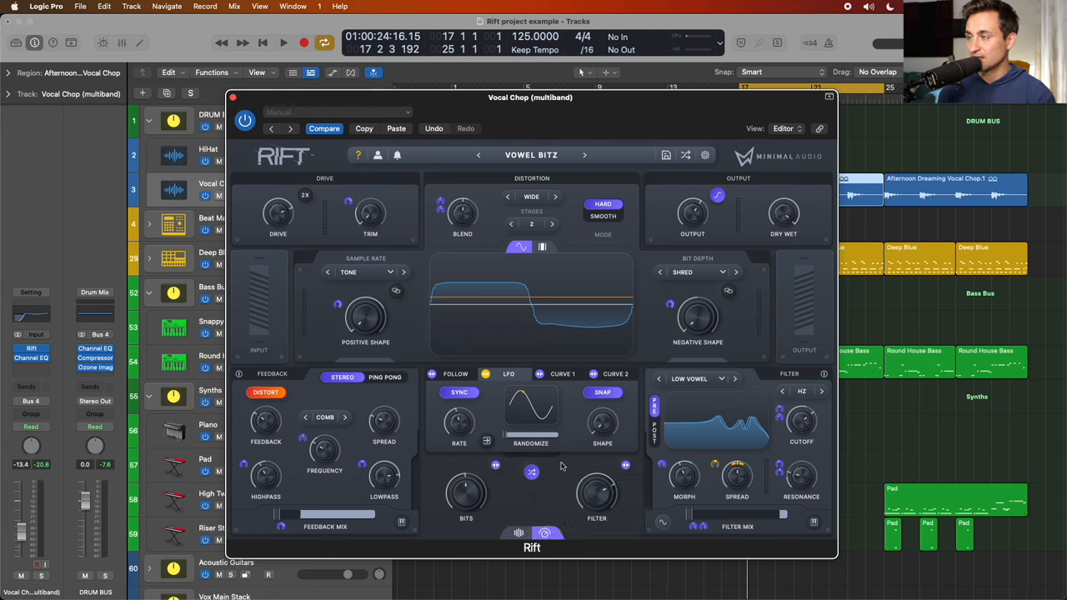
mouse_move(696, 317)
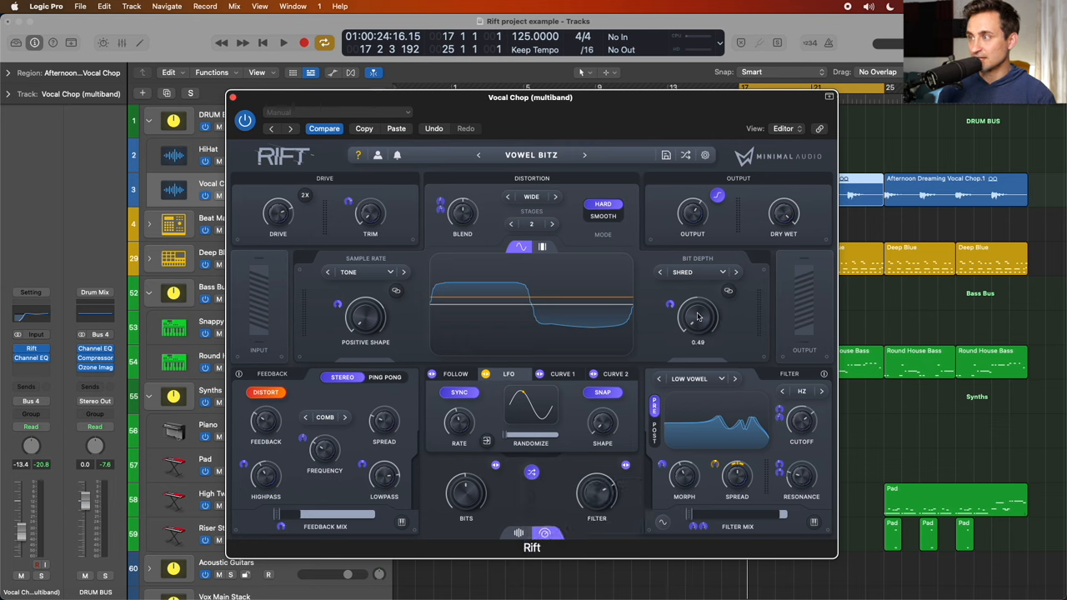
right_click(697, 316)
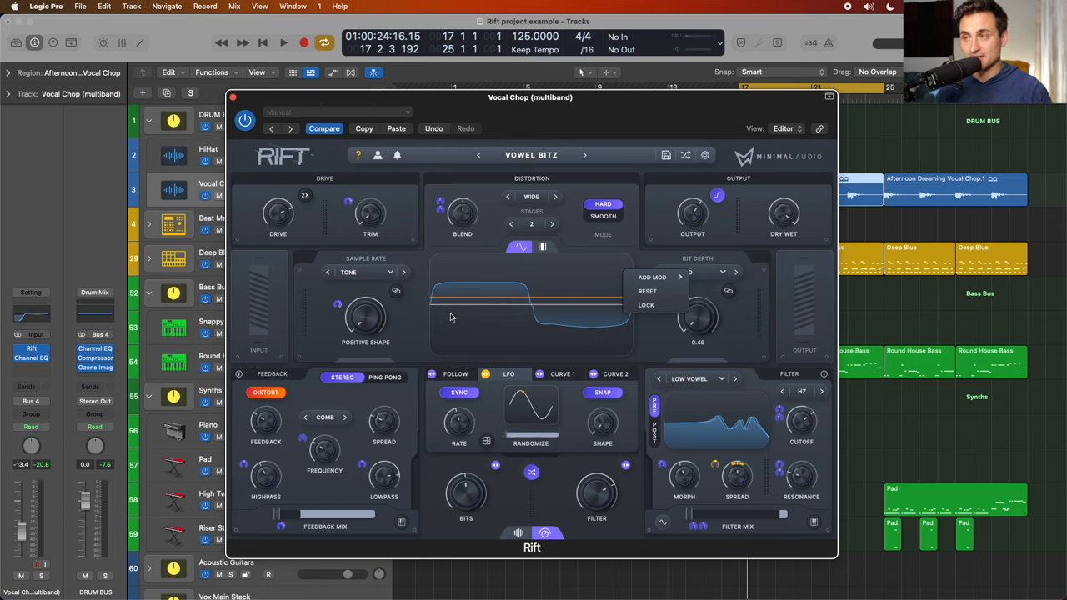
mouse_move(423, 316)
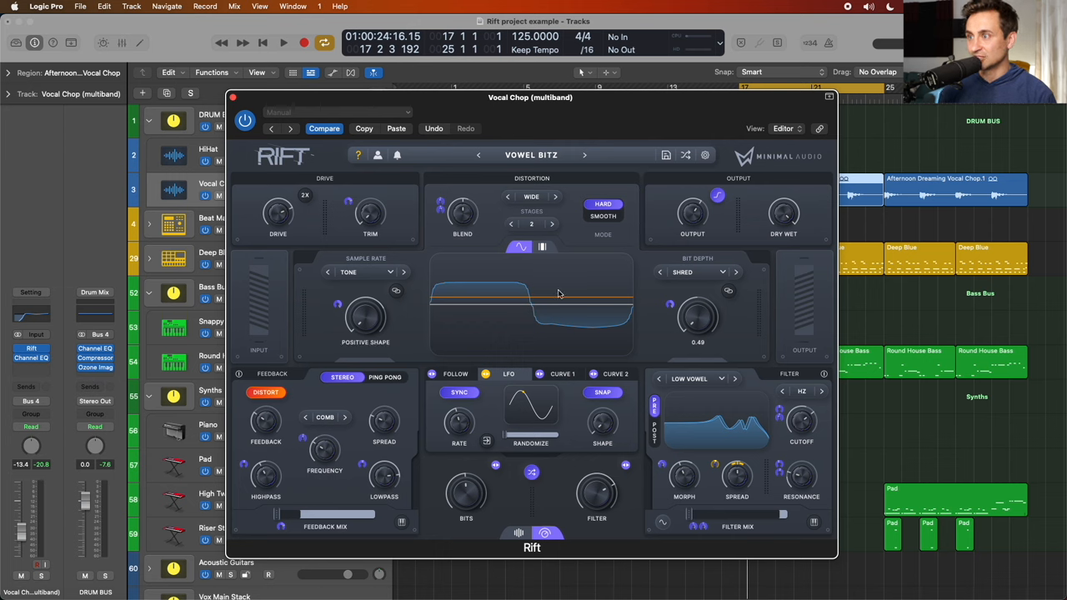
mouse_move(365, 320)
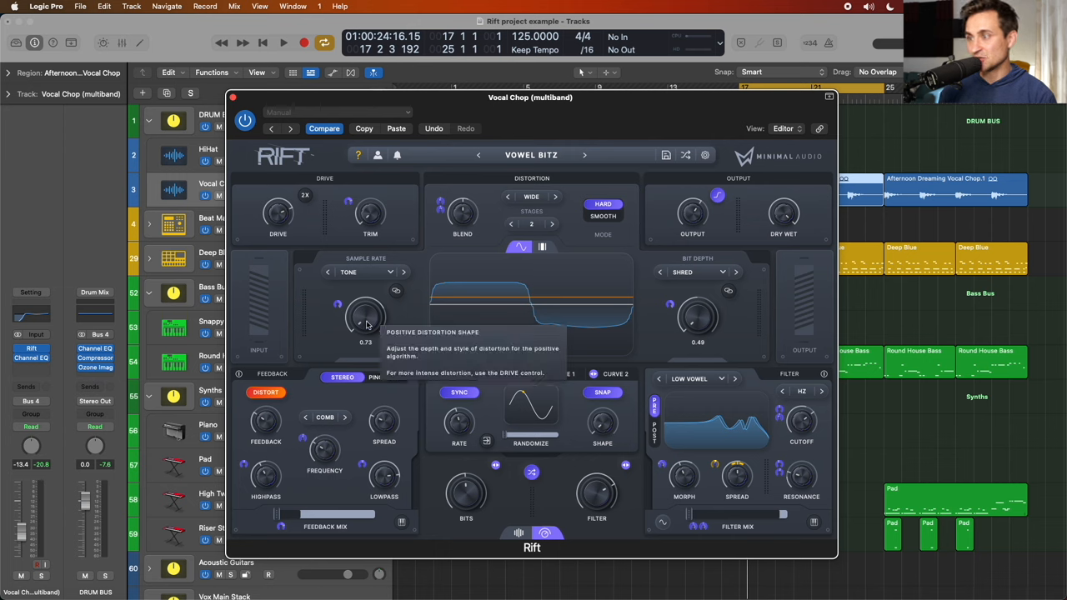
mouse_move(537, 500)
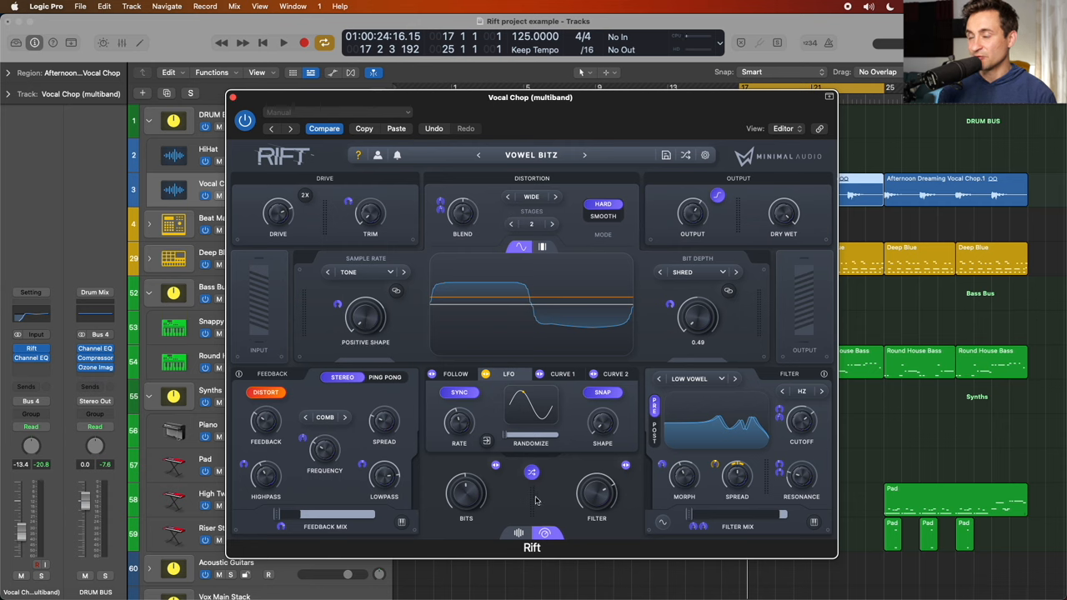
click(336, 112)
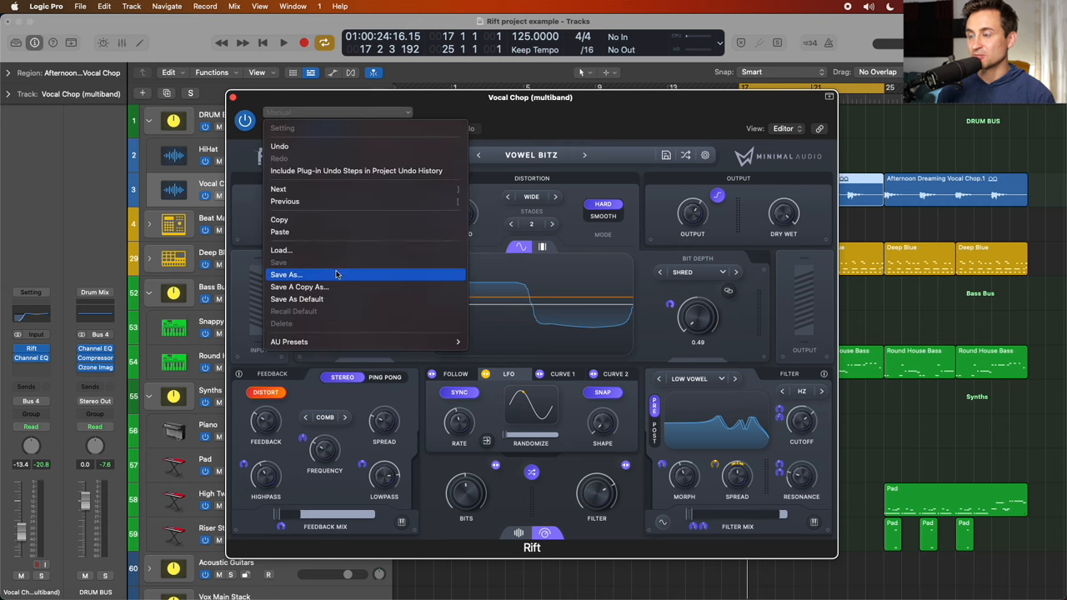
Save the Vowel Bitz settings as a plug-in setting named 'Cool Vox Chop Preset'
click(284, 274)
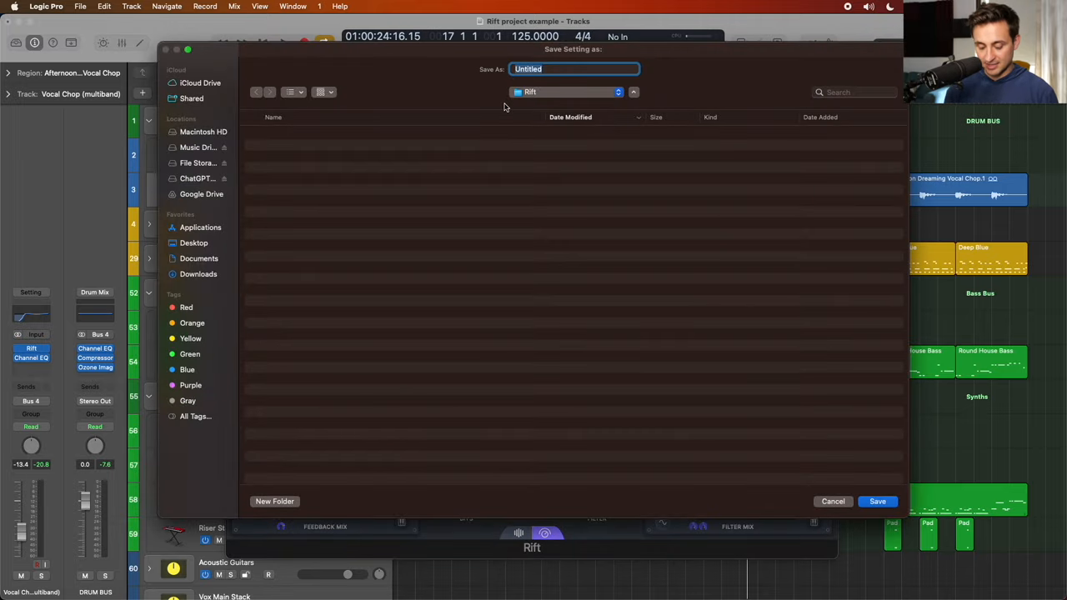
text(Cool Vox)
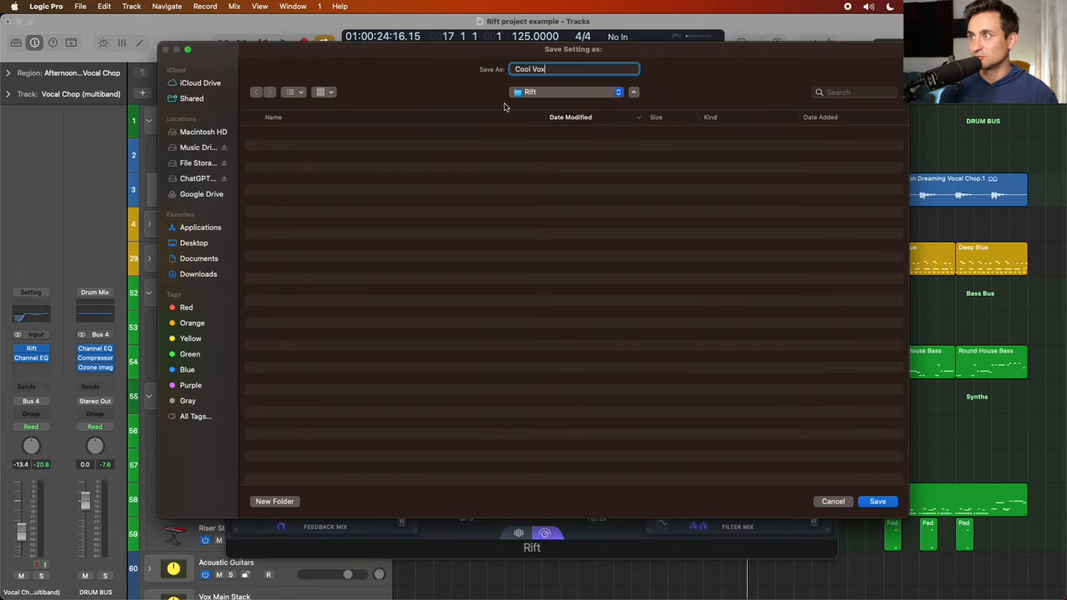
text(Chop)
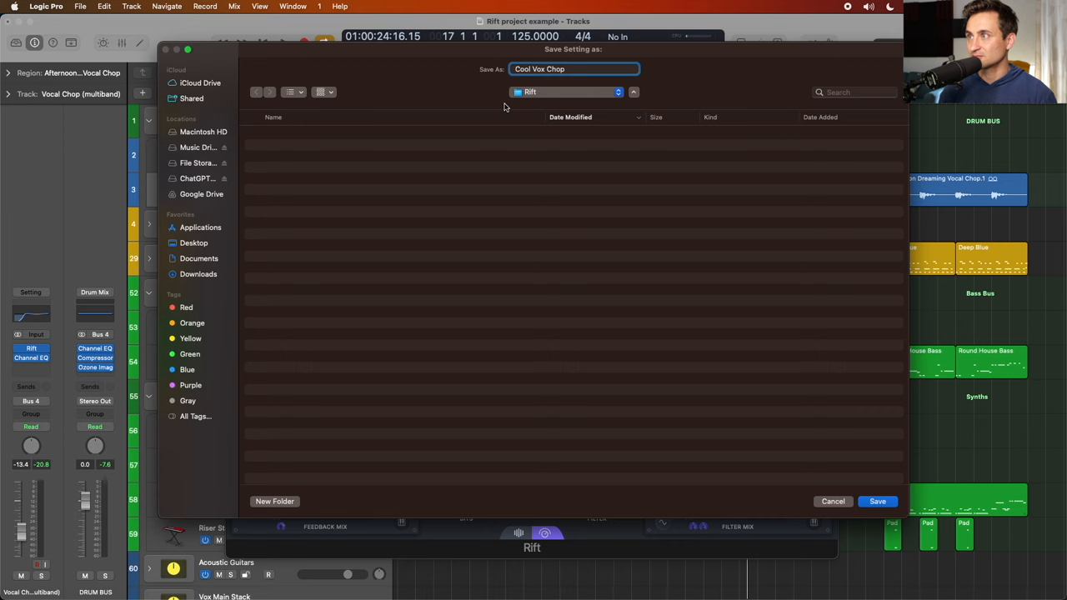
text(Preset)
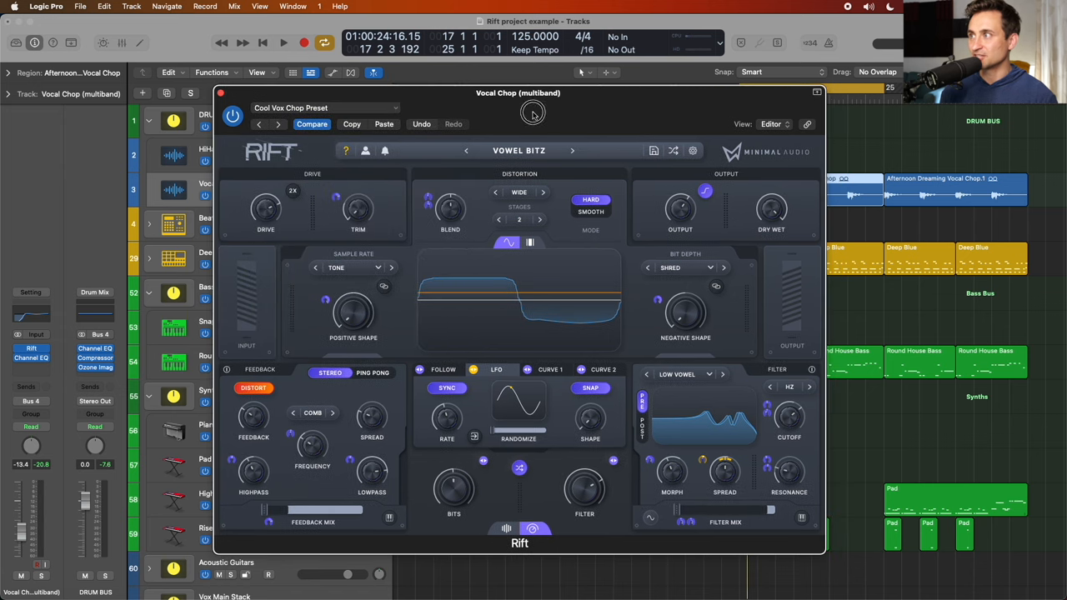
Randomize the Vocal Chop Rift patch and audition the new distortion and filter types
click(284, 44)
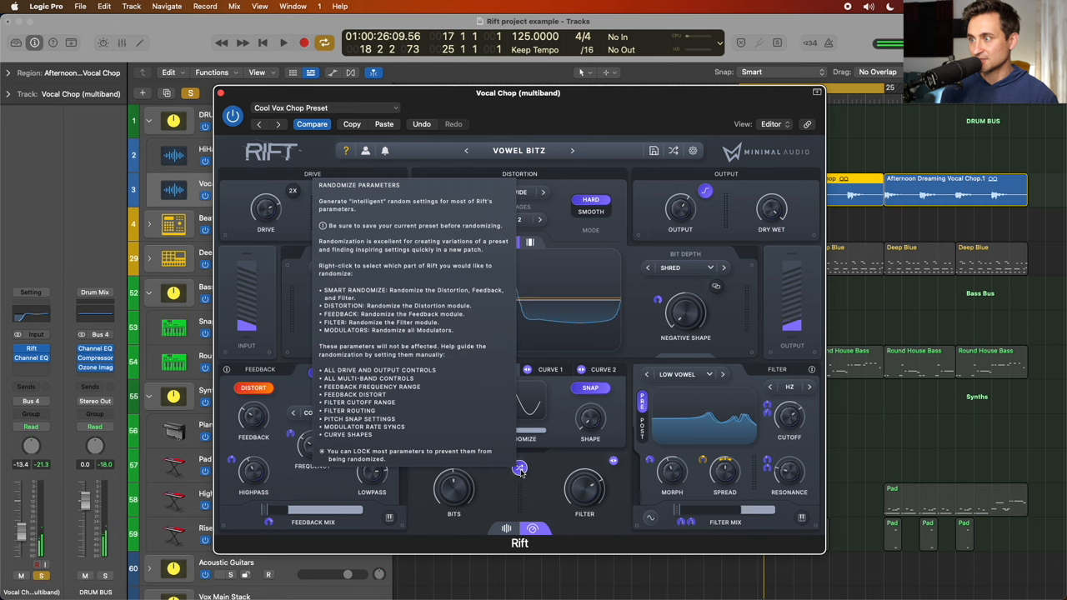
click(520, 466)
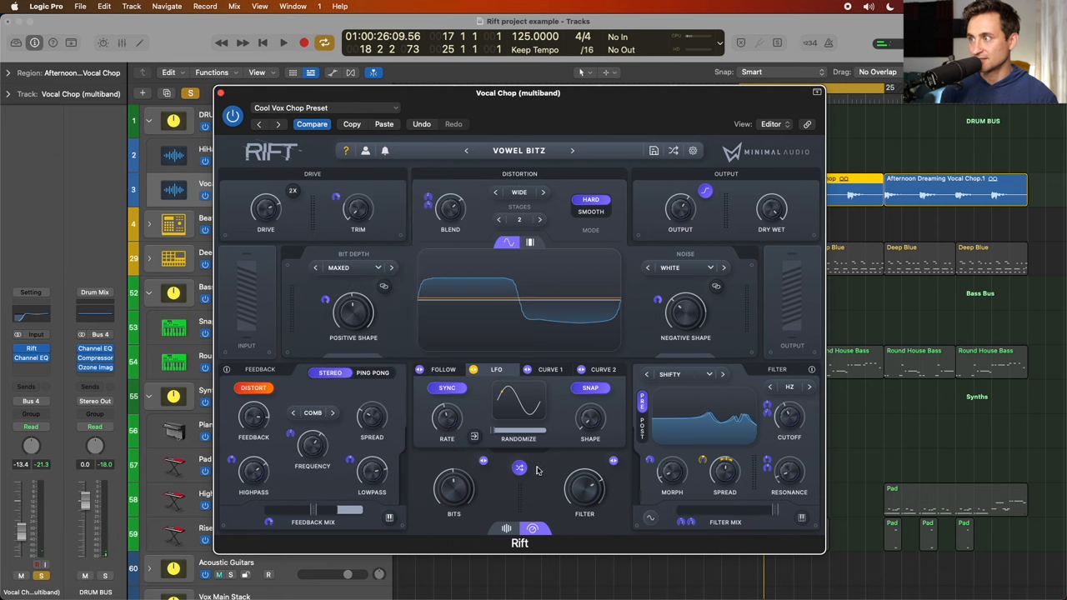
click(283, 43)
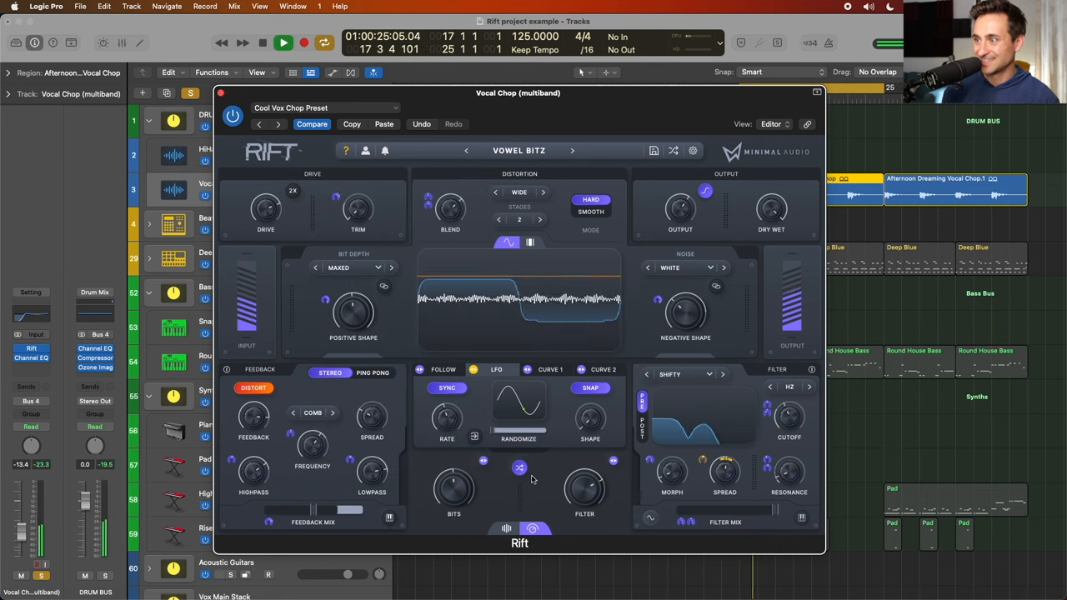
mouse_move(520, 467)
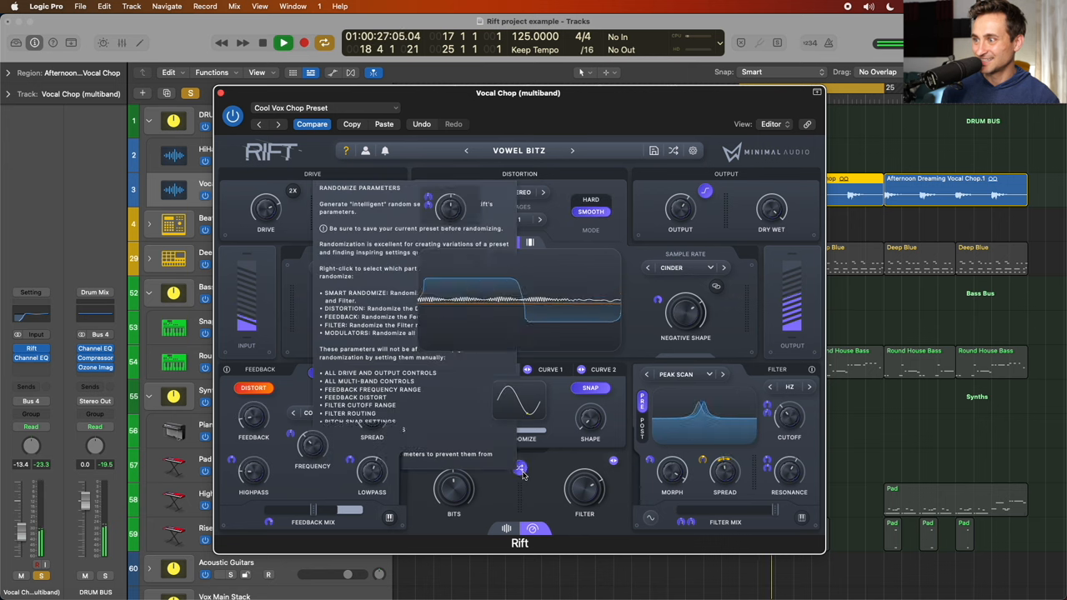
click(520, 466)
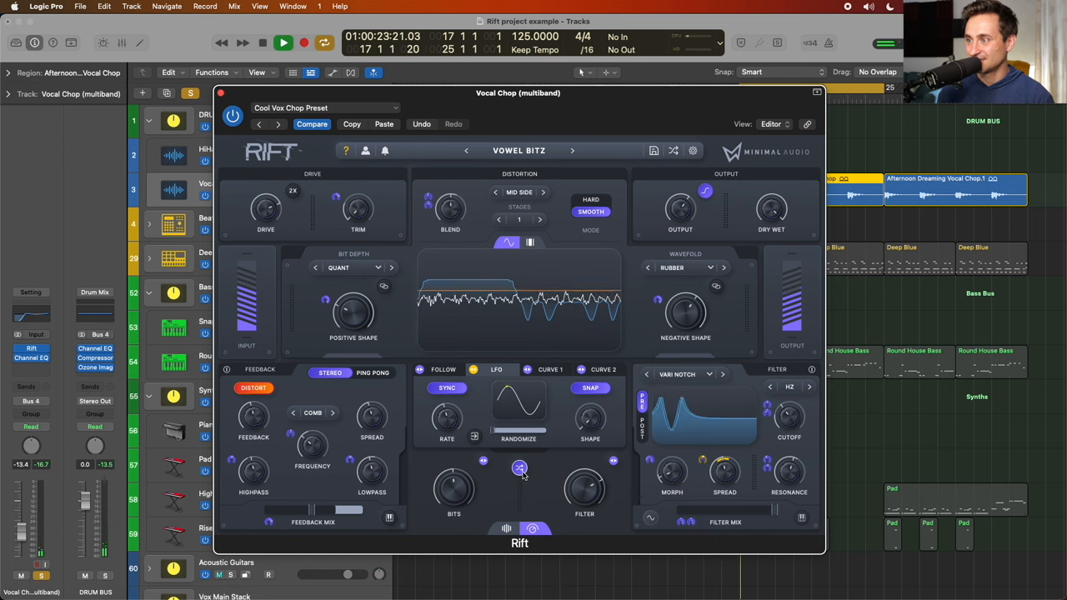
Randomize the whole patch again, then limit randomizing to the Feedback section and re-roll
click(520, 467)
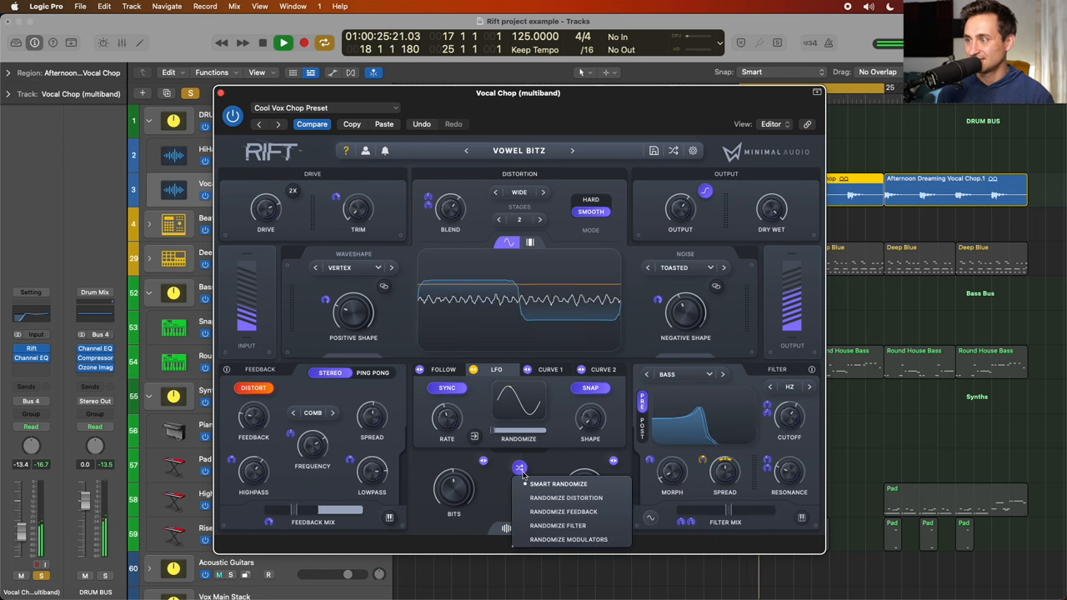
click(557, 525)
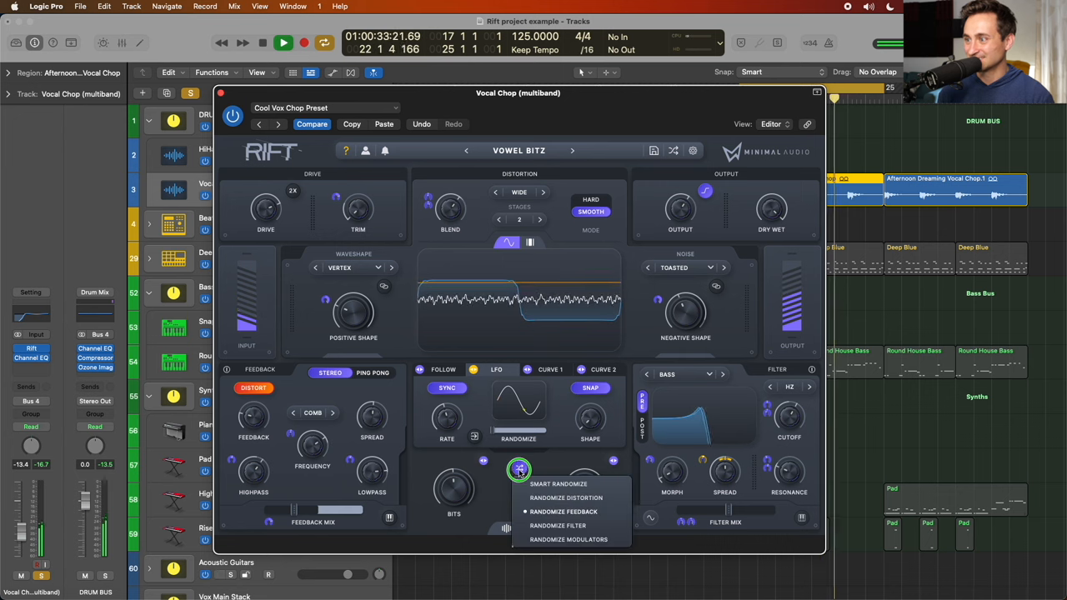
click(556, 525)
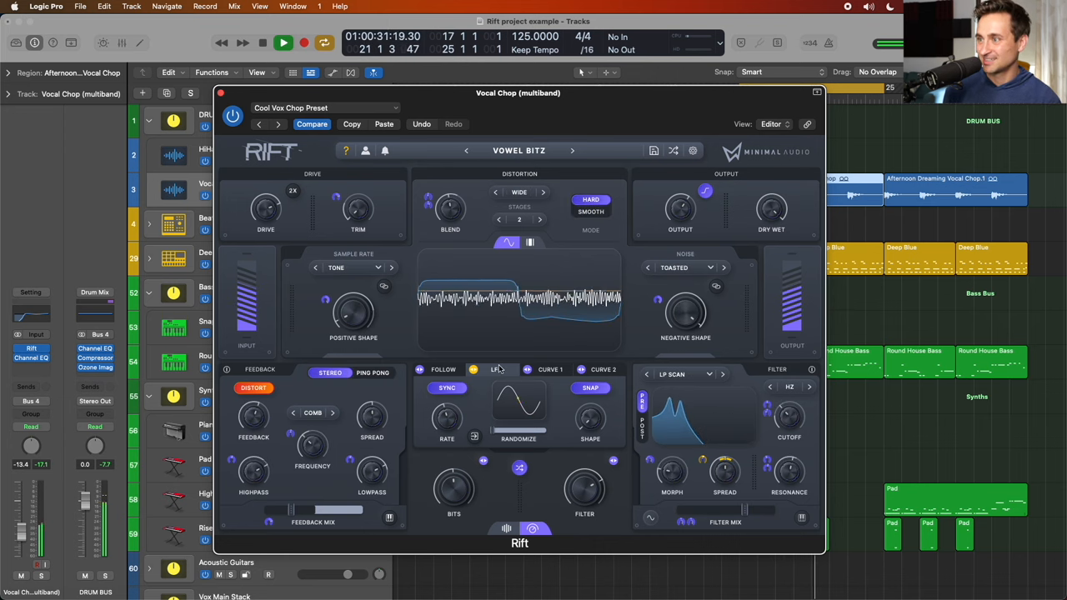
Undo the randomization to Sample Rate and Shred Bit Depth with a Low Vowel filter, checking Negative Shape
click(325, 106)
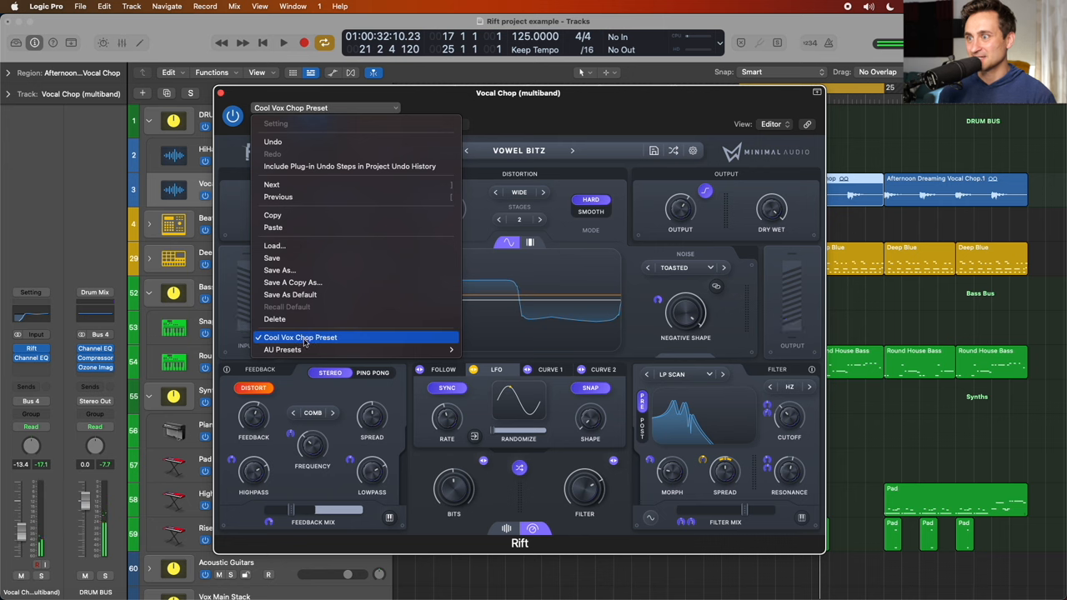
click(300, 337)
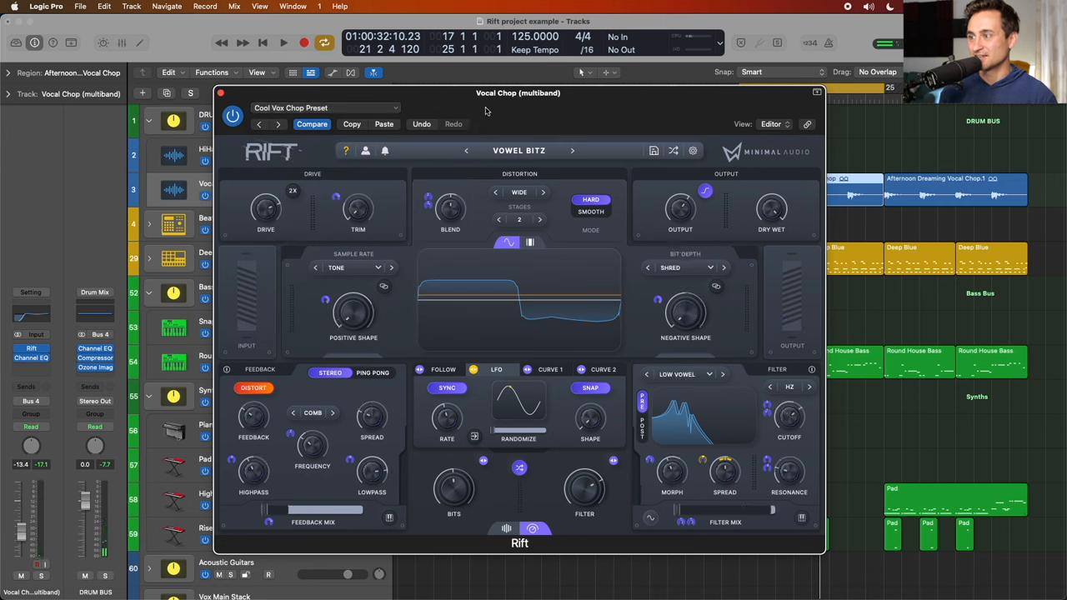
click(283, 43)
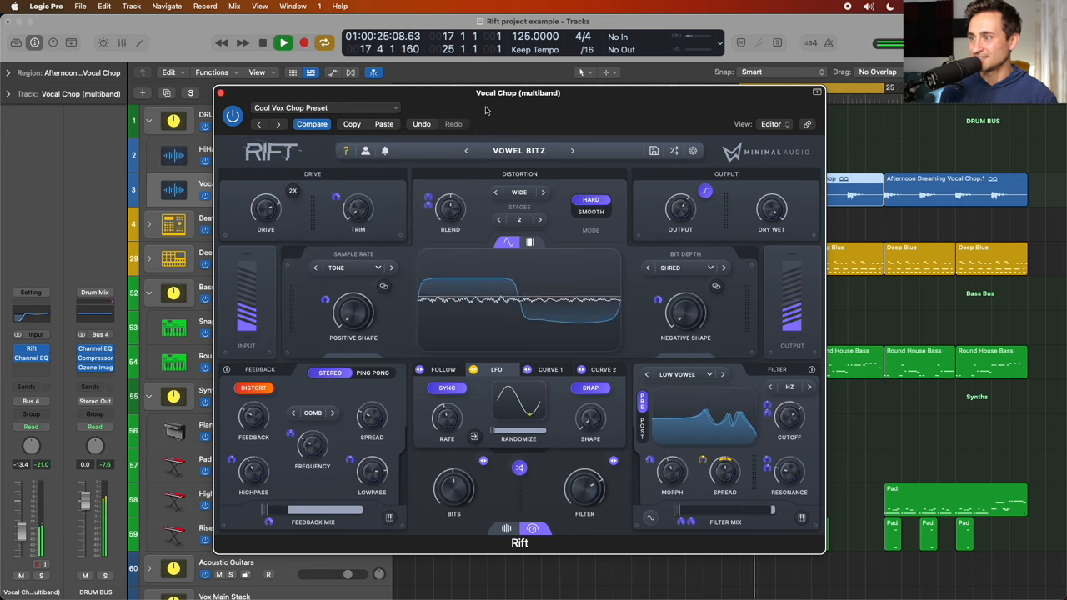
click(284, 44)
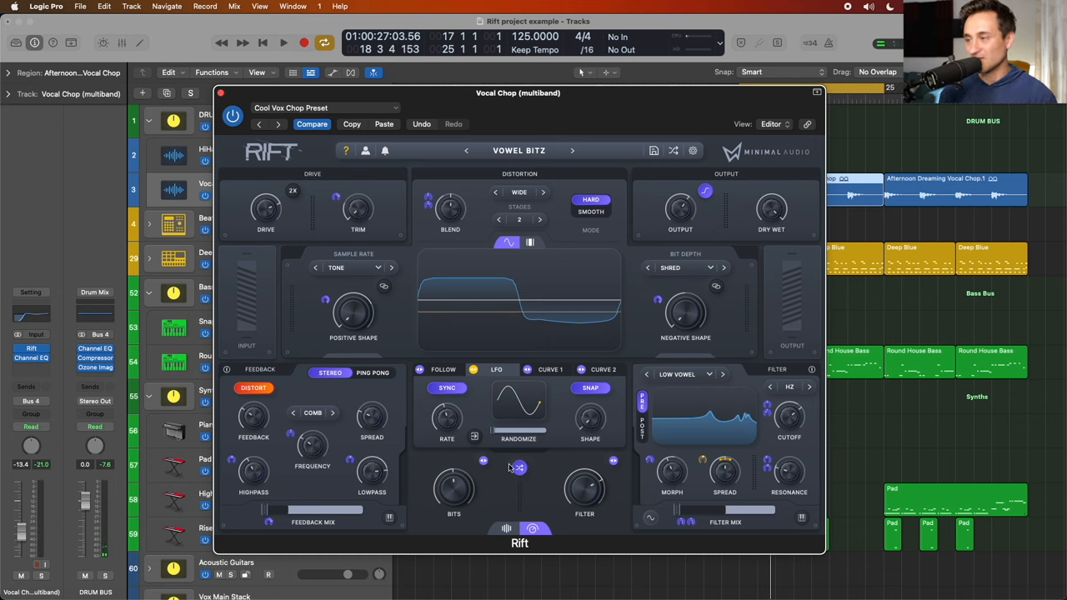
right_click(685, 315)
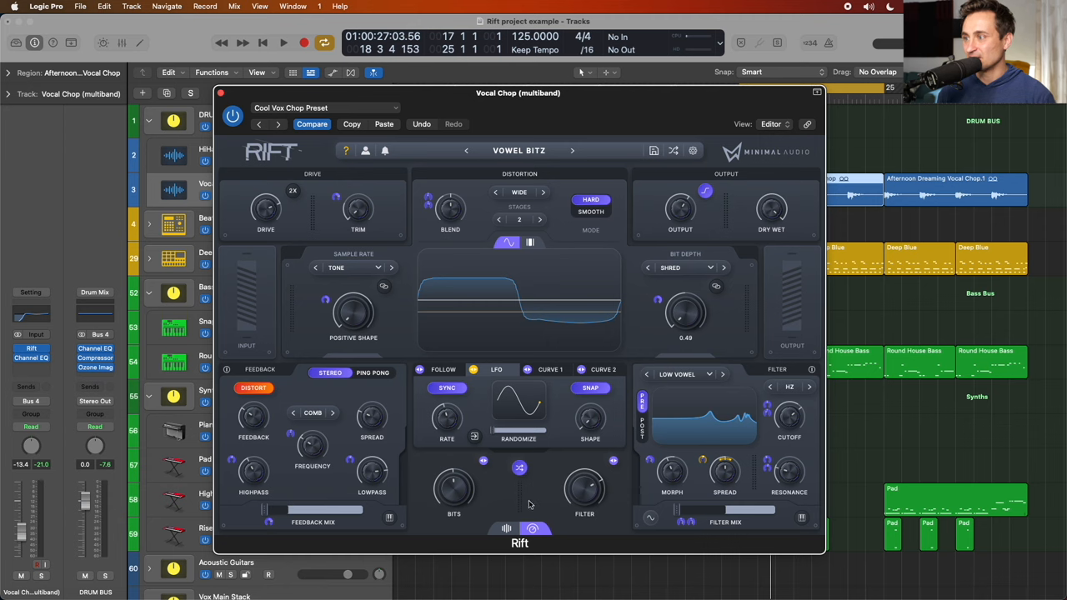
mouse_move(494, 475)
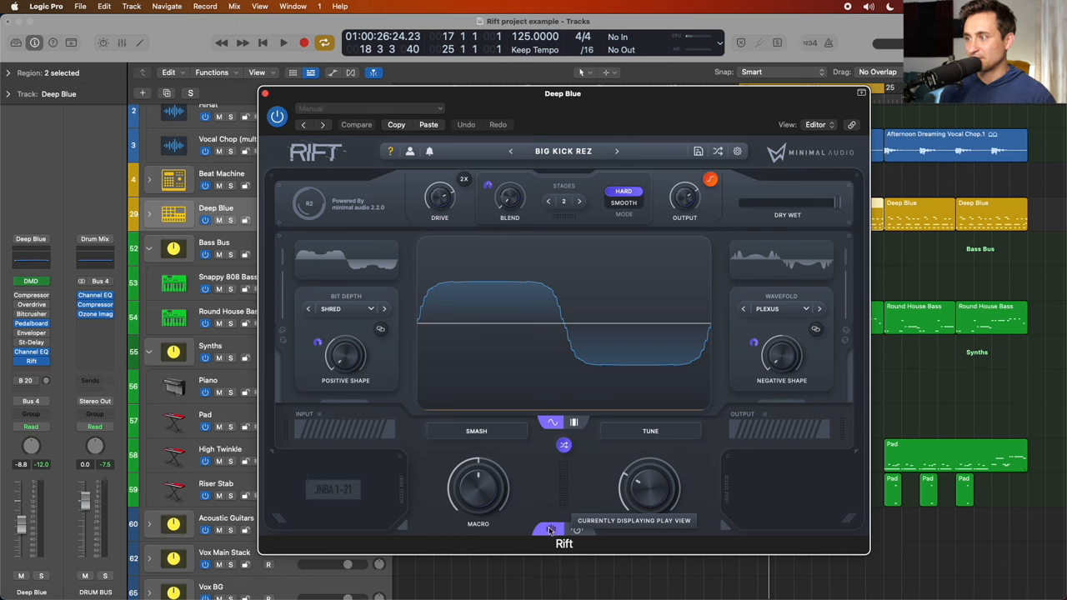
Show Rift's Play View on the Deep Blue track, start playback and nudge a macro knob
click(577, 530)
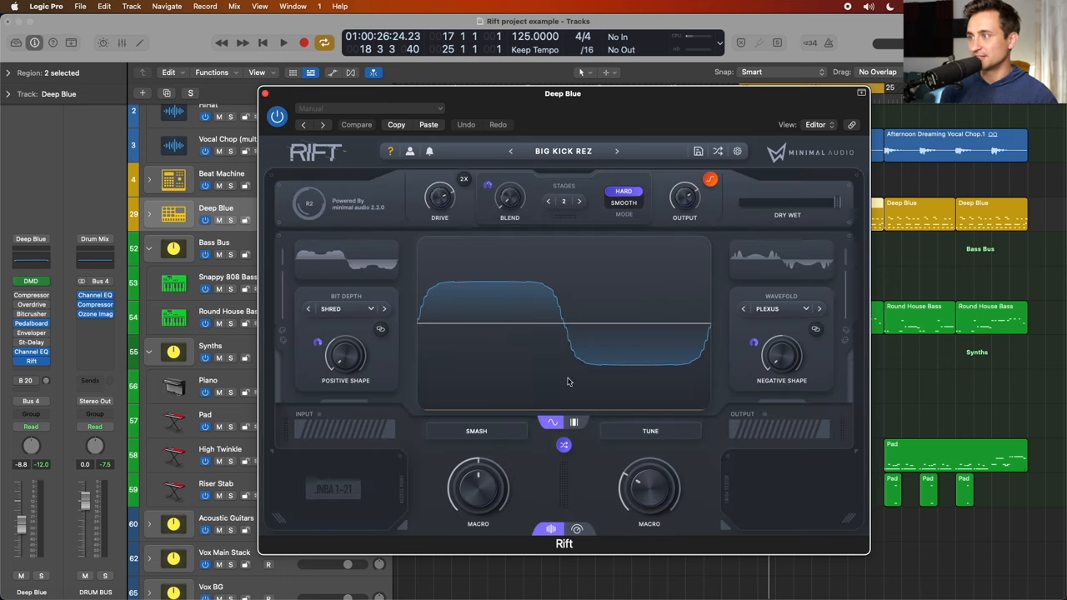
click(283, 43)
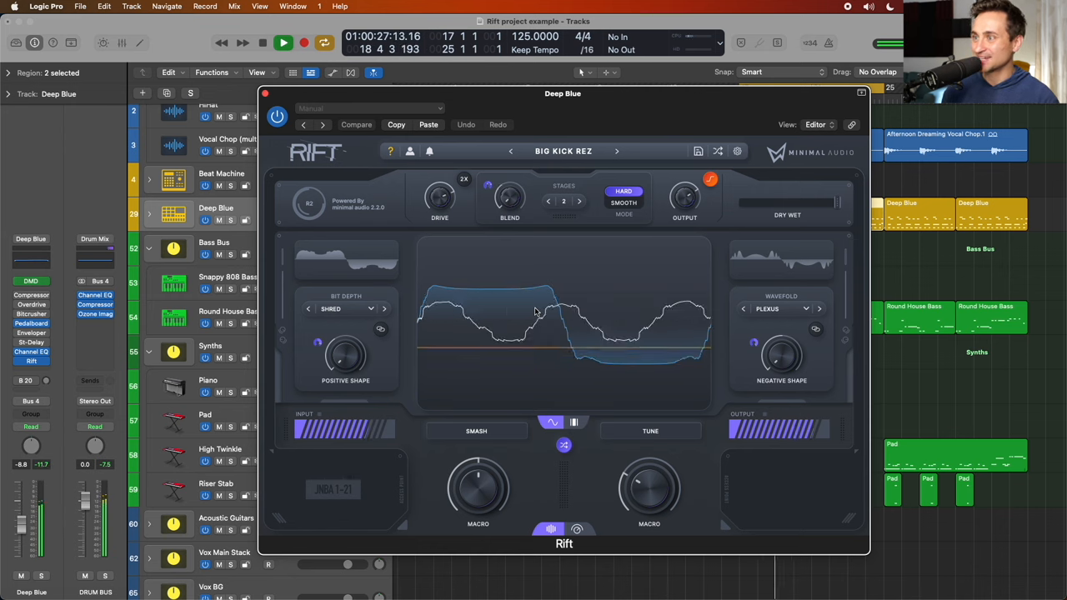
drag(345, 353, 345, 350)
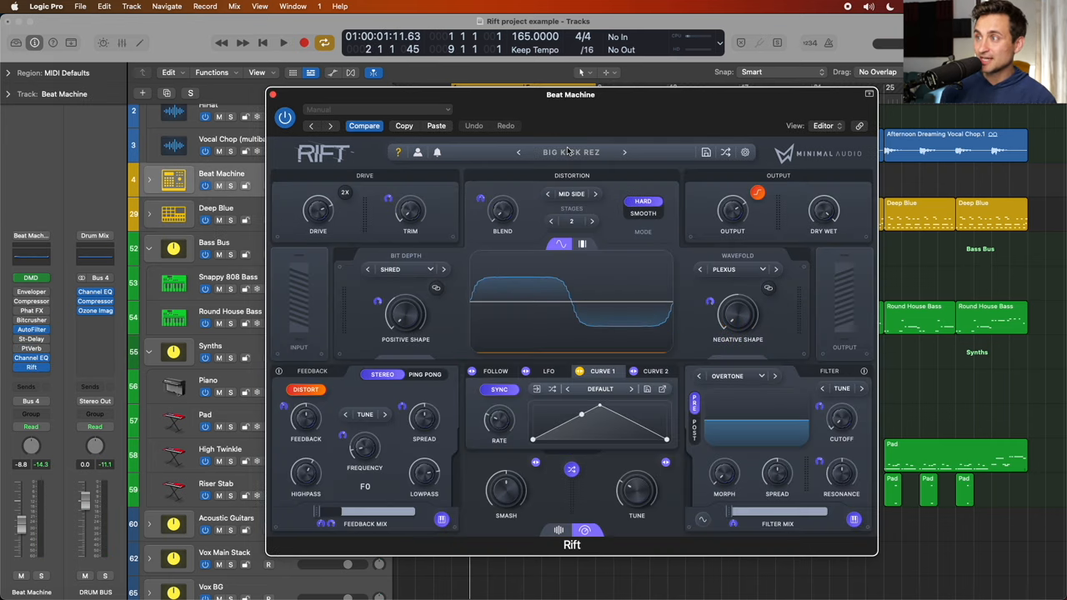
Browse Rift's preset list, reposition the plugin window and start playback for auditioning
click(570, 152)
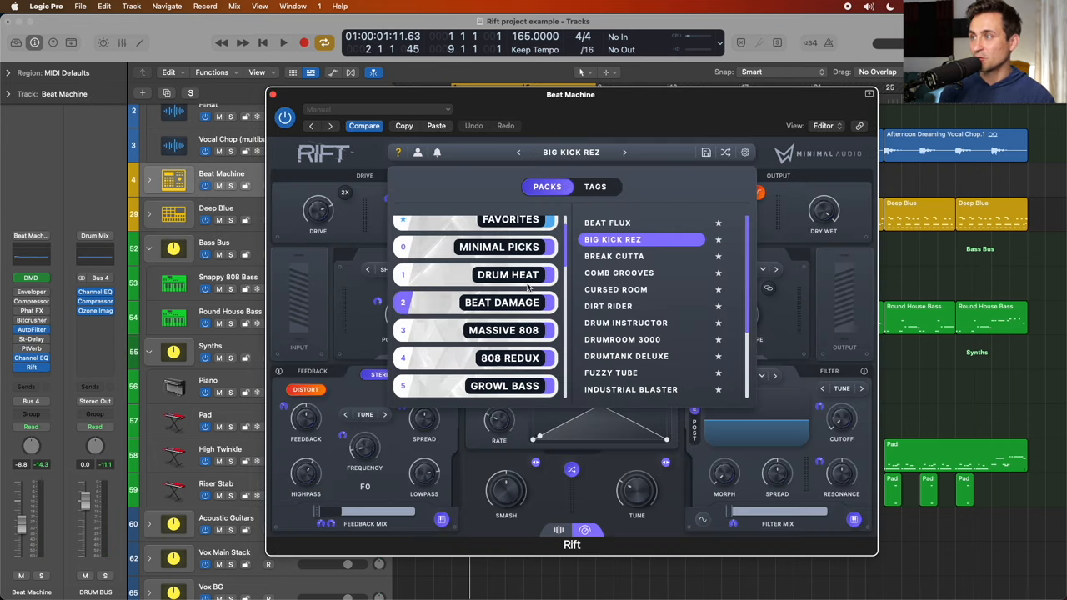
scroll(down, 3)
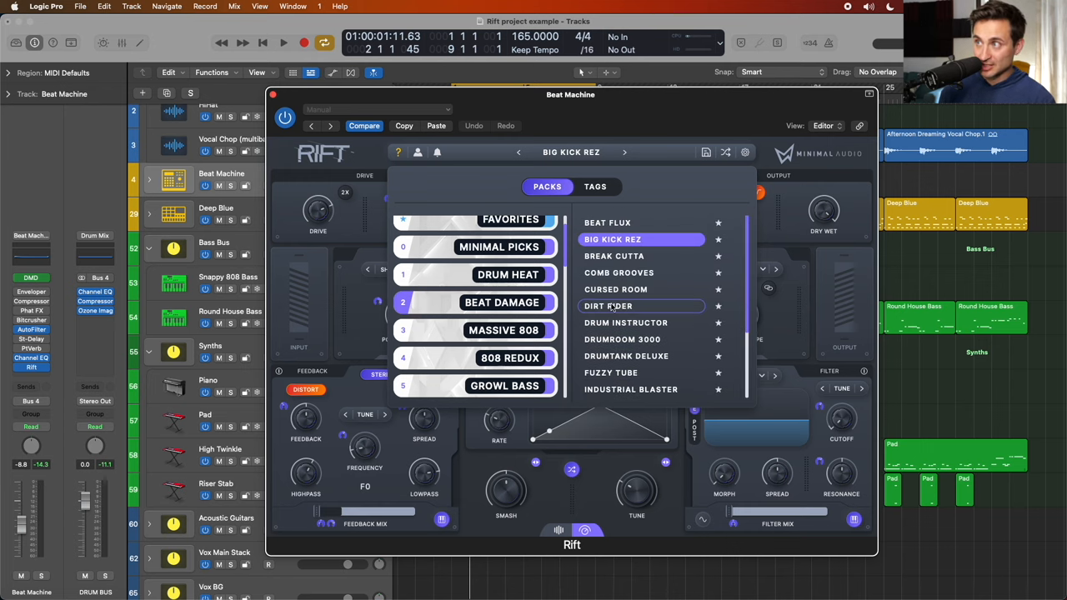
drag(570, 93, 572, 247)
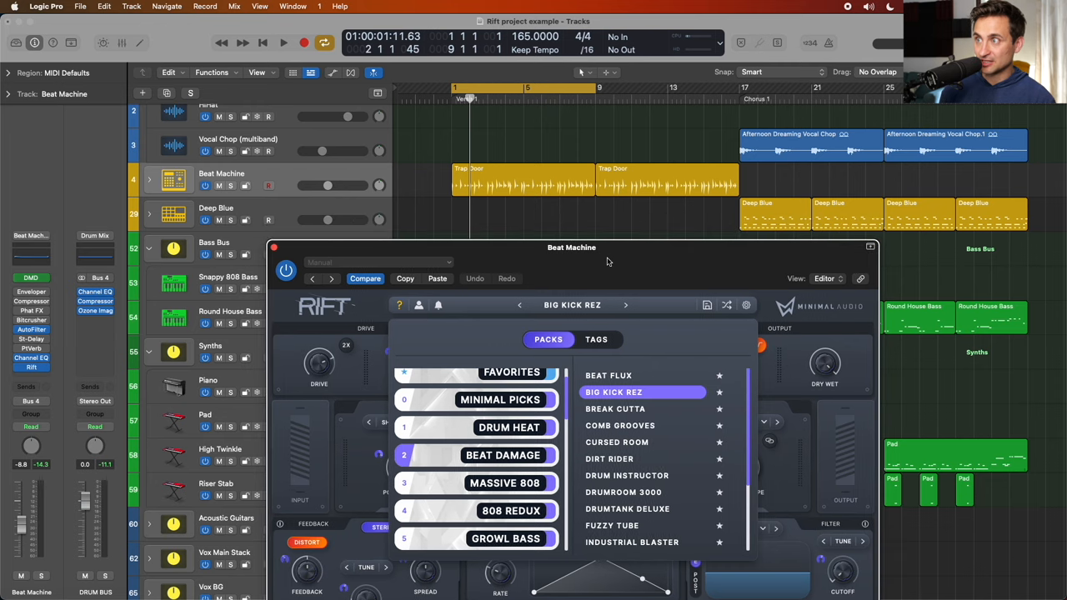
drag(570, 246, 550, 103)
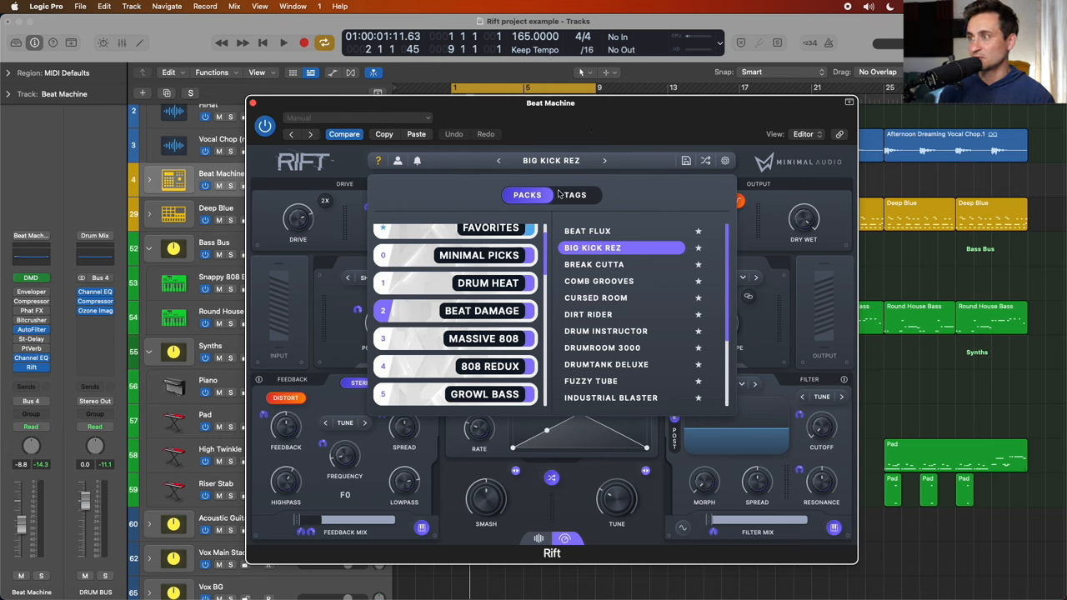
mouse_move(447, 283)
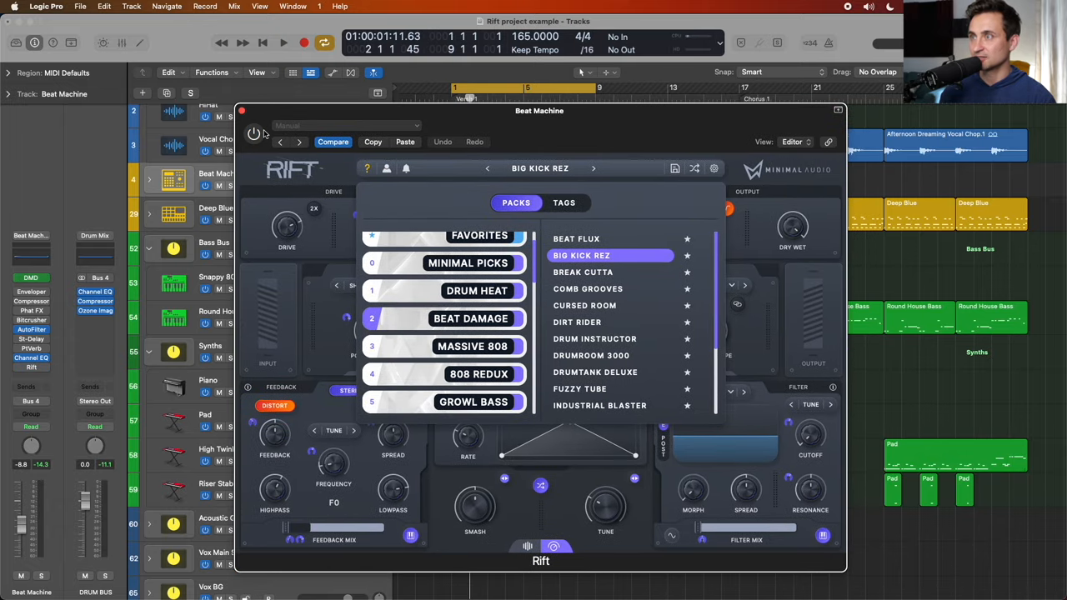
click(283, 44)
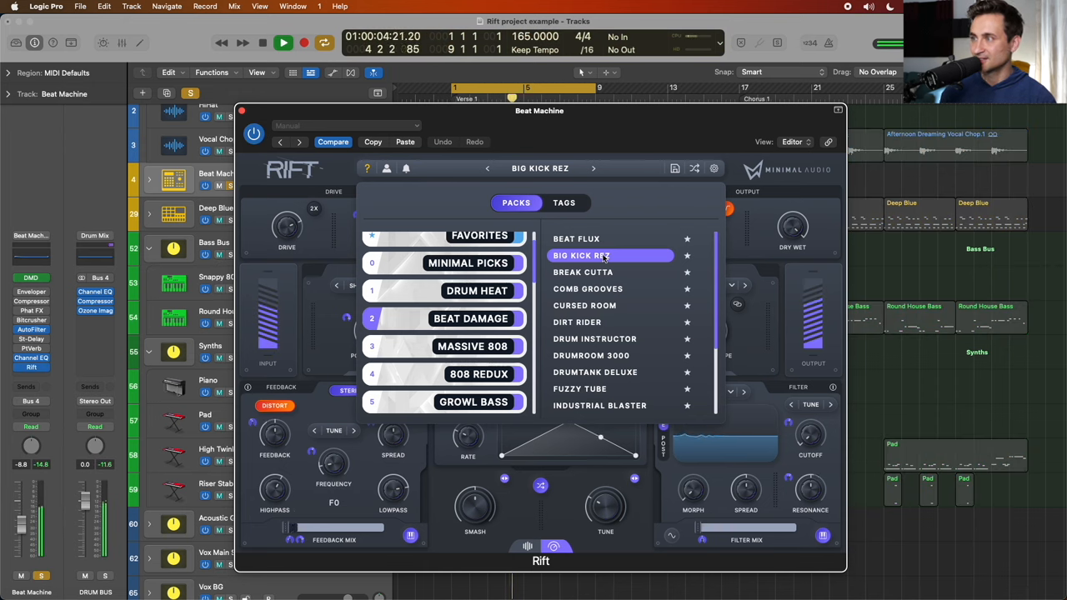
Audition Drum Heat presets Break Cutta, Comb Grooves, Cursed Room, Dirt Rider, Drum Instructor, Drumroom 3000 and Fuzzy Tube
click(583, 271)
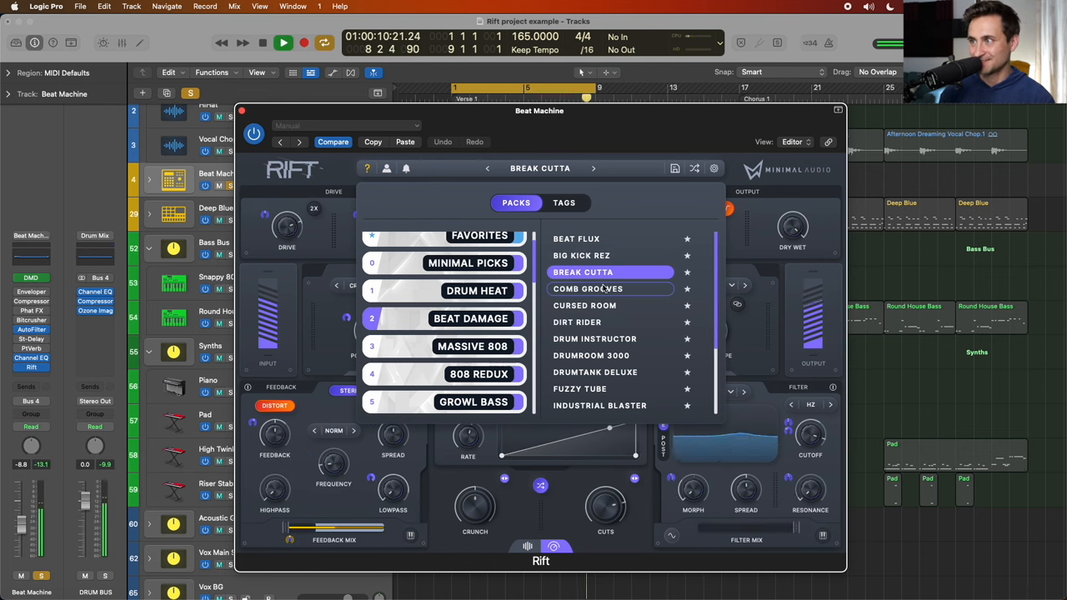
click(587, 288)
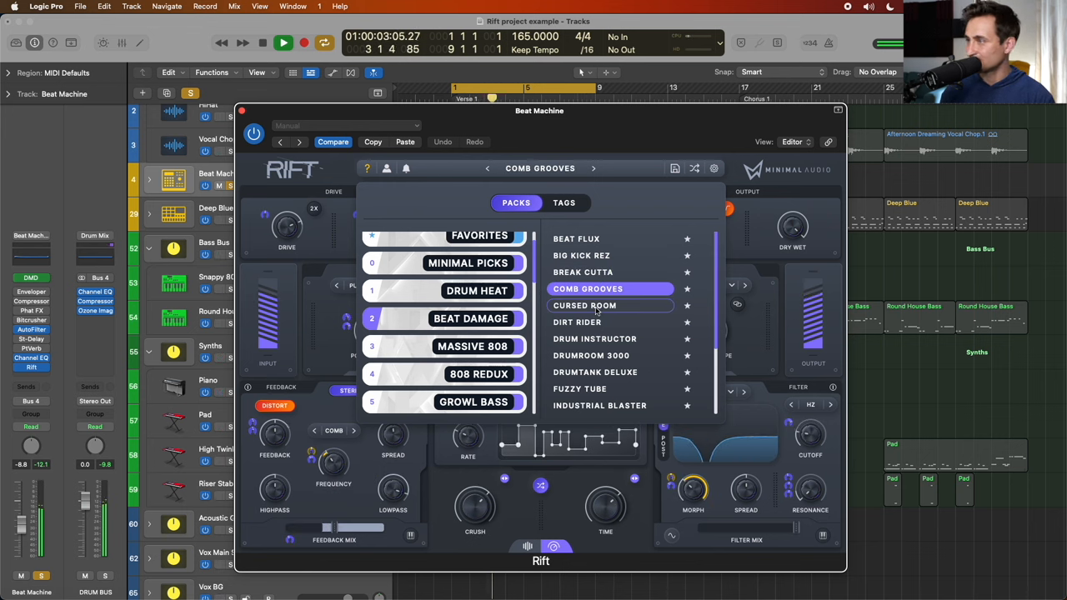
click(584, 305)
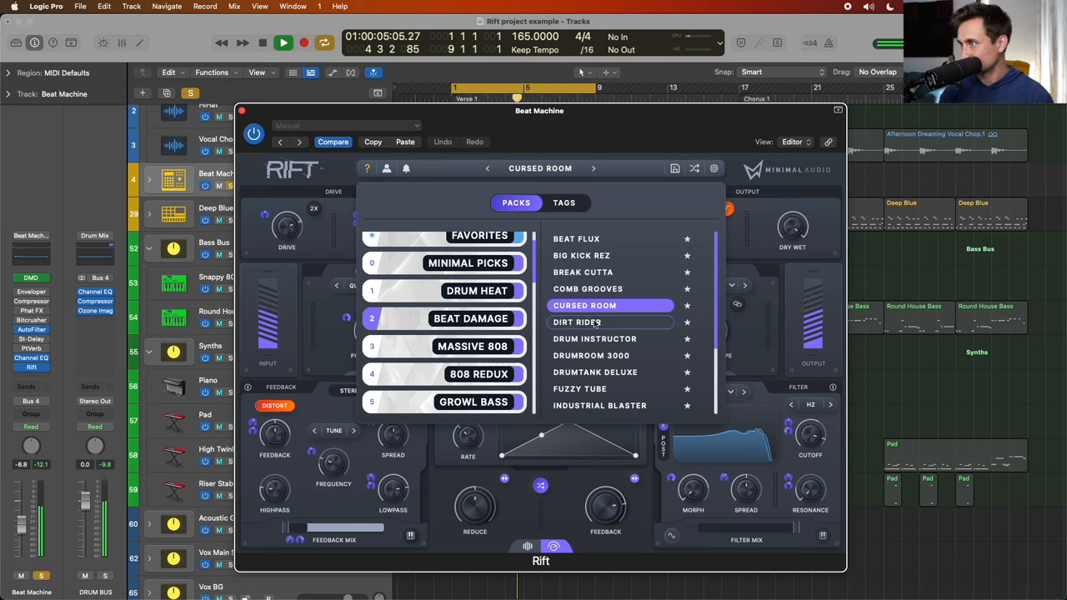
click(577, 324)
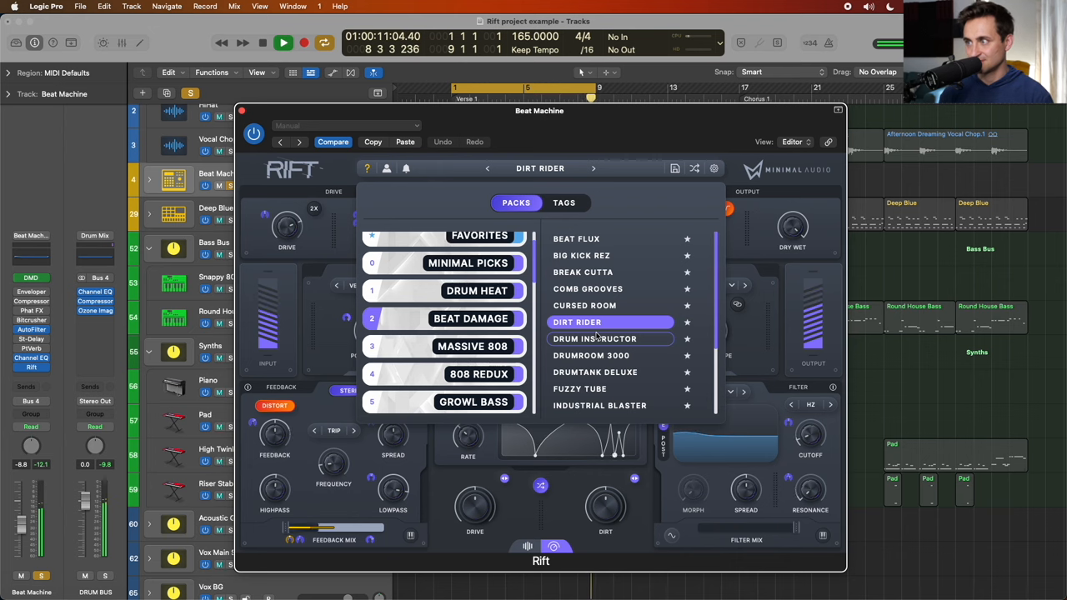
click(594, 338)
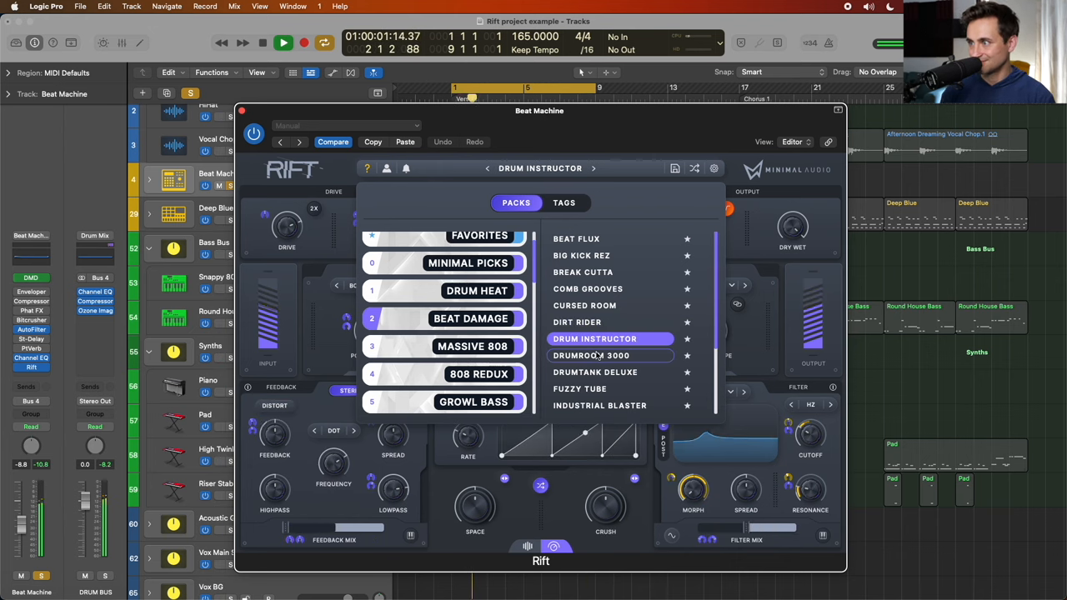
click(589, 355)
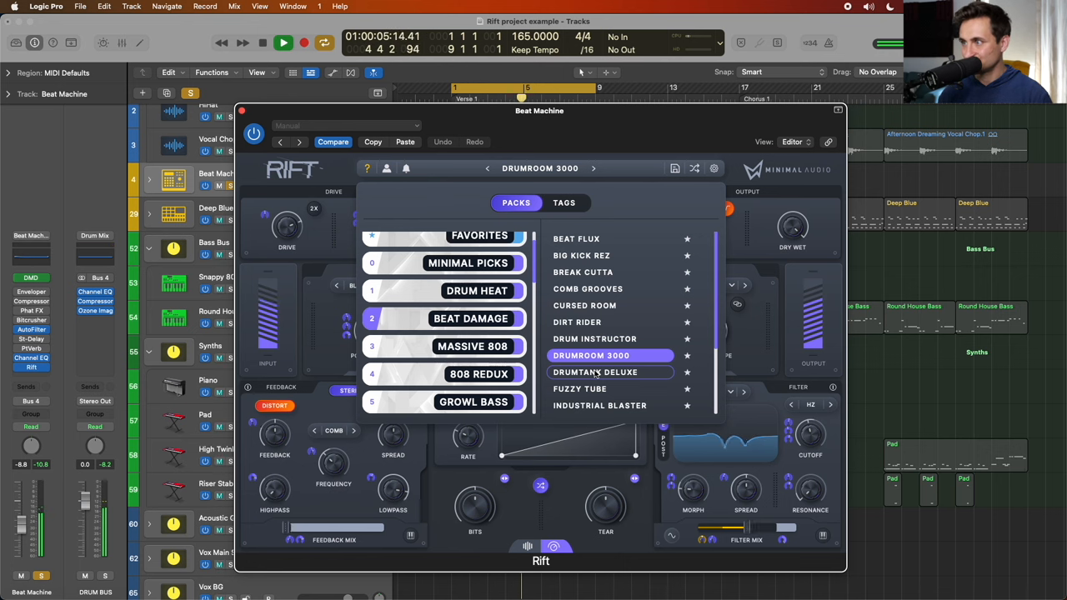
click(579, 389)
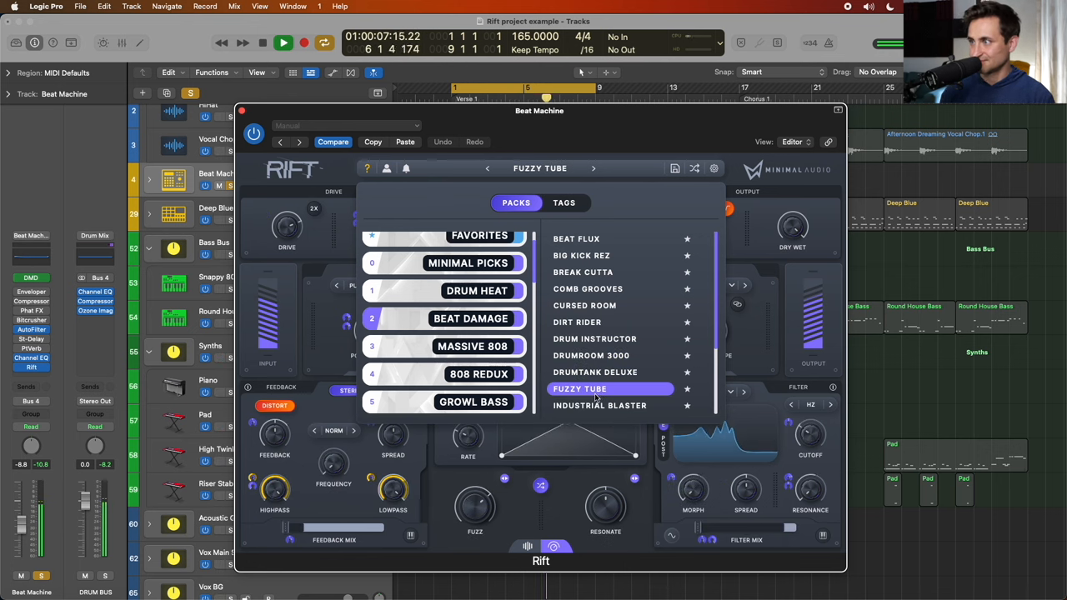
Switch pack and audition Downbeat Rez, Crunchy Breaks, Dub Pump, Gated Slapback and neighbouring presets
click(600, 405)
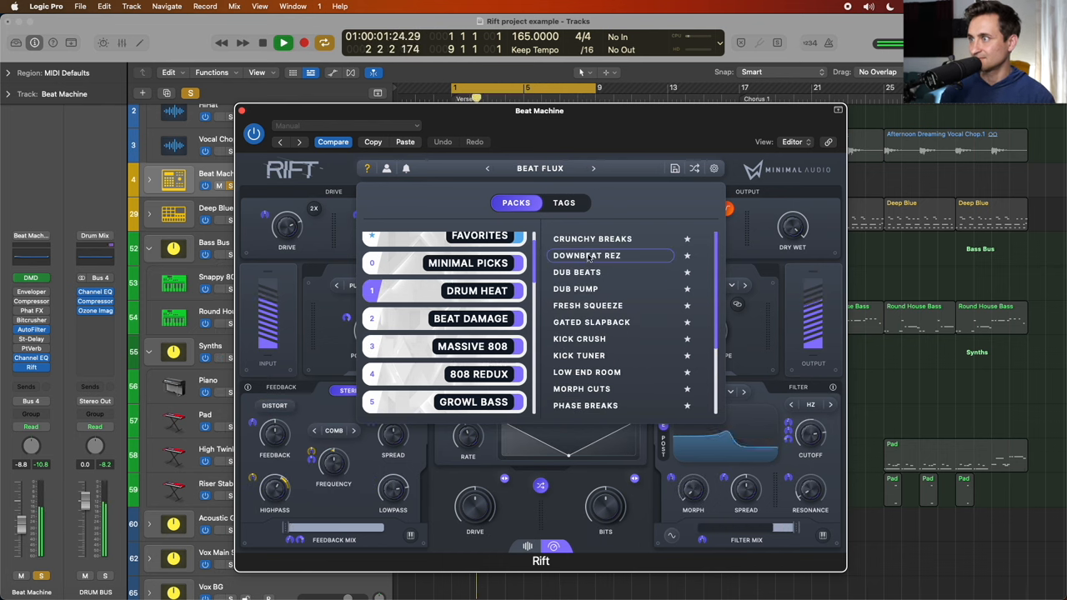
click(586, 254)
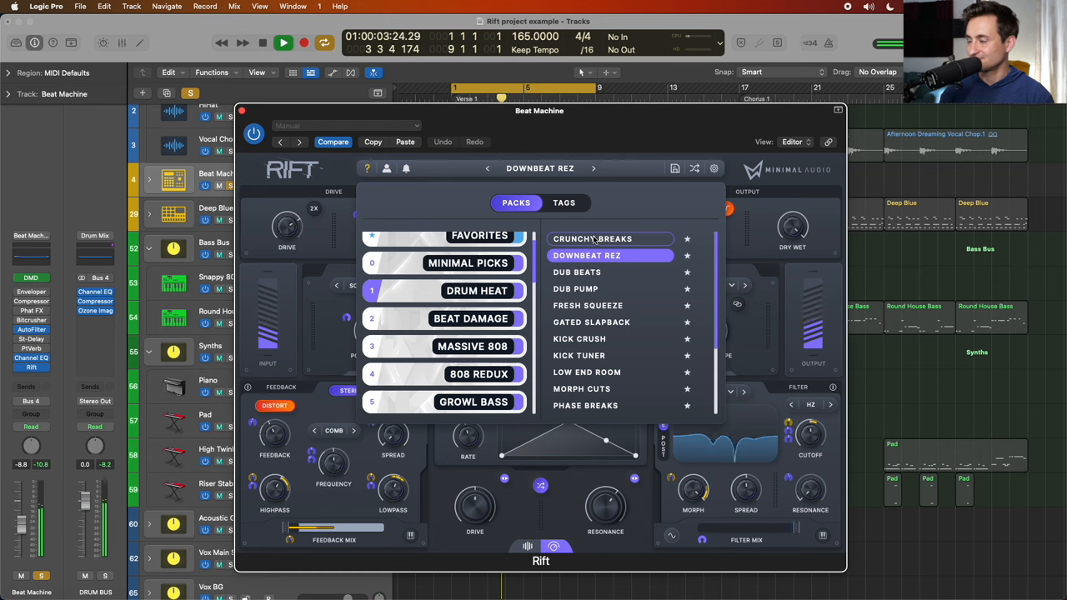
click(592, 240)
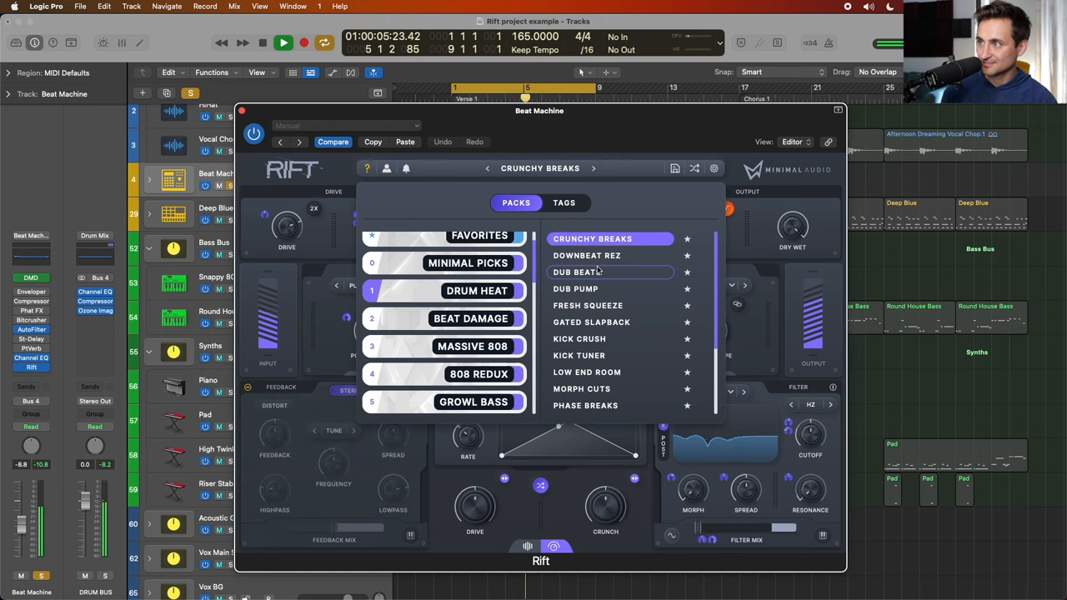
click(576, 272)
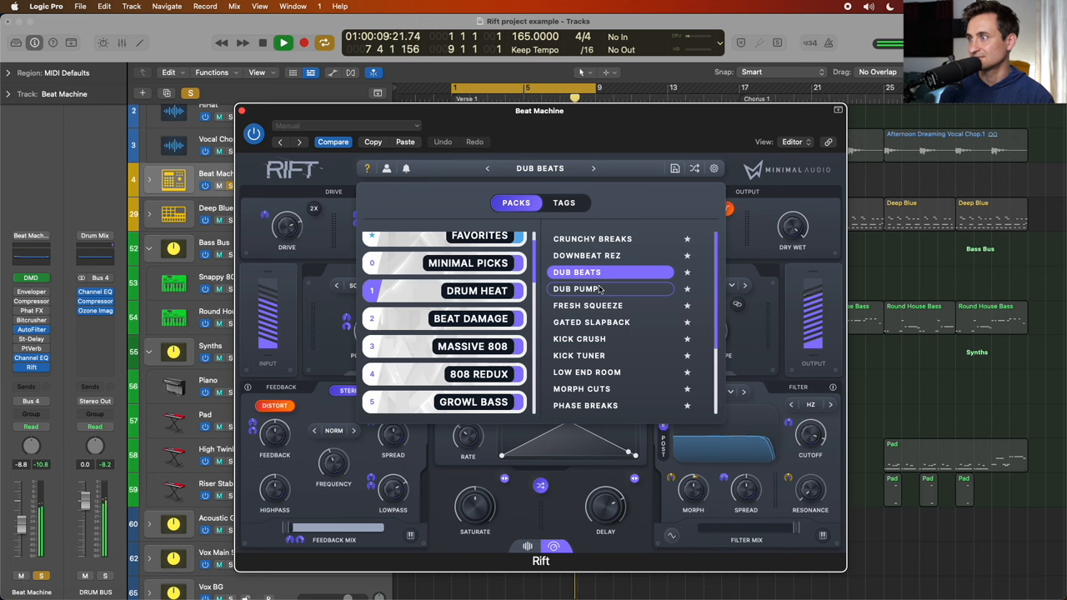
click(577, 289)
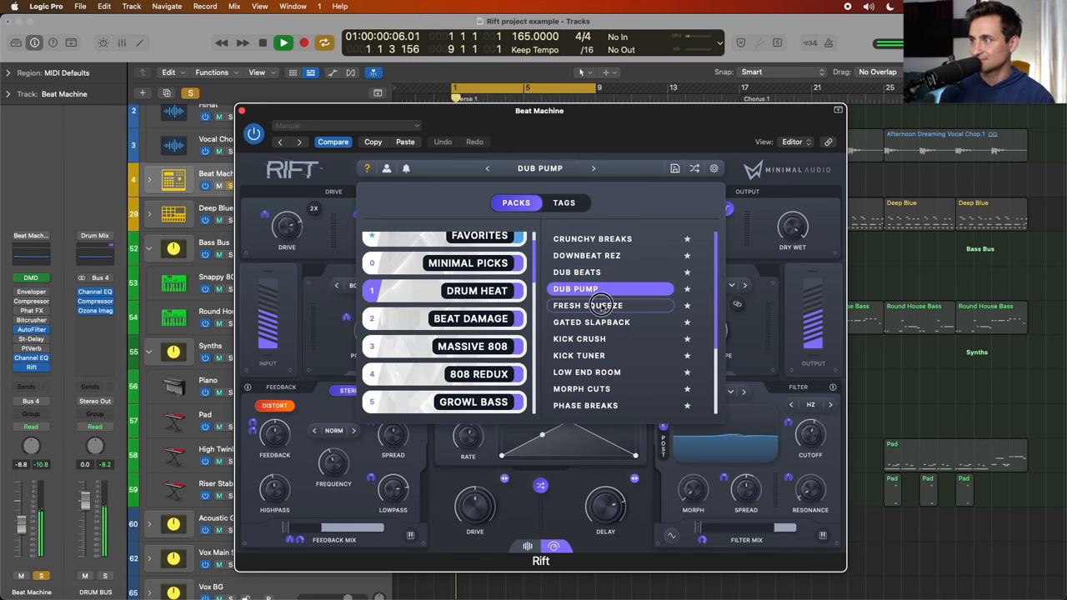
click(592, 323)
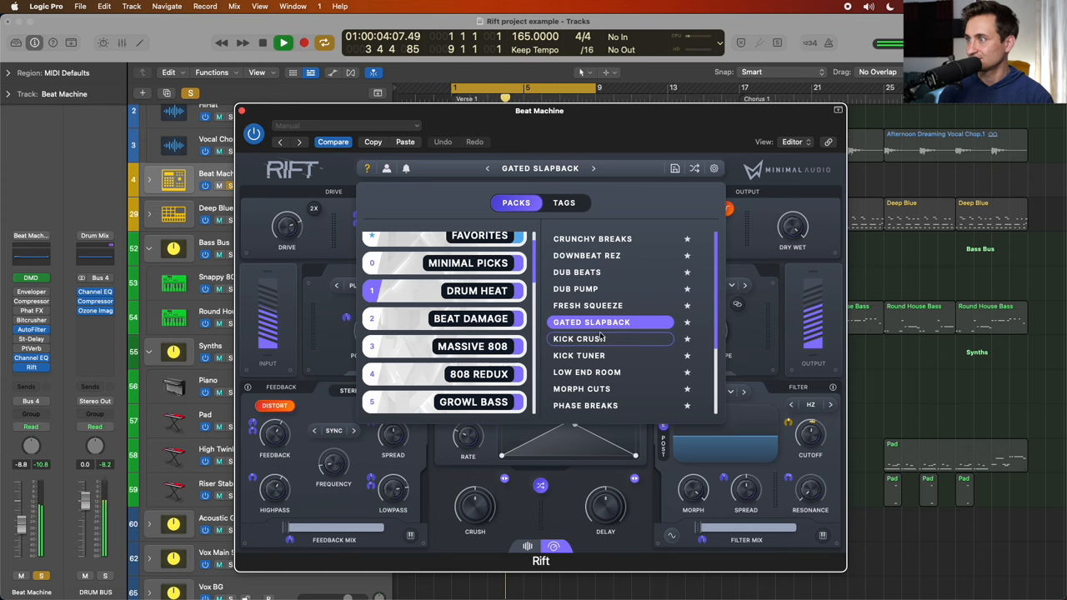
click(579, 338)
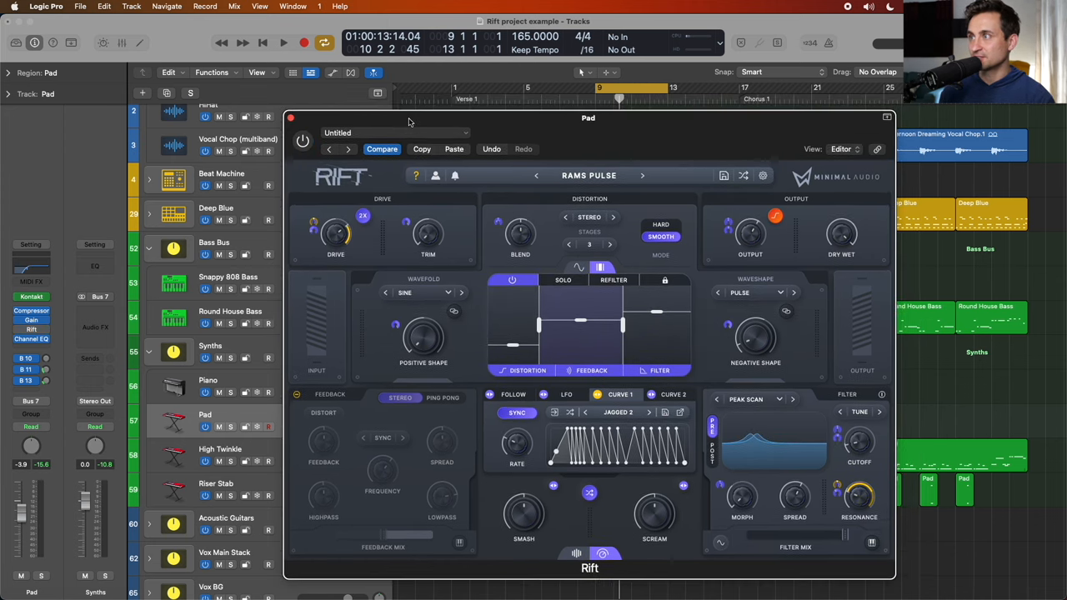
During playback, raise the LFO morph amount to around 34% and fine-tune it
click(283, 43)
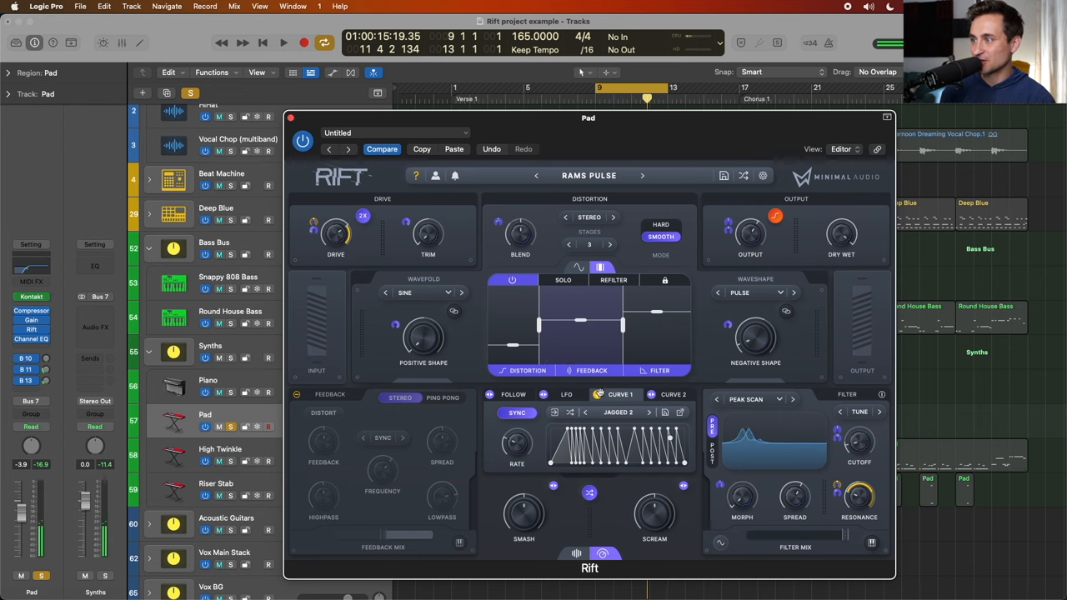
drag(742, 497, 741, 500)
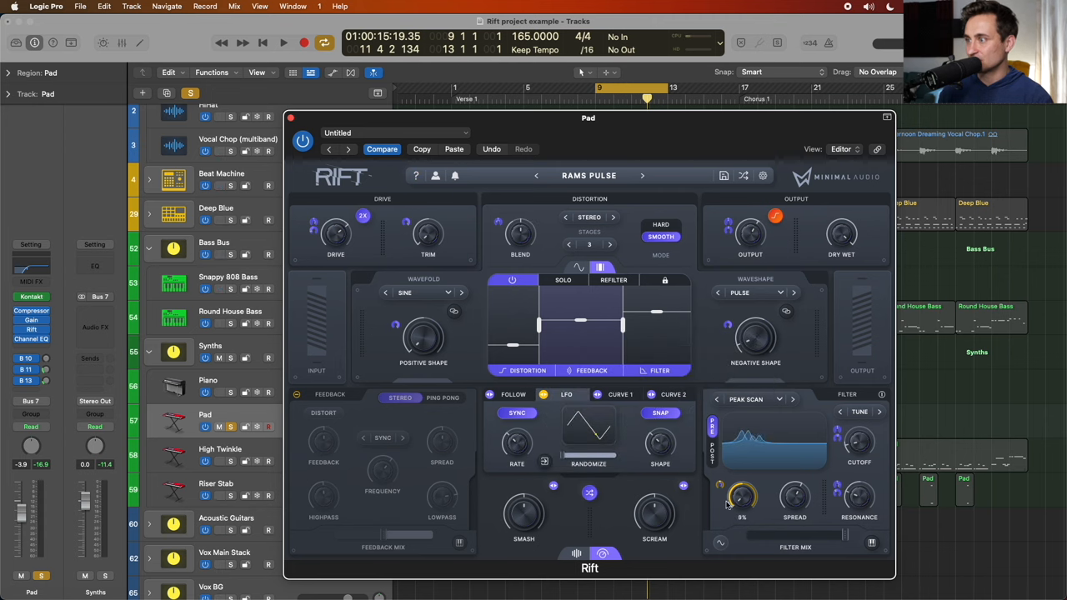
drag(742, 497, 742, 486)
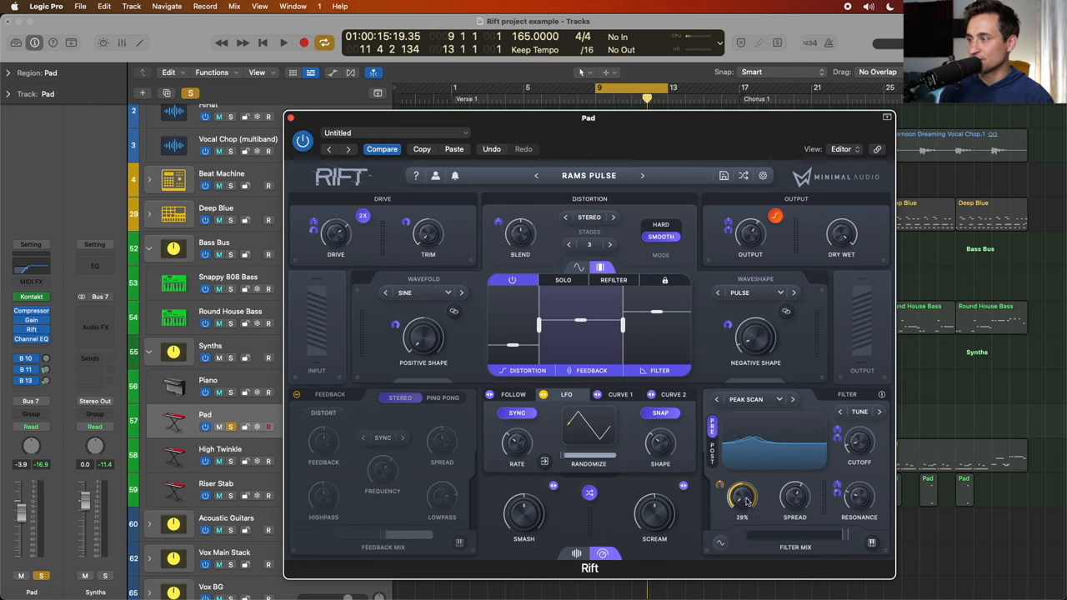
drag(742, 498, 741, 487)
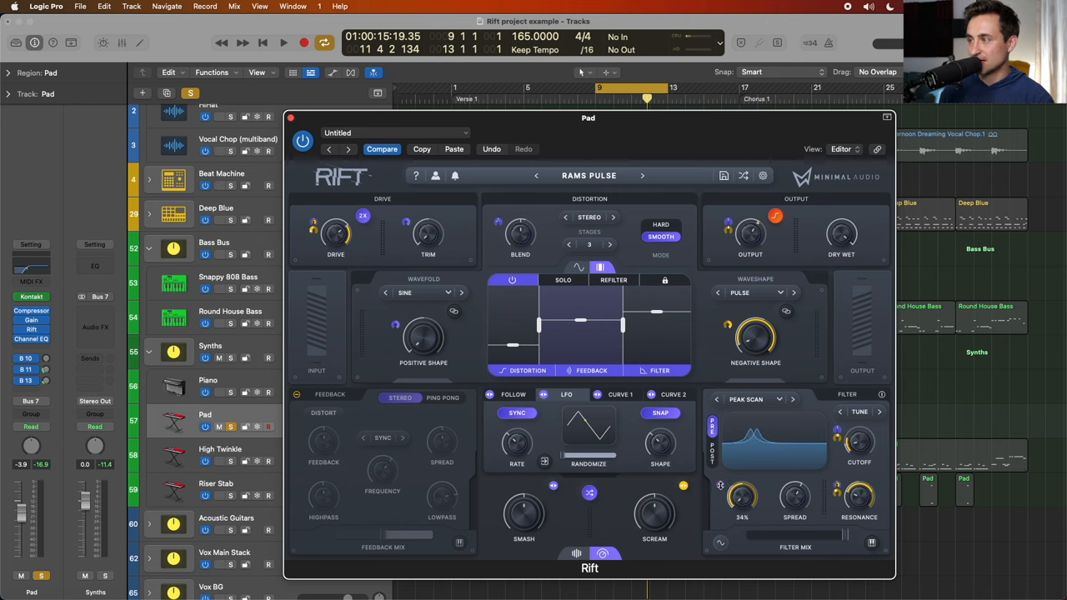
drag(741, 497, 740, 513)
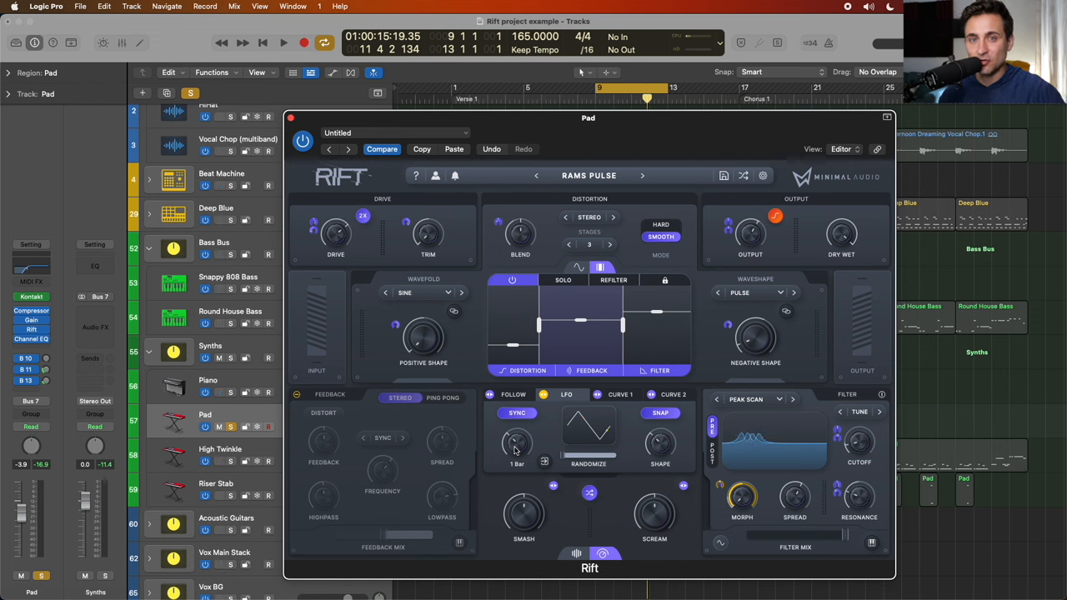
Set the LFO randomize to 0% and its rate to a dotted eighth (1/8 D)
click(284, 44)
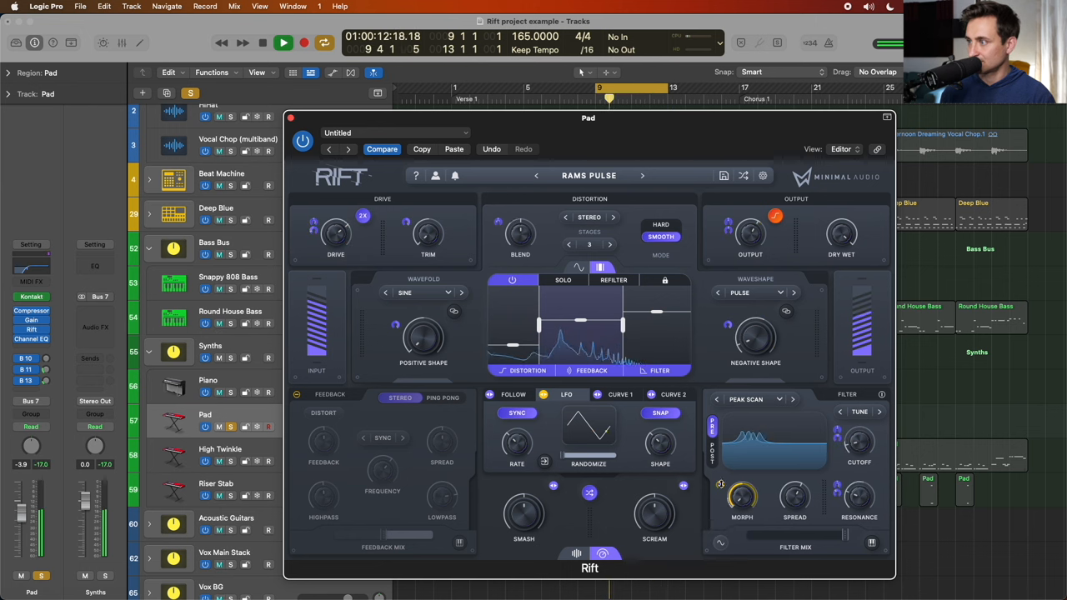
drag(741, 497, 737, 435)
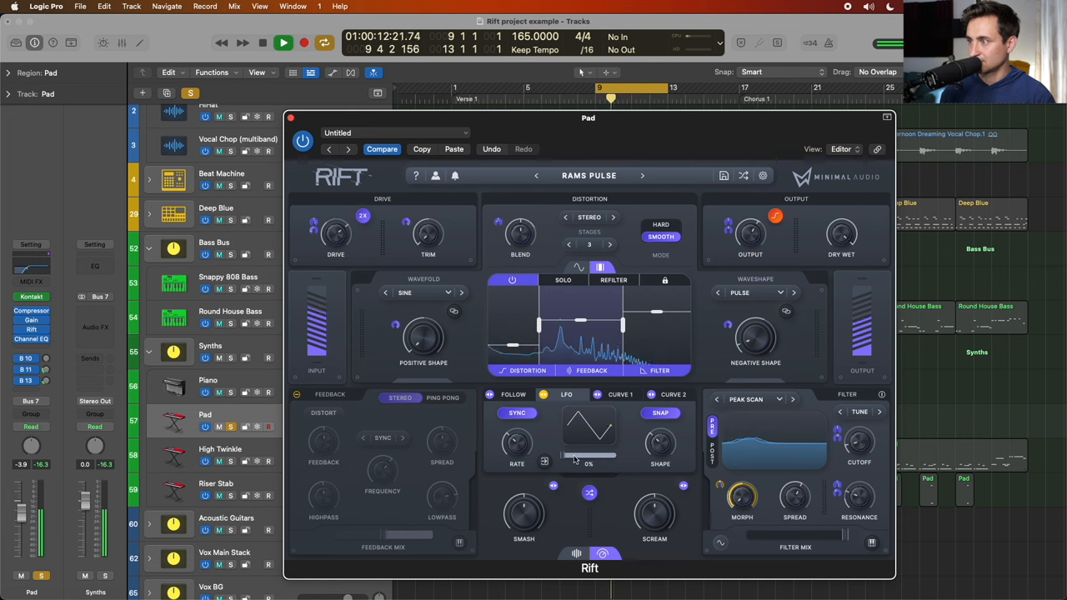
drag(742, 497, 742, 469)
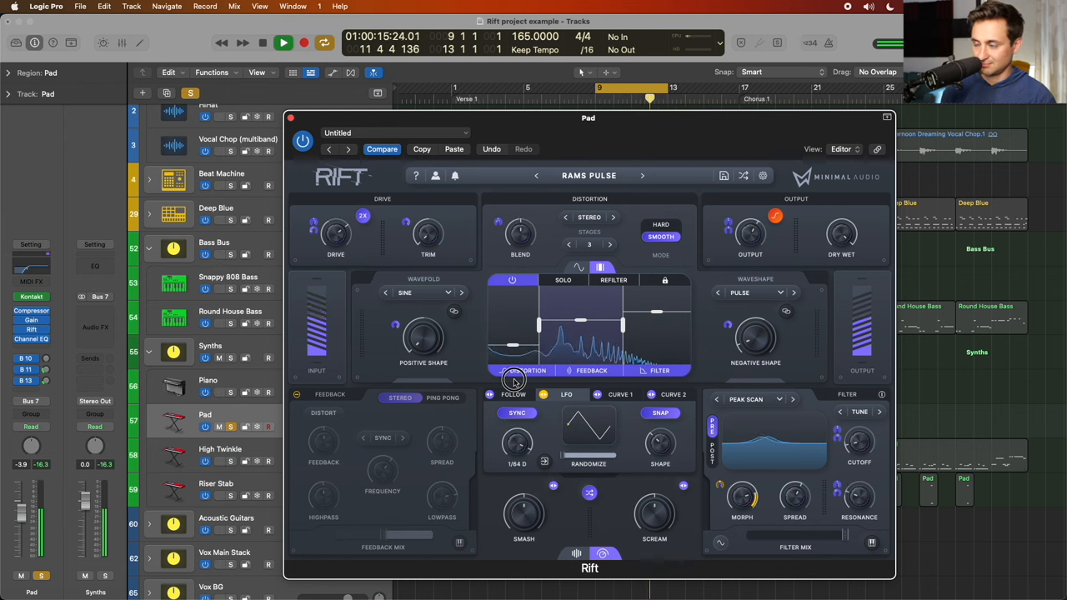
click(283, 43)
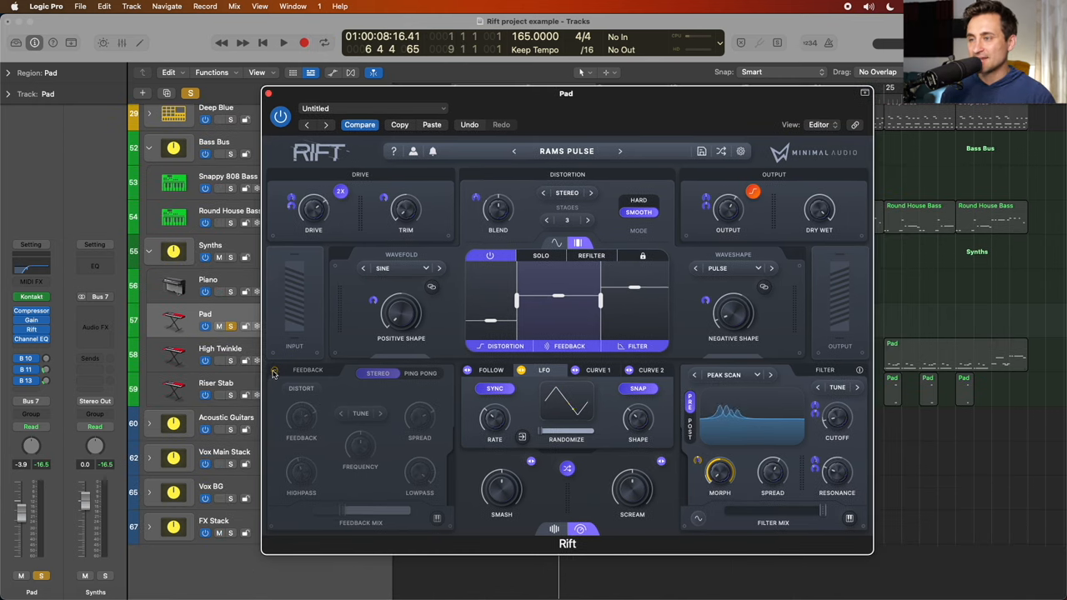
Enable the feedback section, lower its mix to about 17%, tune frequency to C3 and raise the amount
click(273, 370)
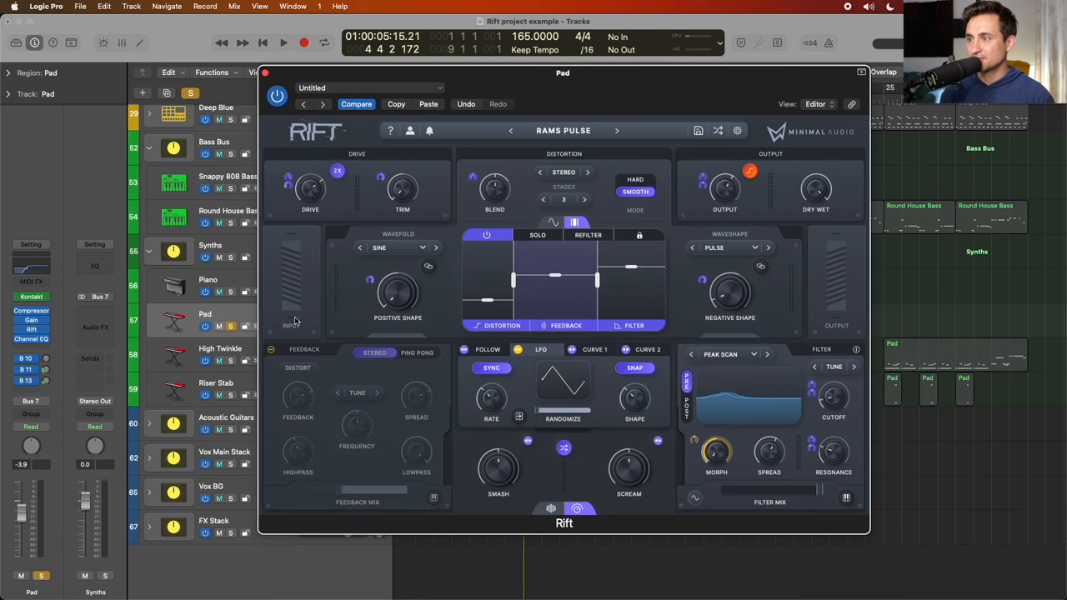
click(283, 44)
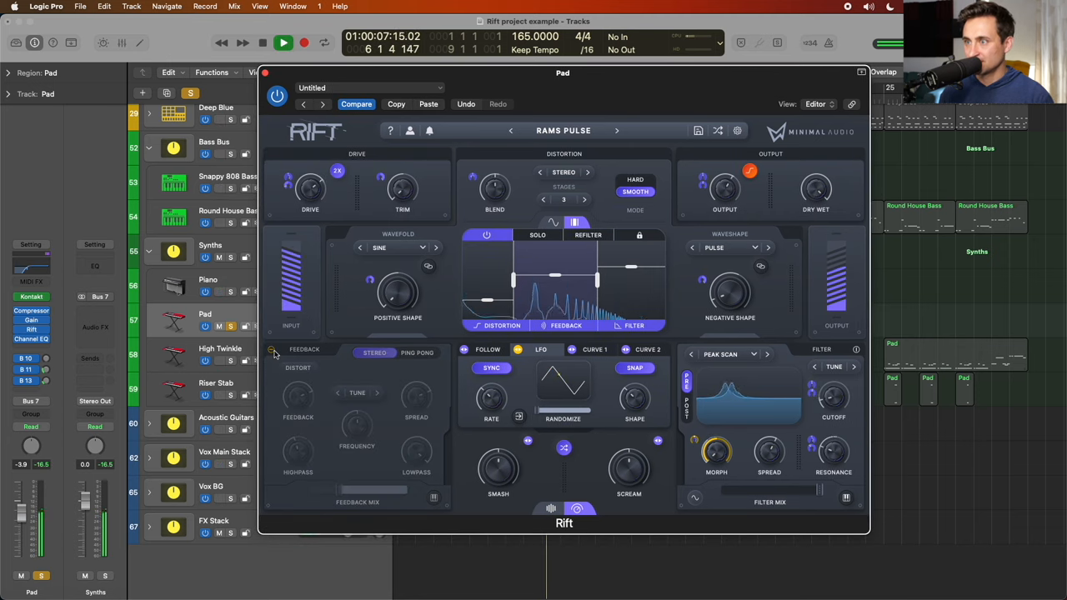
click(284, 43)
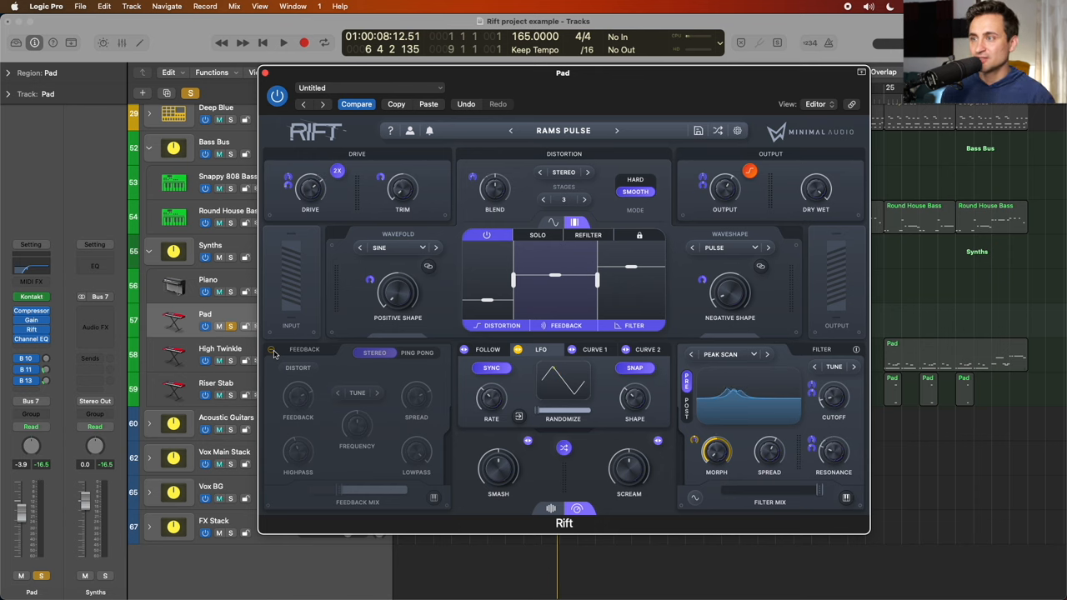
click(274, 350)
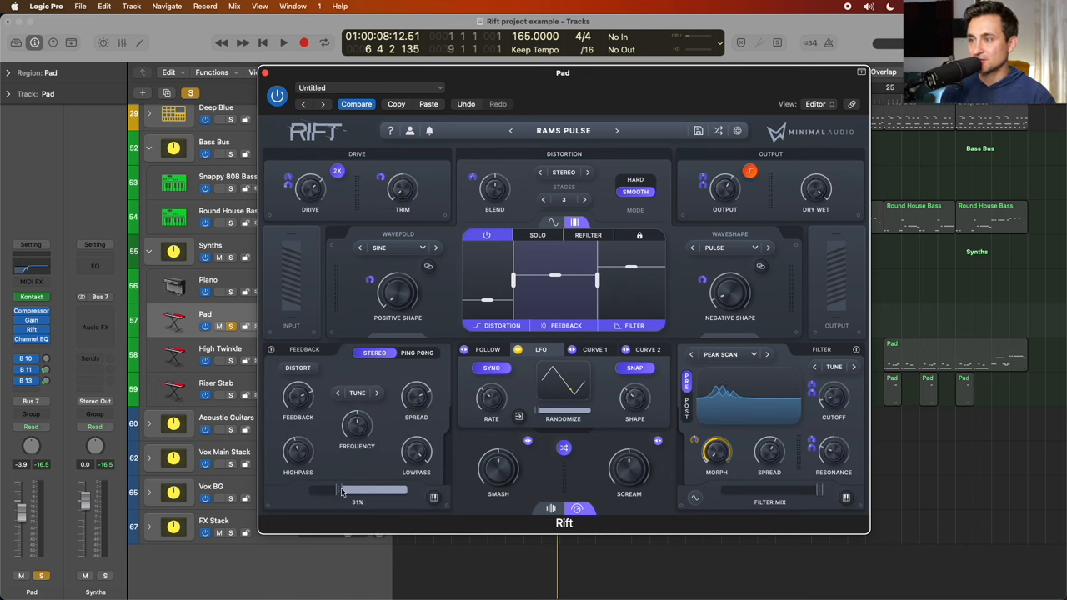
drag(373, 490, 306, 490)
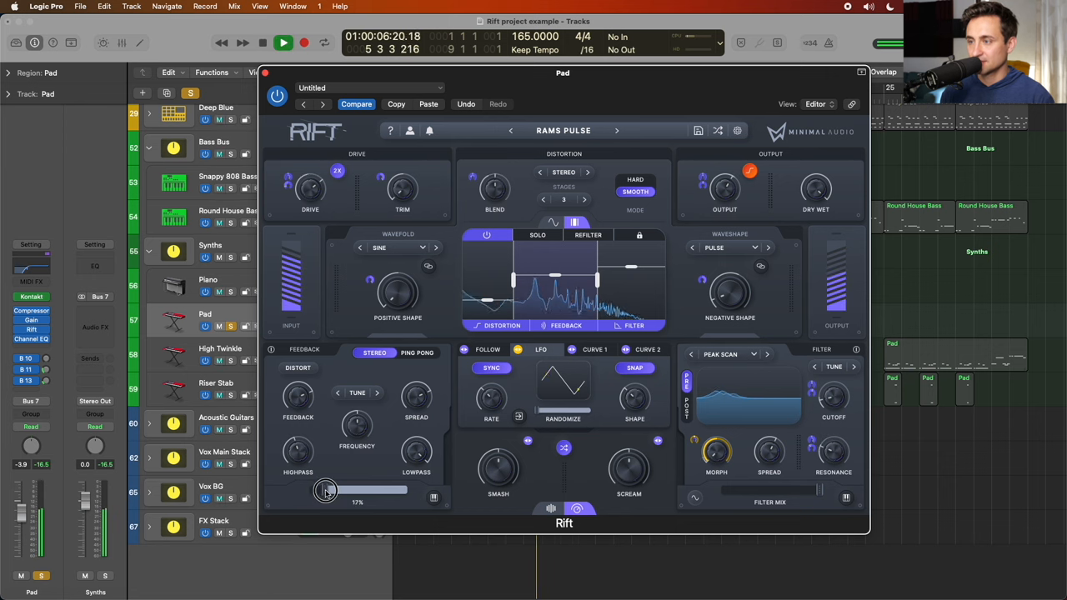
drag(325, 490, 391, 490)
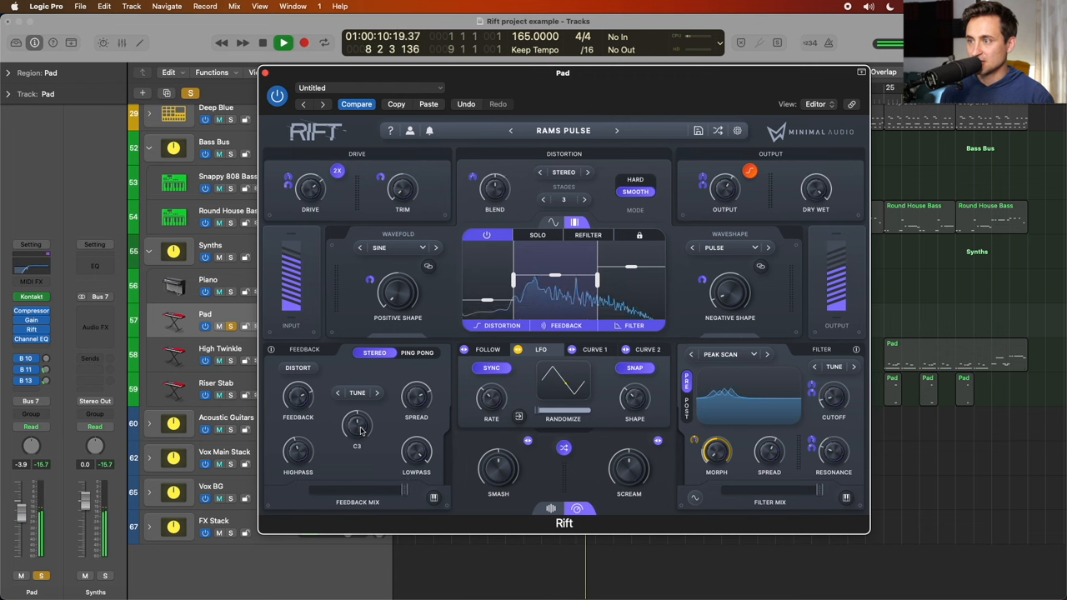
drag(357, 425, 357, 414)
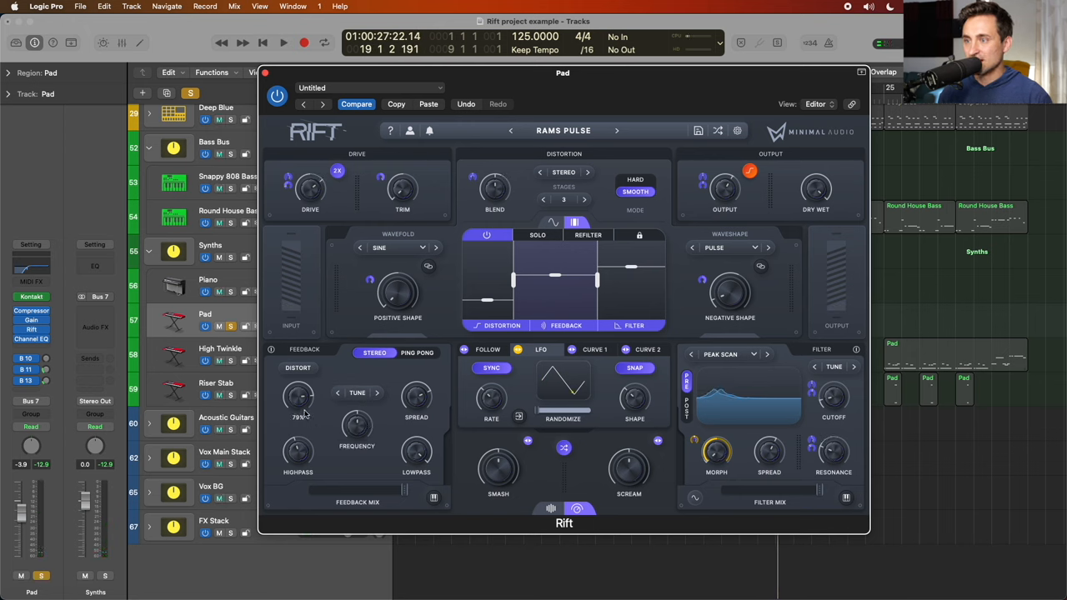
Toggle the feedback section off and on, then retune the feedback frequency to D3
drag(563, 73, 587, 106)
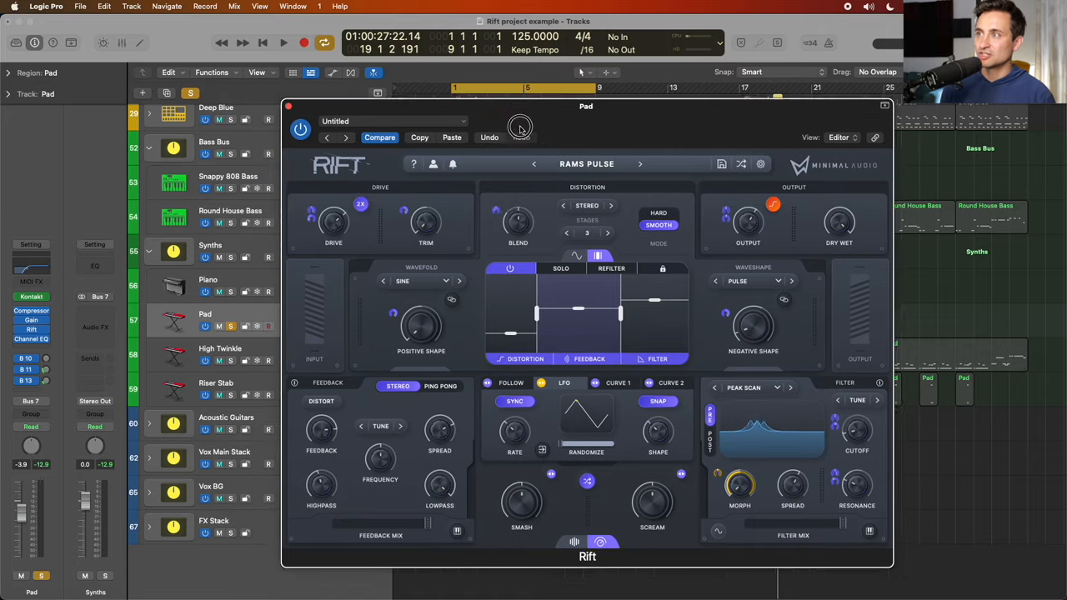
click(490, 138)
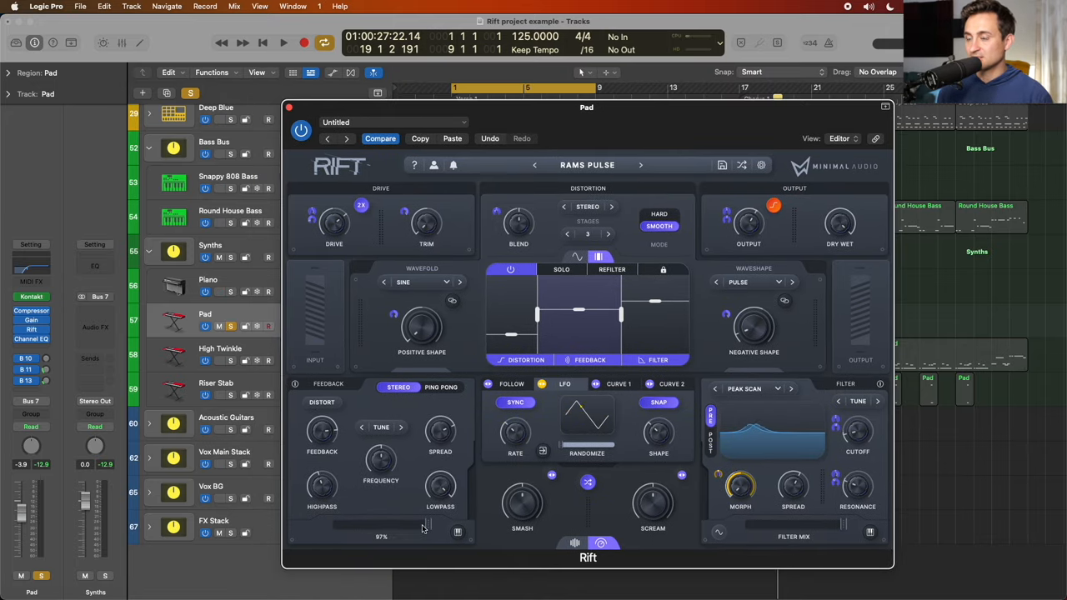
click(295, 384)
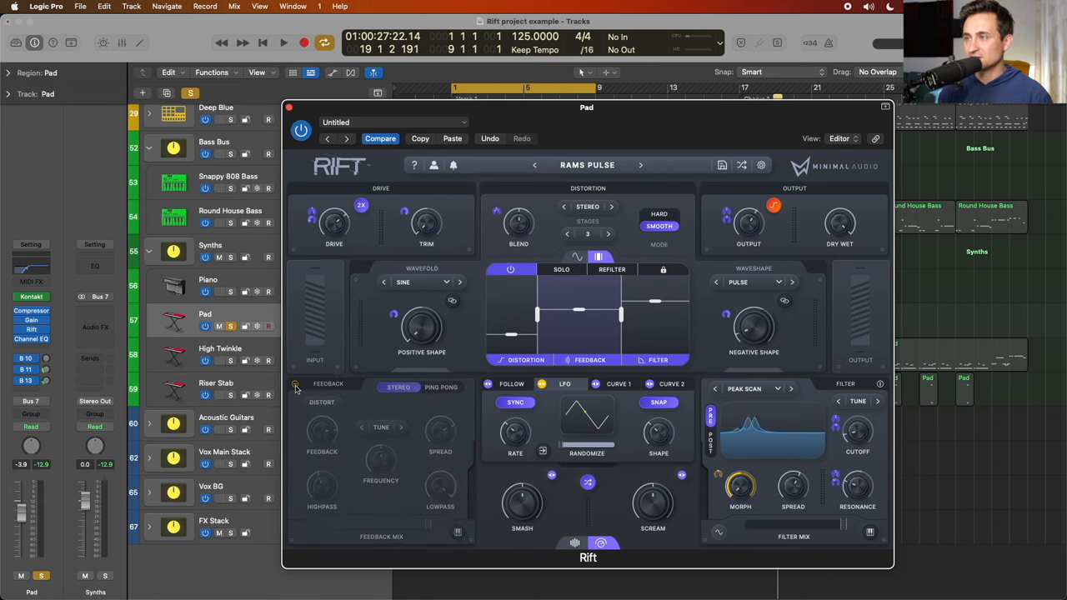
click(284, 43)
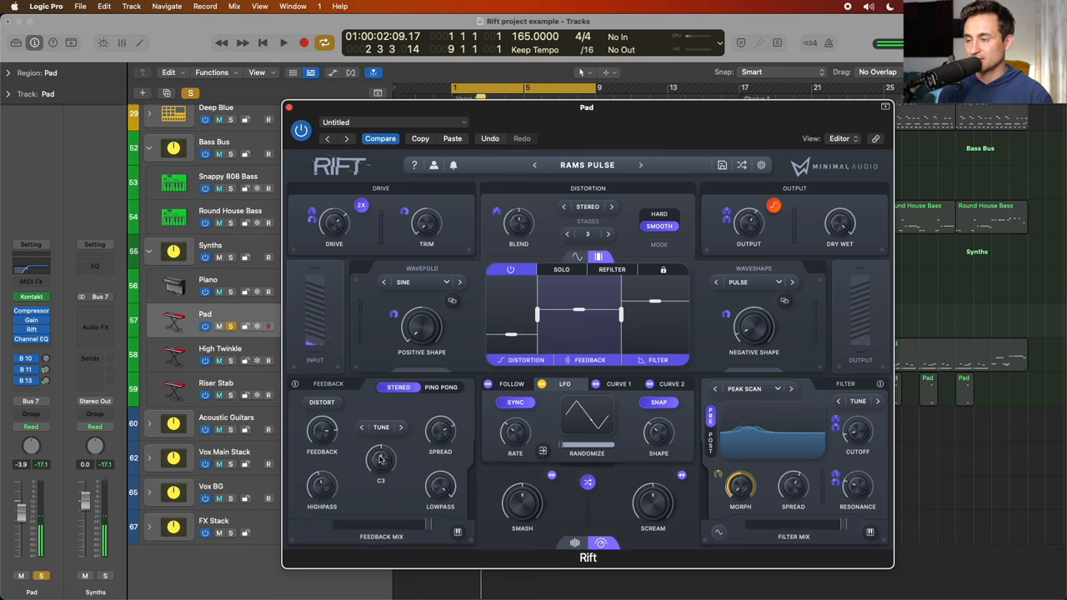
click(283, 43)
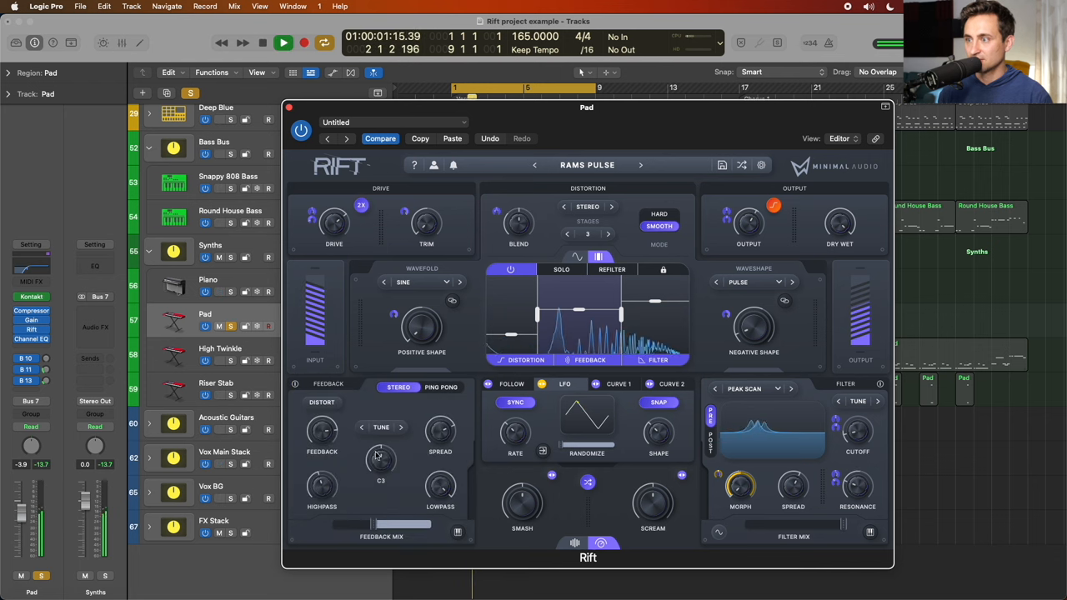
drag(380, 458, 384, 450)
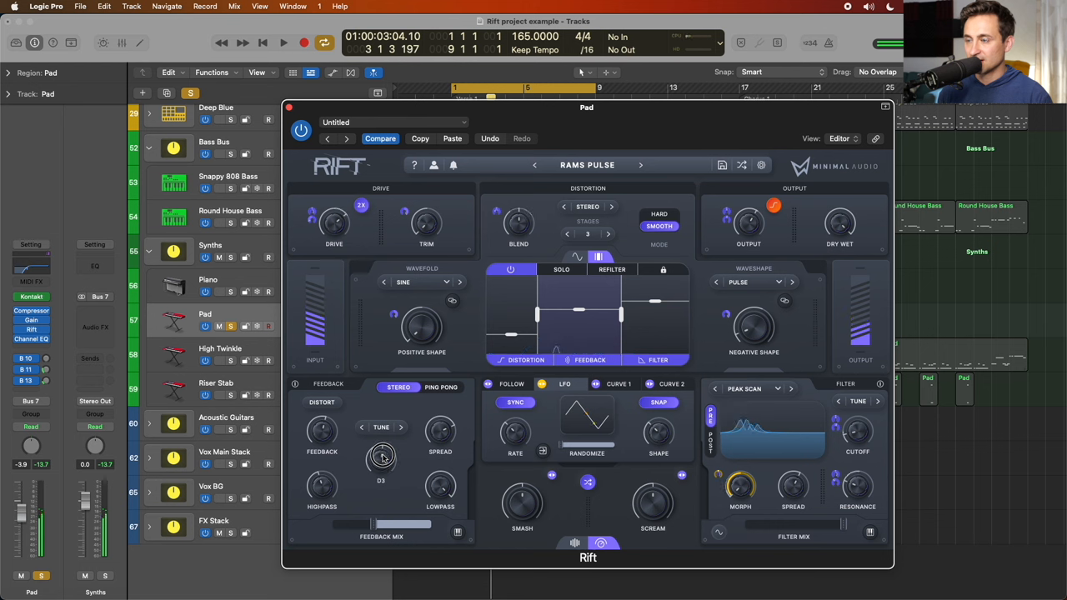
click(283, 43)
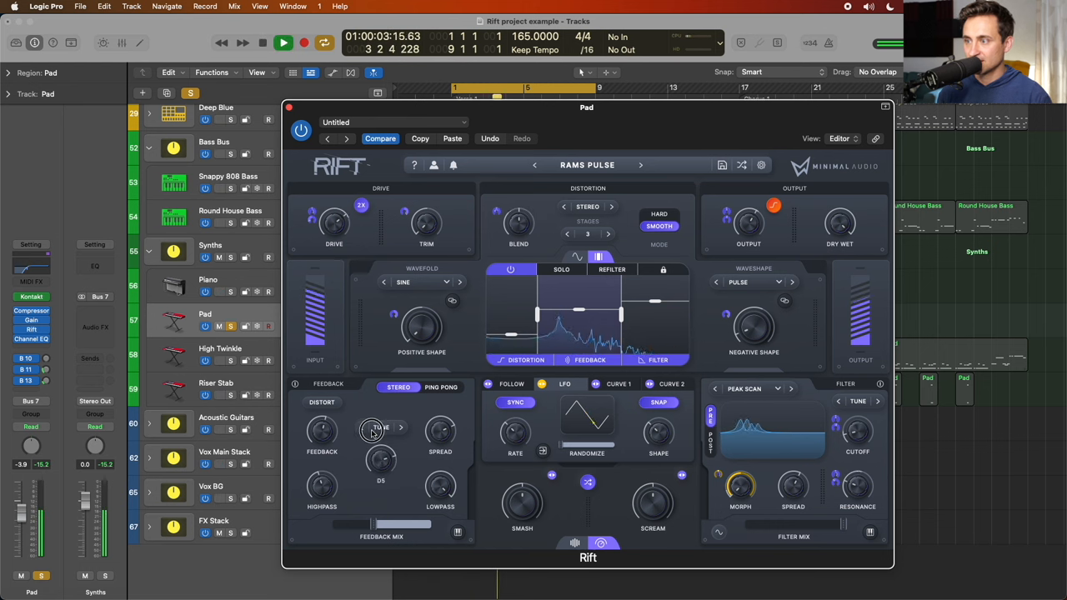
Retune the feedback frequency higher and set the feedback high-pass around 131 Hz
drag(380, 457, 383, 441)
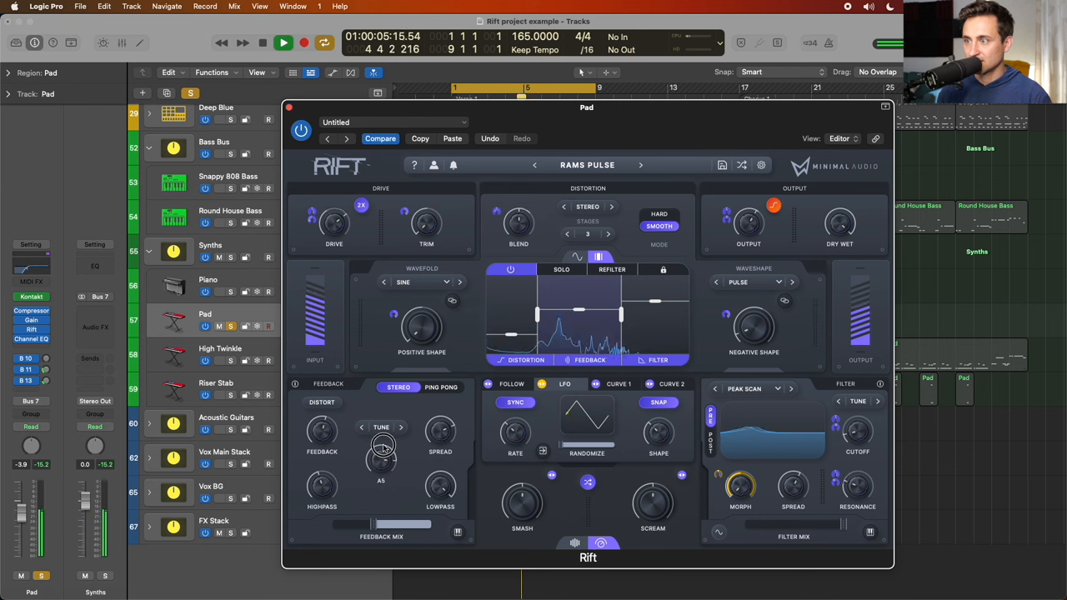
drag(380, 440, 380, 425)
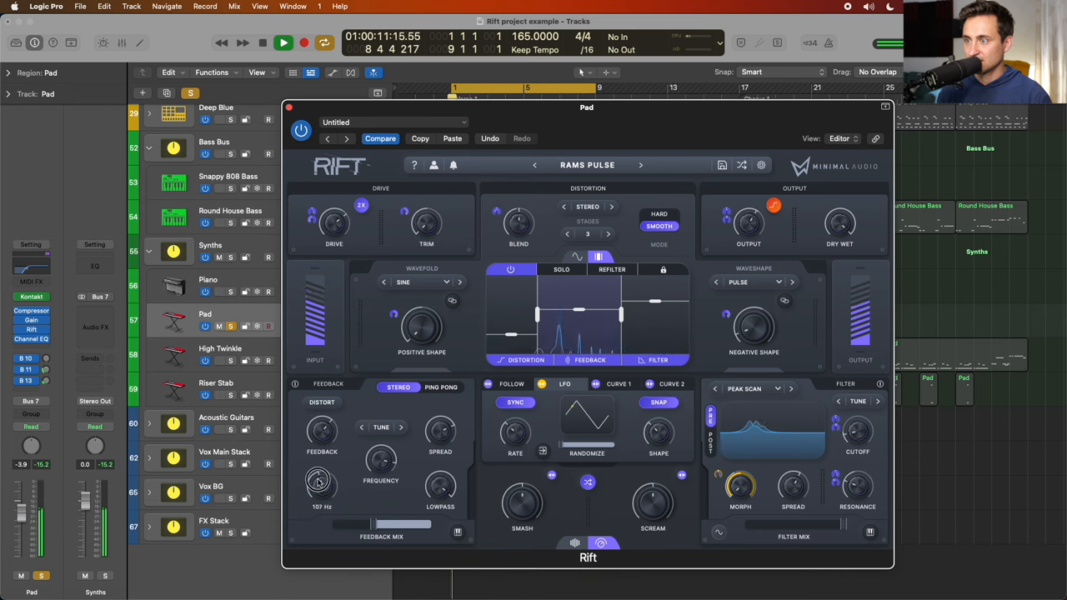
drag(320, 483, 320, 467)
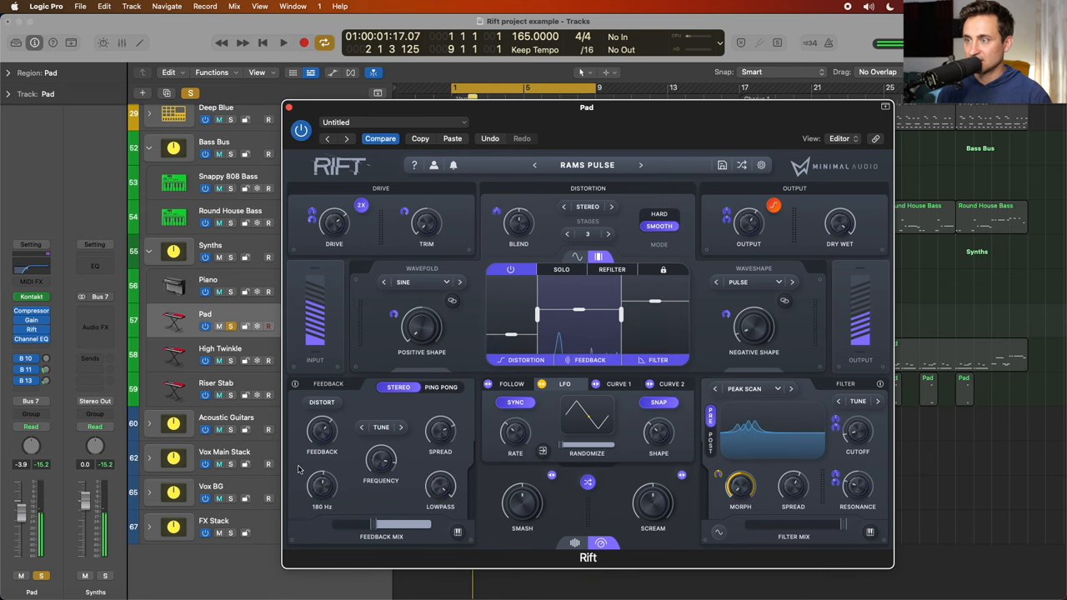
drag(321, 483, 325, 466)
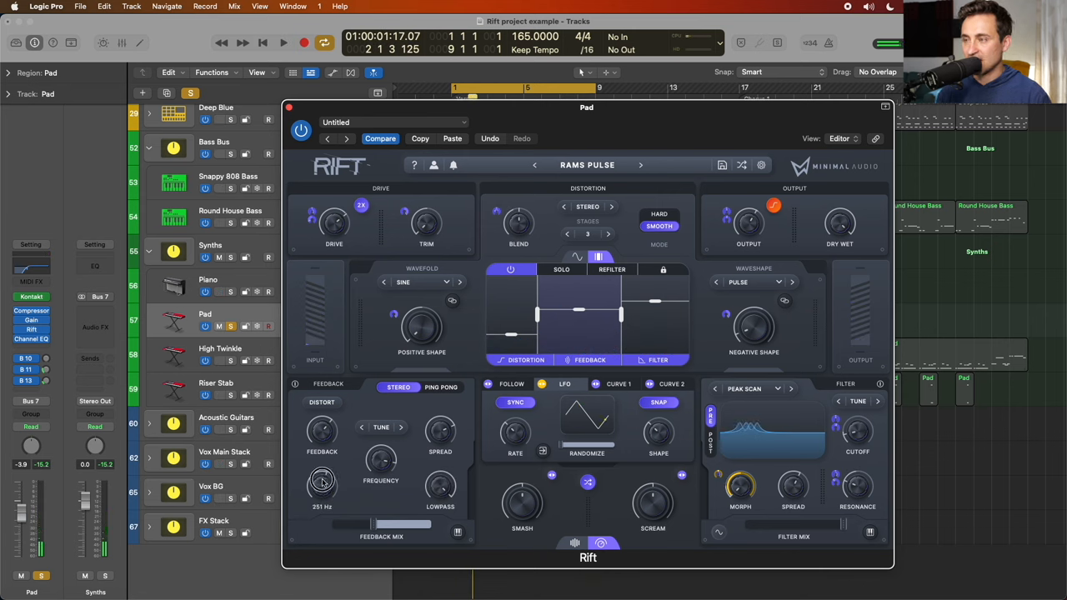
click(284, 44)
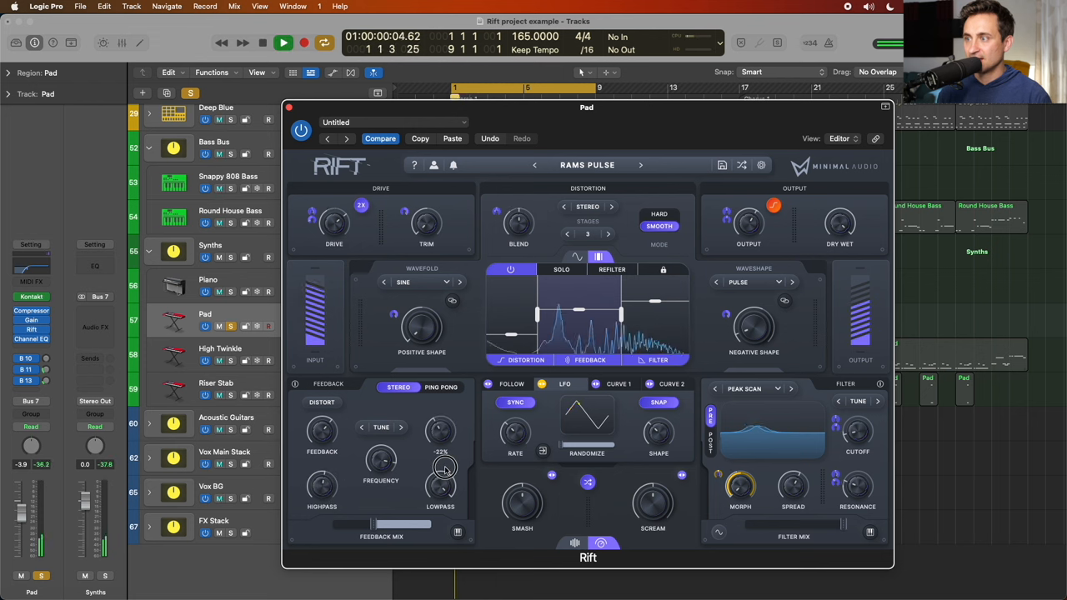
Balance the feedback mix level and feedback amount while the pad plays
drag(440, 464, 440, 430)
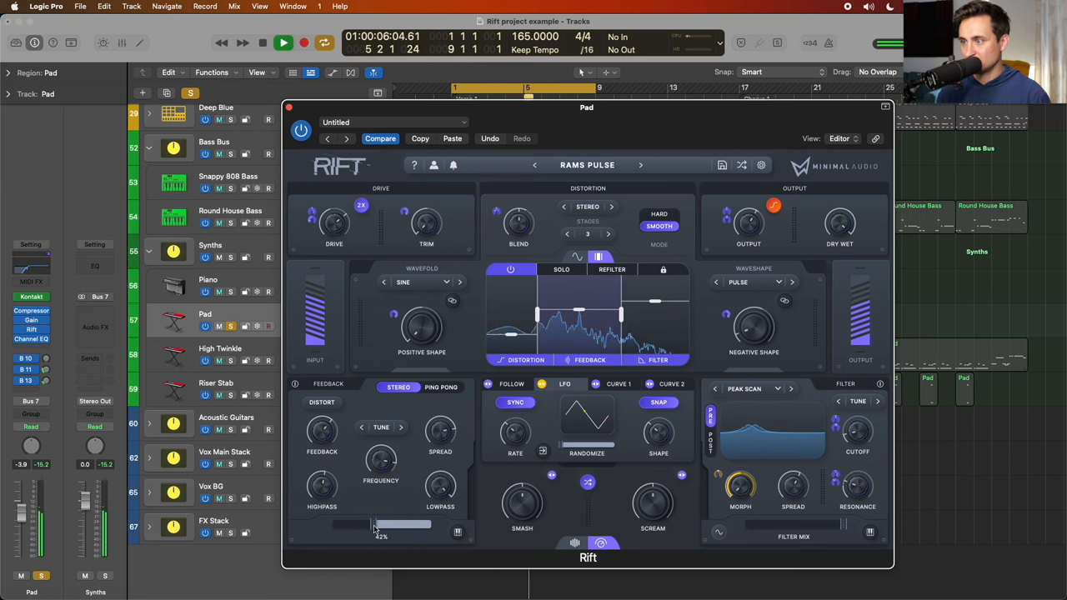
drag(400, 524, 350, 523)
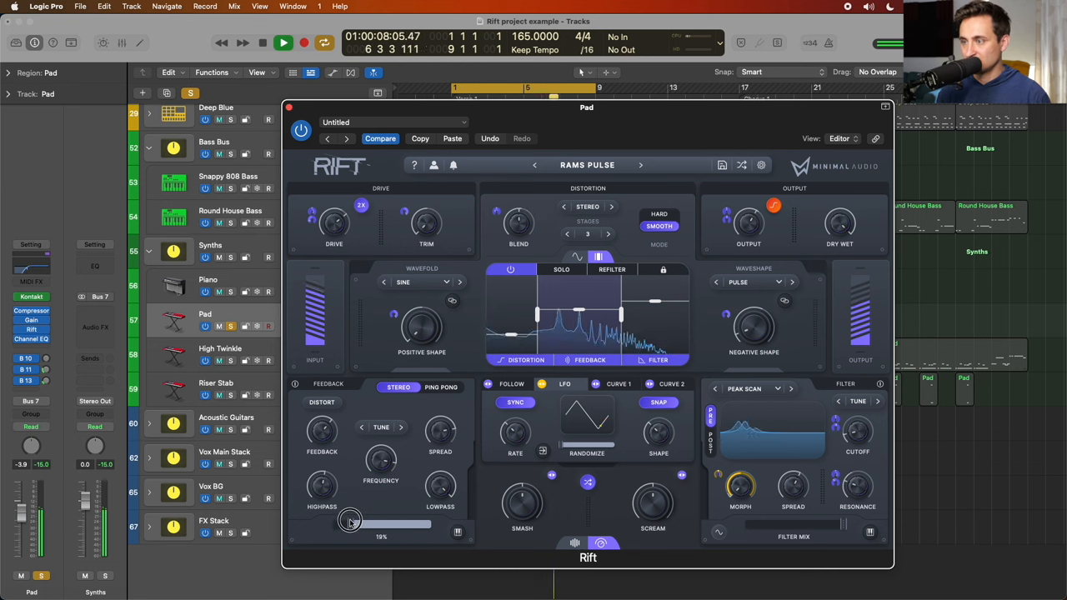
click(293, 385)
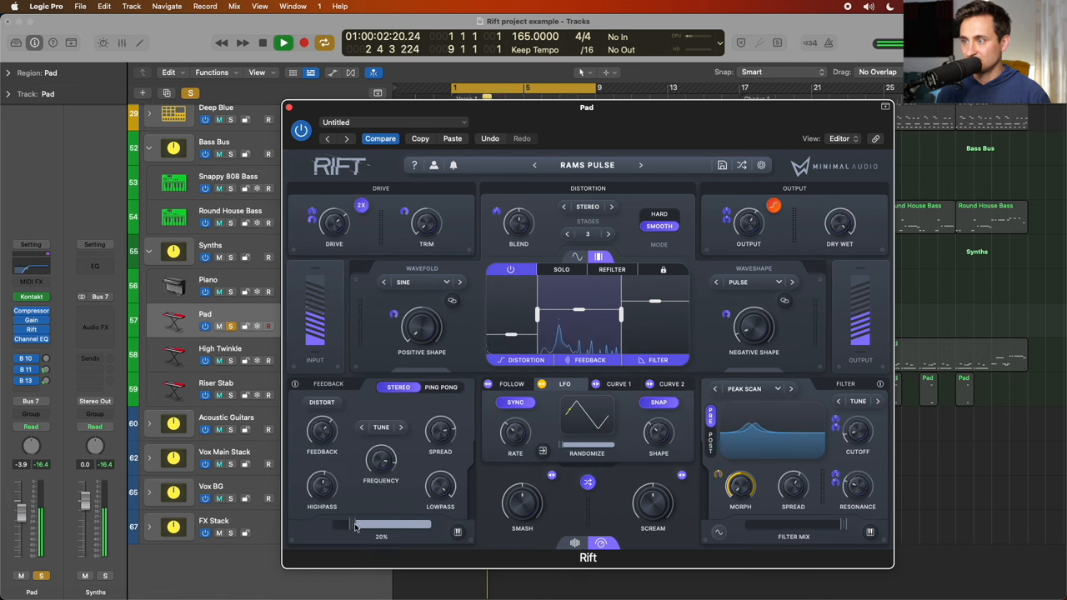
drag(353, 523, 380, 523)
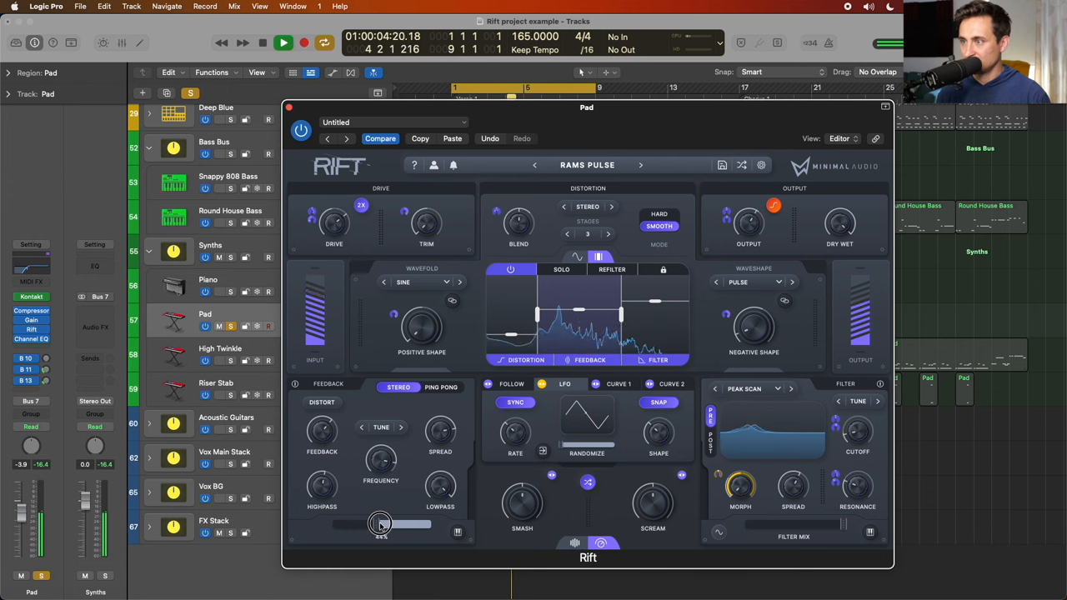
drag(380, 523, 400, 524)
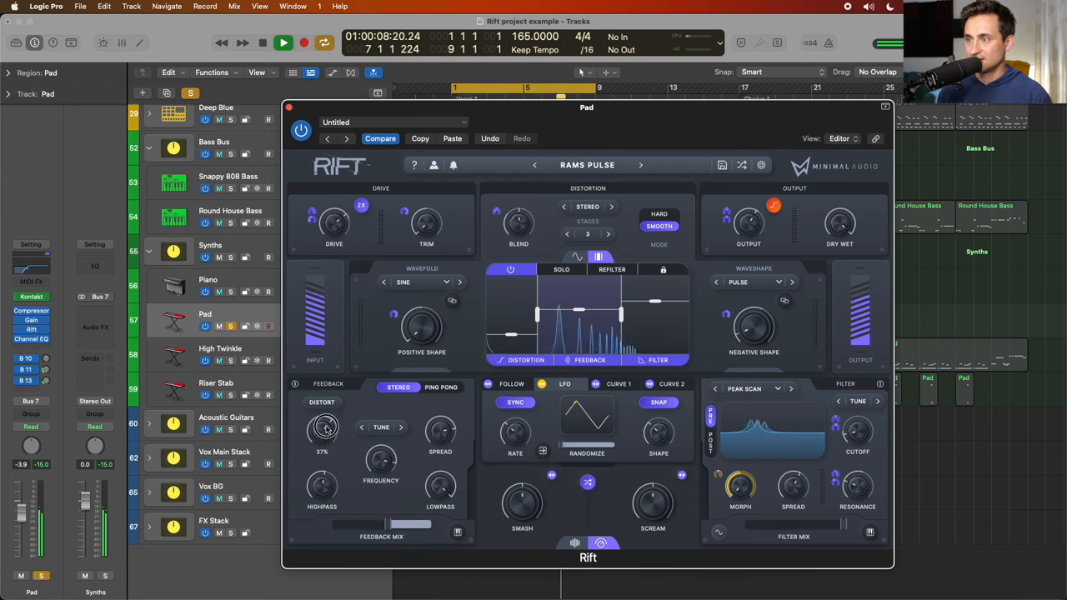
drag(322, 425, 321, 400)
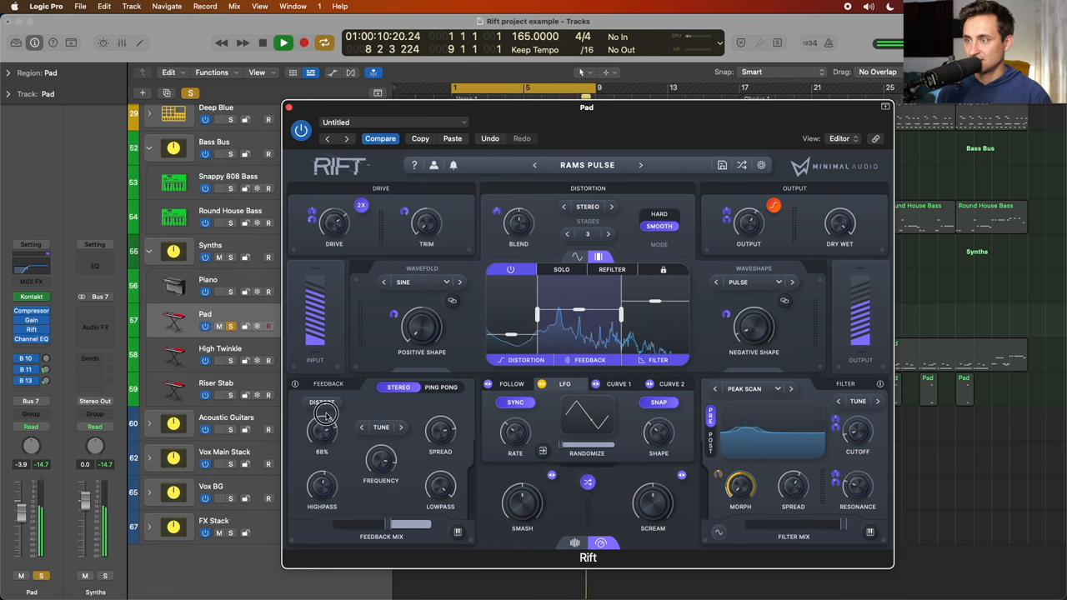
drag(396, 525, 359, 525)
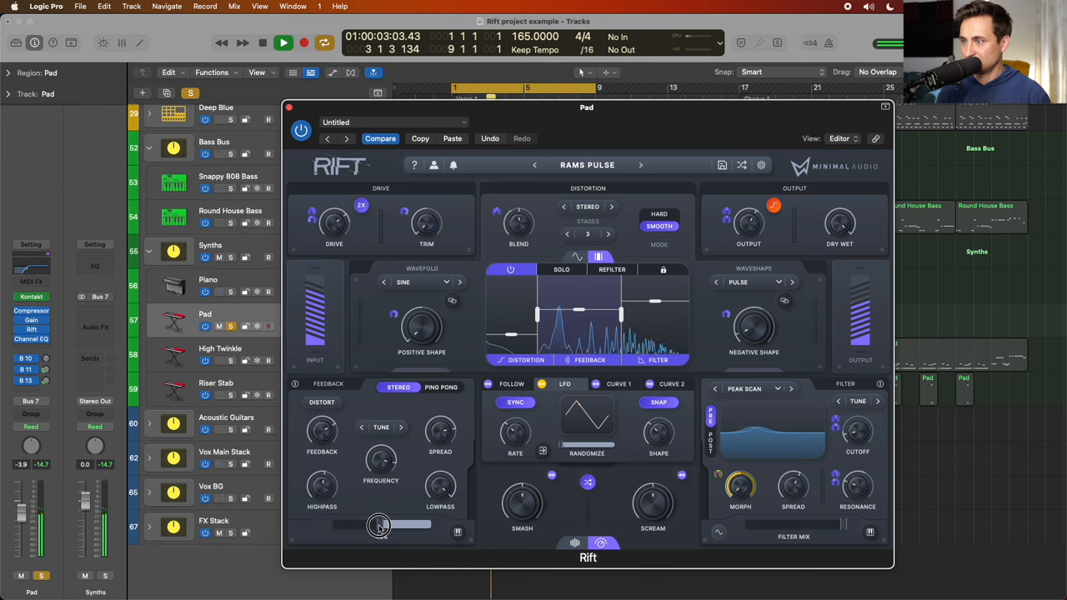
click(283, 43)
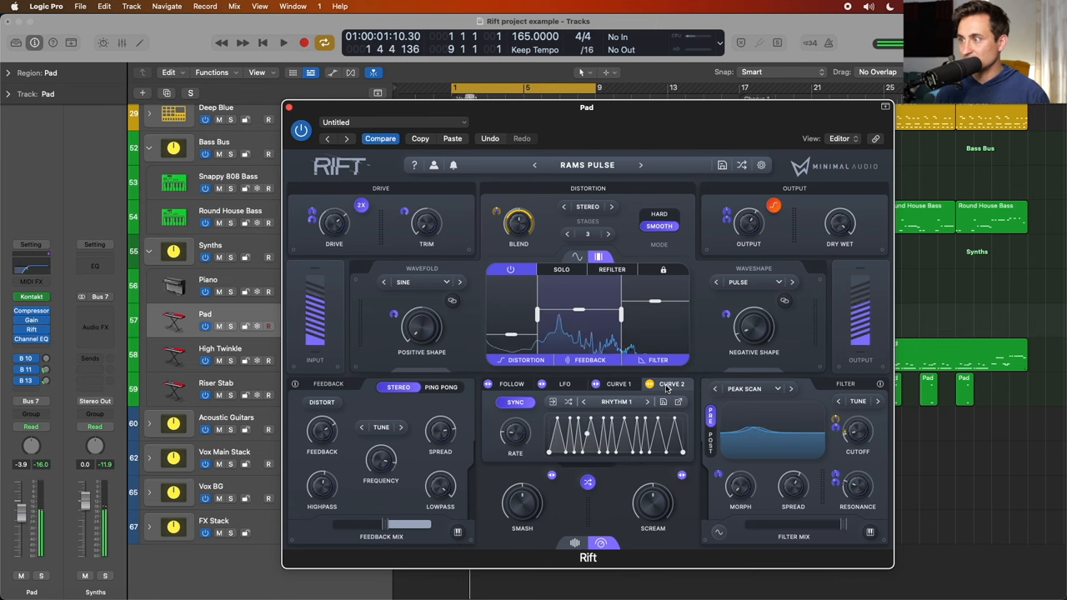
Back in the LFO view, retune the feedback frequency to musical note values
click(563, 384)
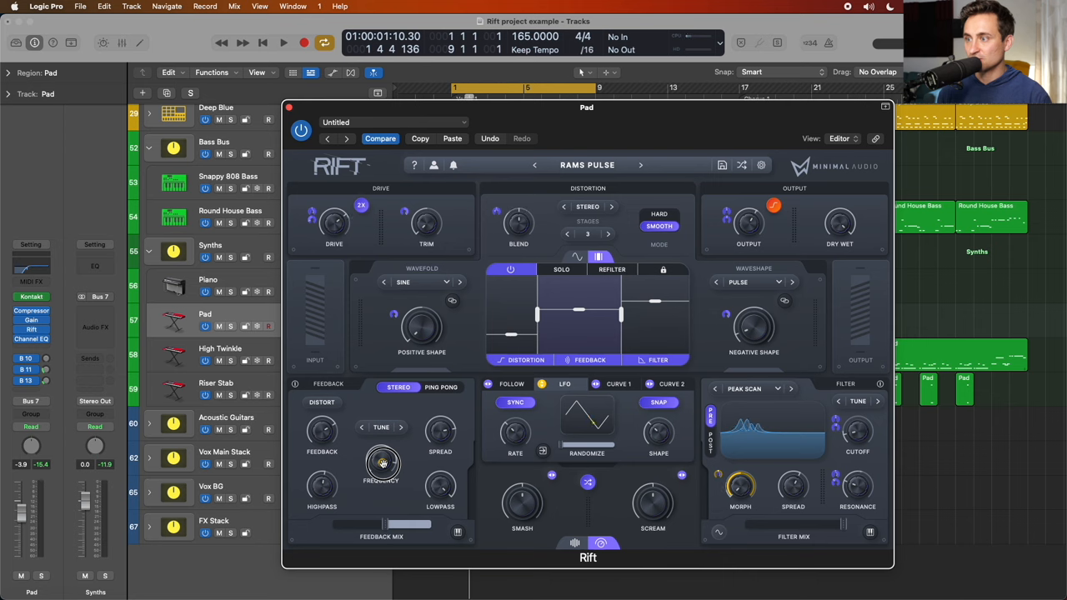
click(283, 44)
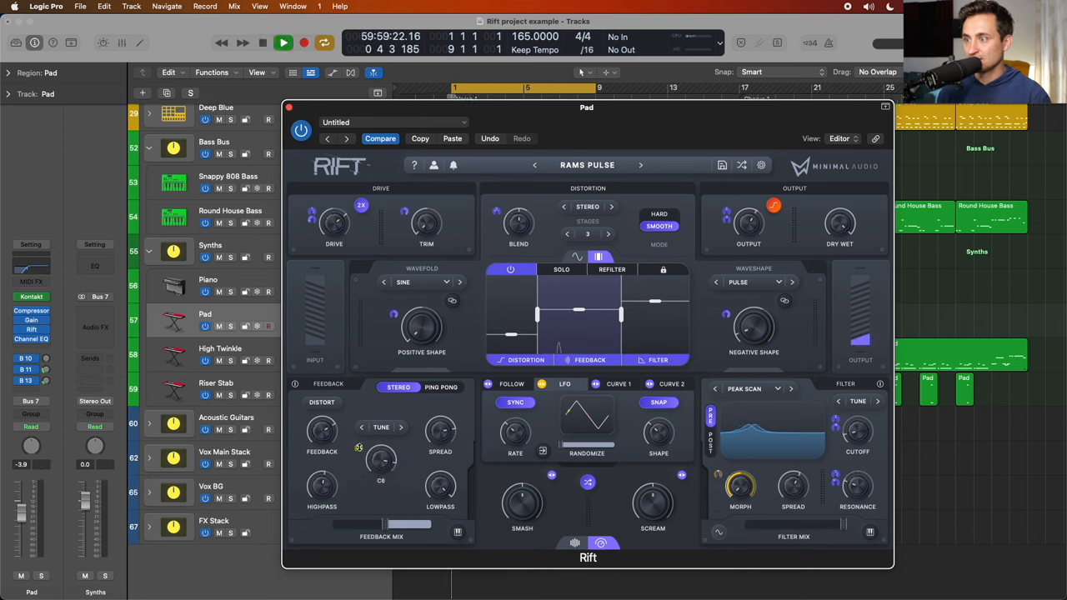
click(283, 44)
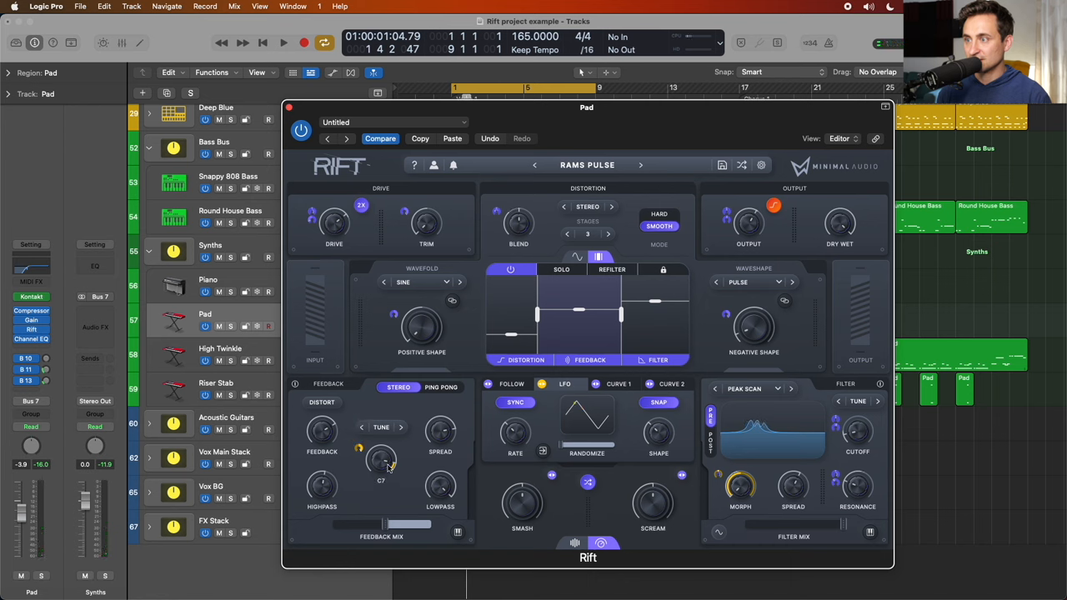
drag(380, 459, 383, 453)
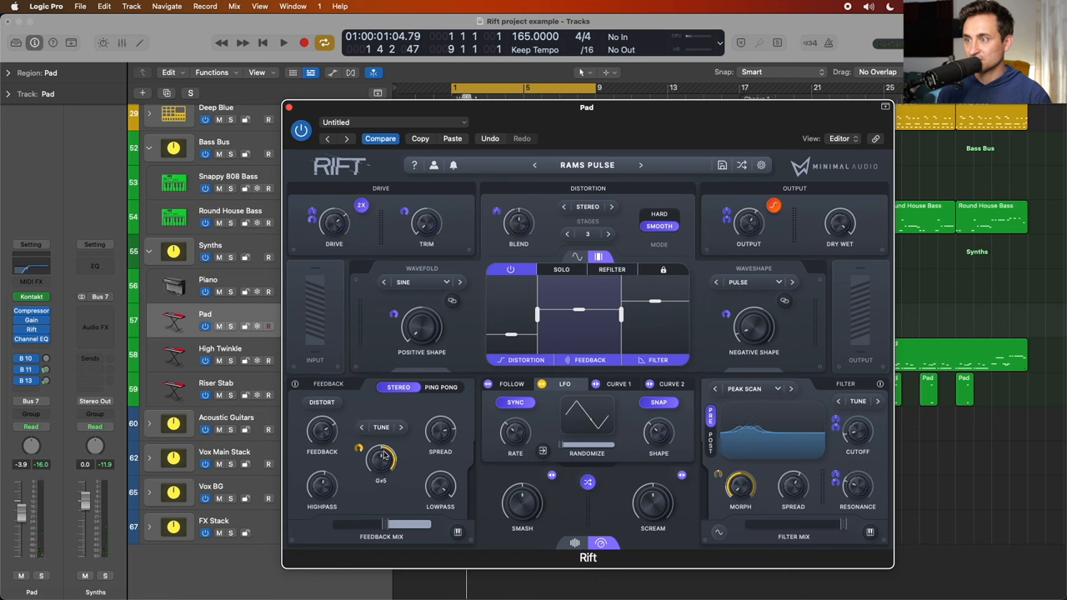
Adjust the feedback mix and the LFO shape amount during playback
click(283, 44)
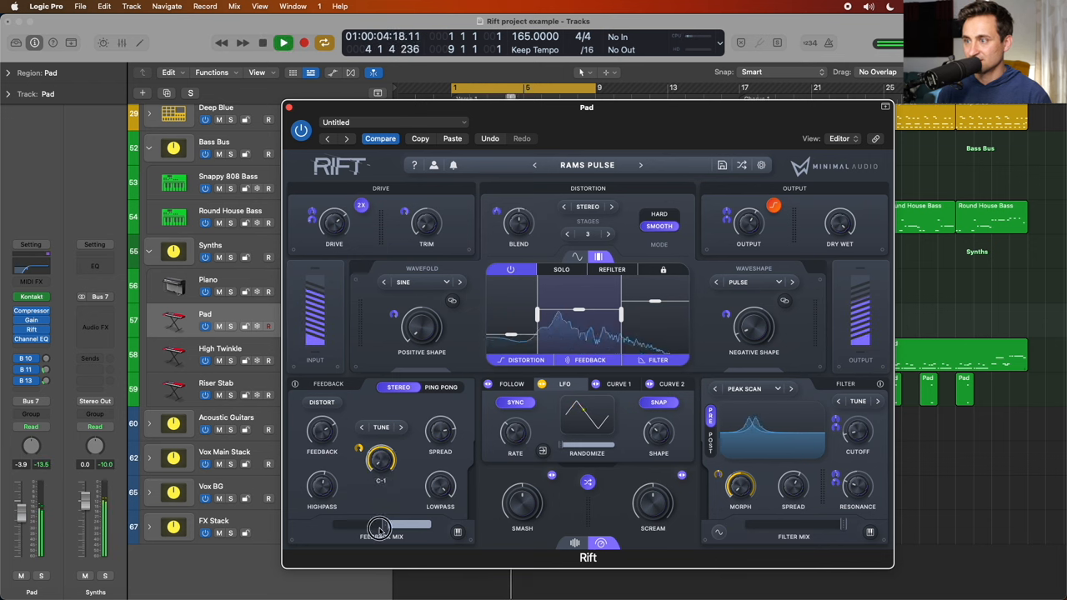
drag(380, 526, 380, 527)
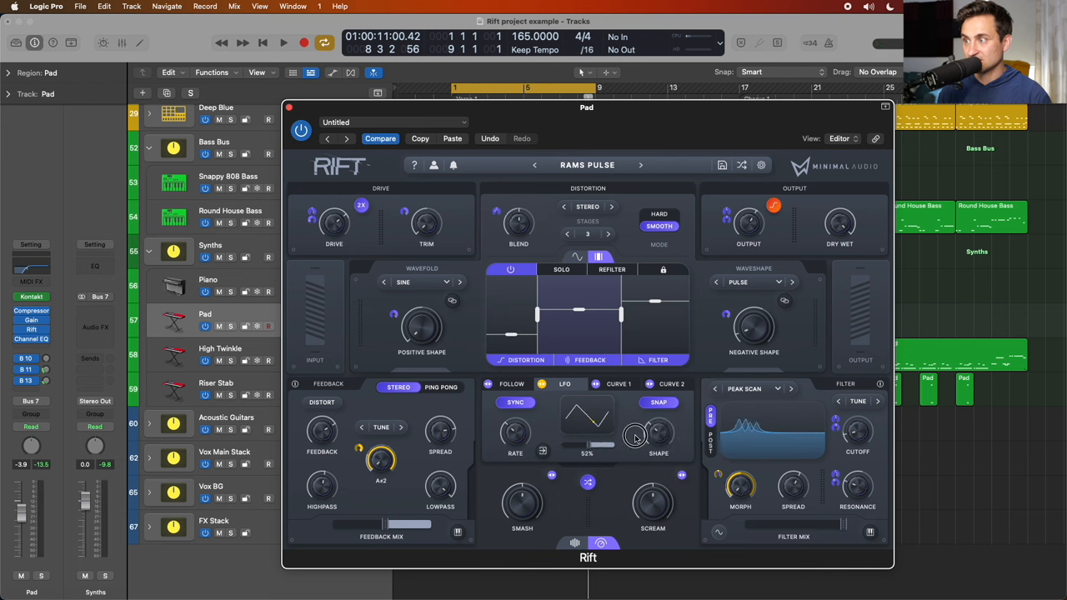
click(284, 44)
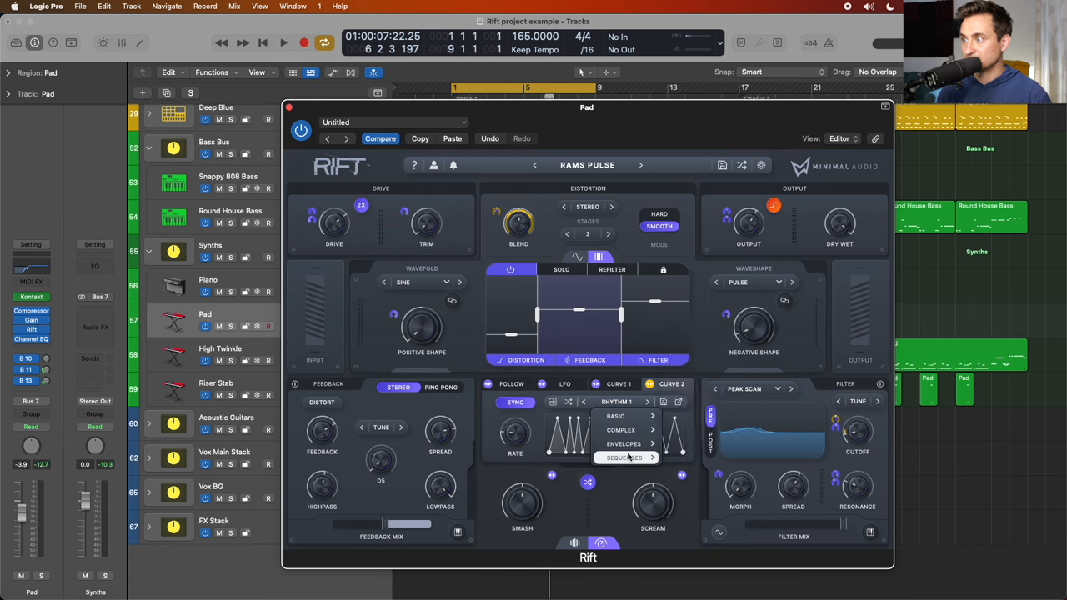
Load the Sequences > Melodic 1 shape into the curve modulator
click(625, 457)
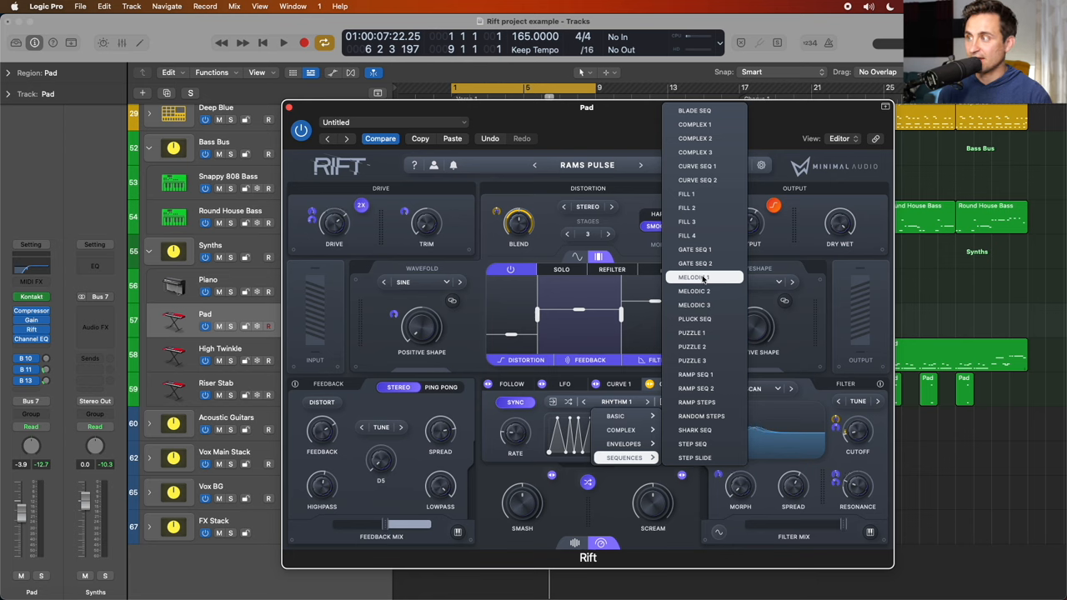
click(693, 276)
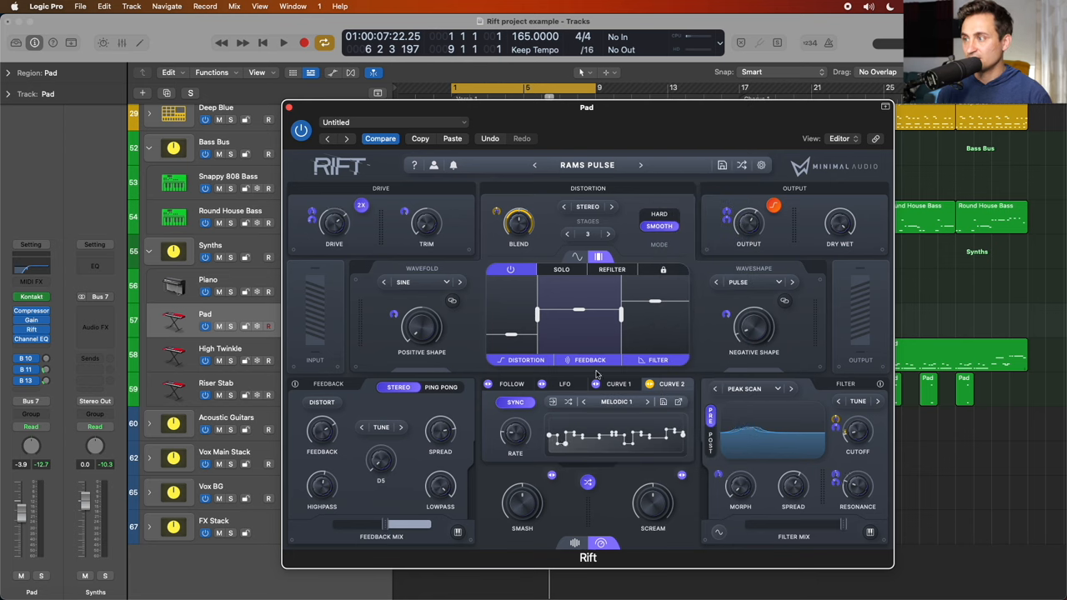
click(652, 402)
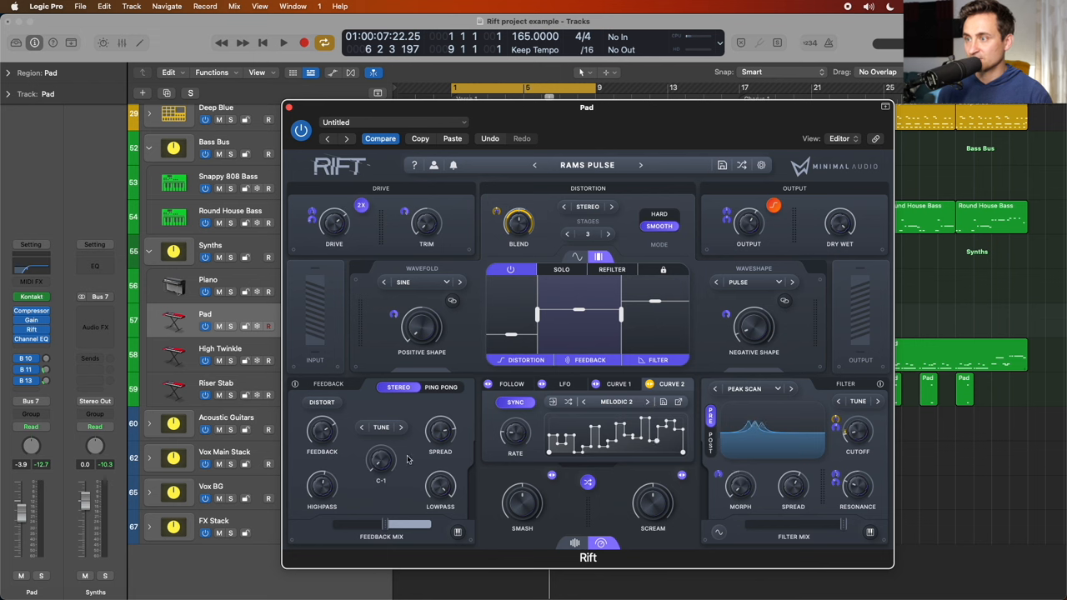
Step to the Melodic 2 sequence and adjust the feedback frequency it drives
click(283, 43)
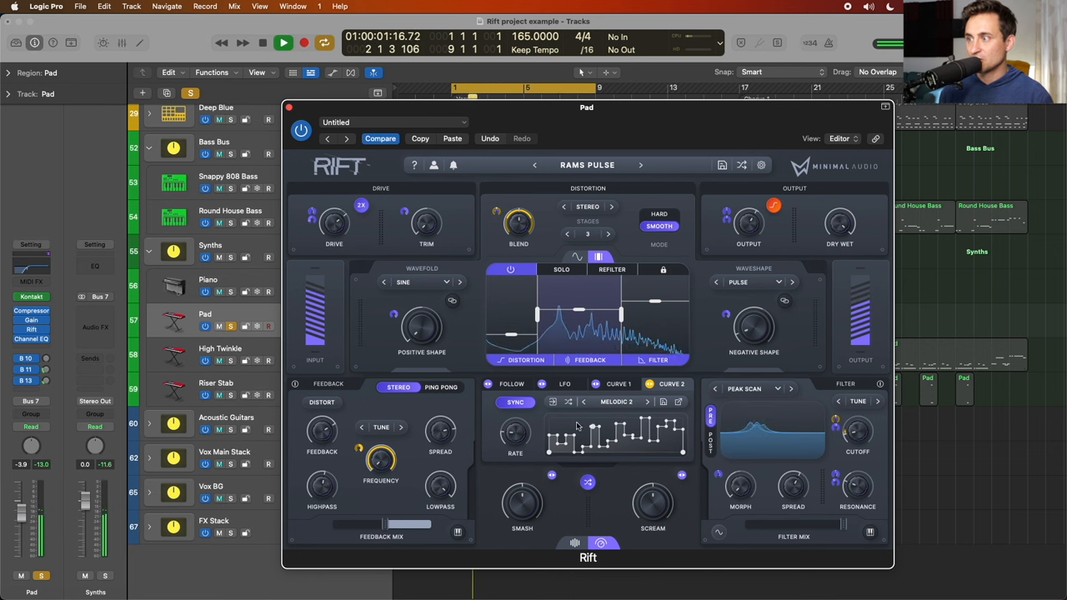
click(284, 43)
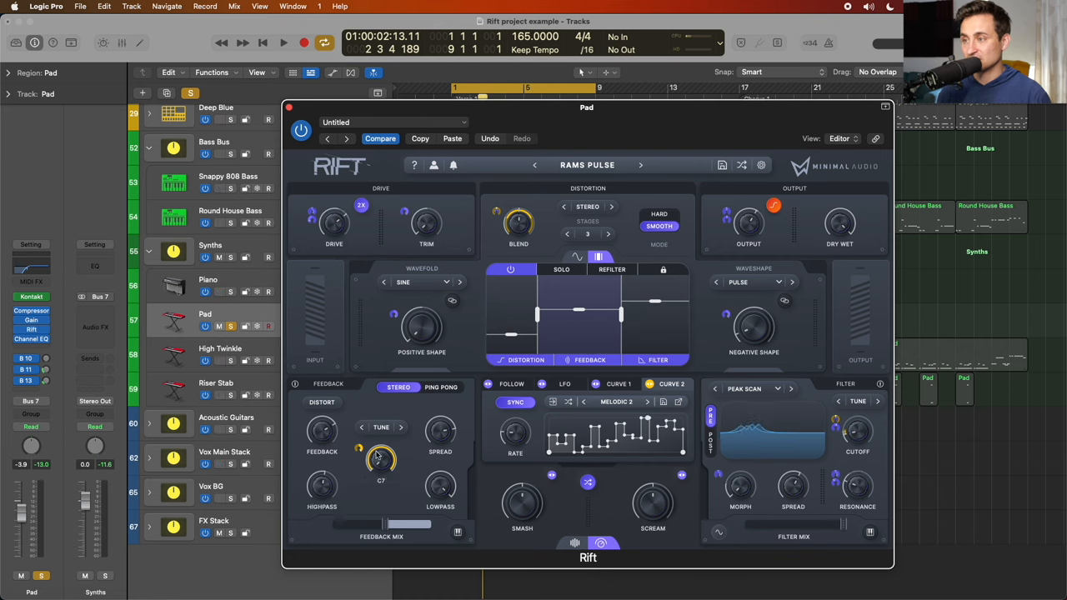
drag(380, 459, 380, 483)
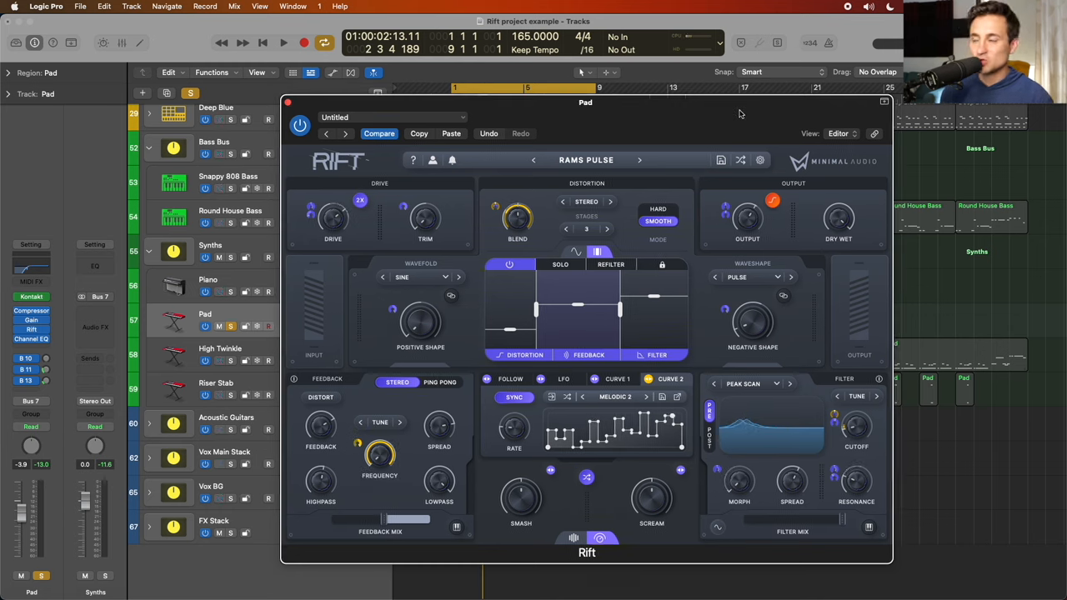
Switch Rift's interface to the light theme and back to dark
click(760, 160)
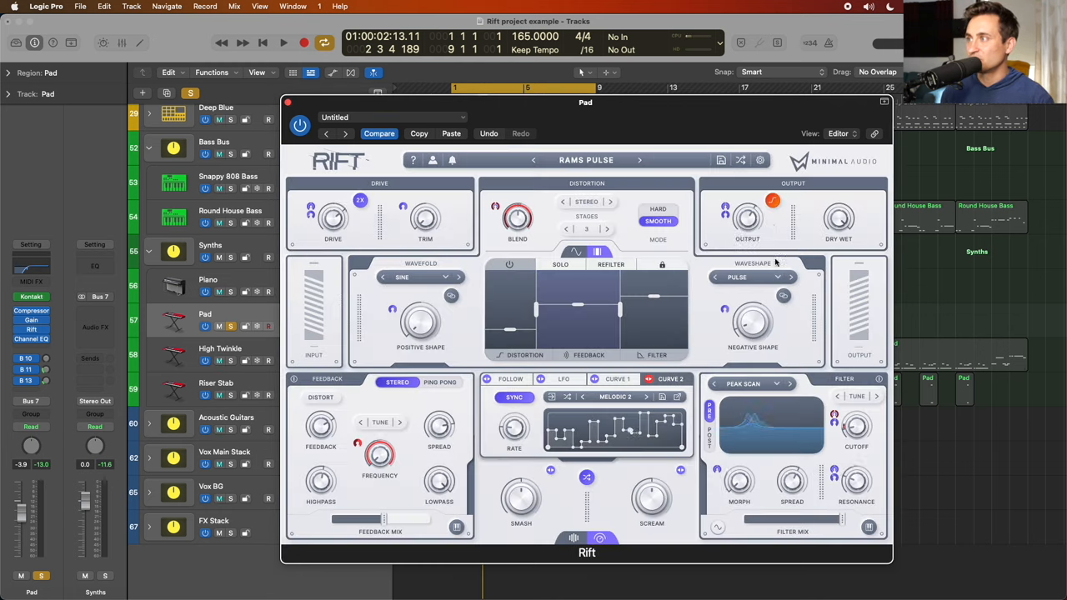
click(759, 160)
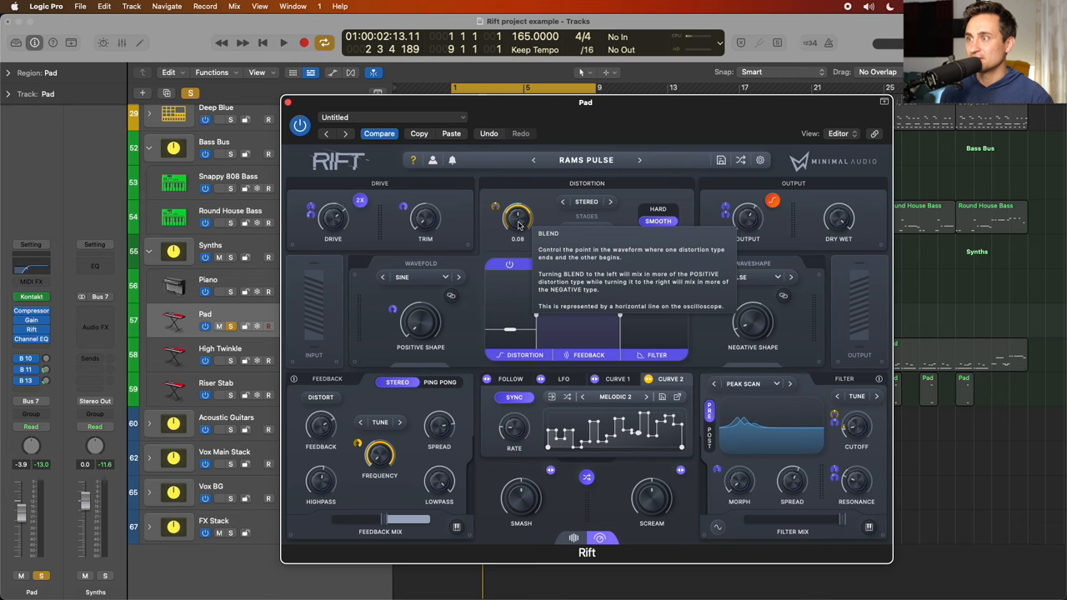
mouse_move(425, 220)
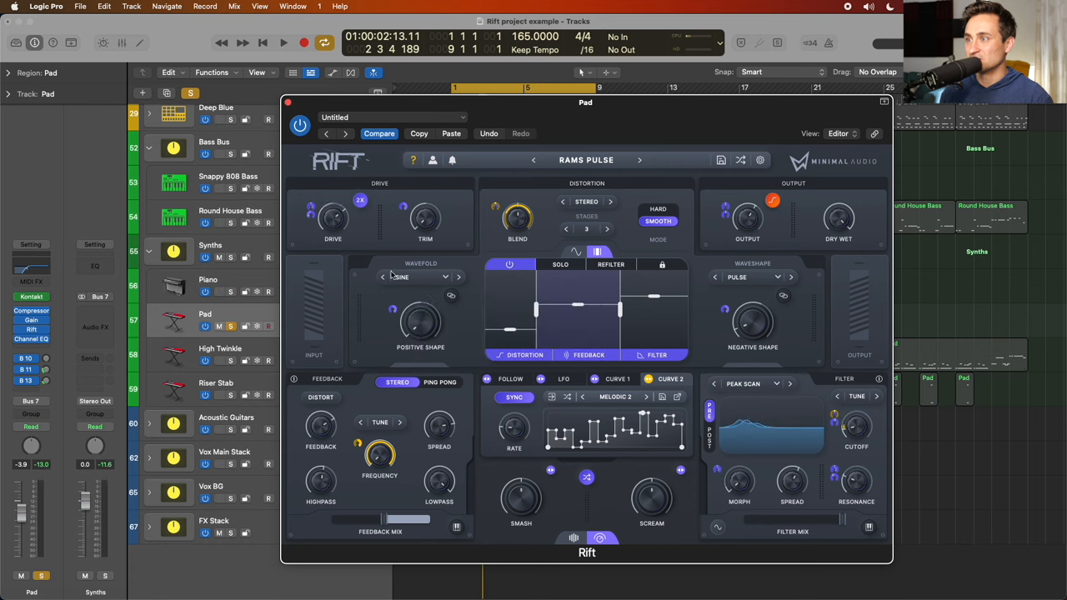
mouse_move(560, 264)
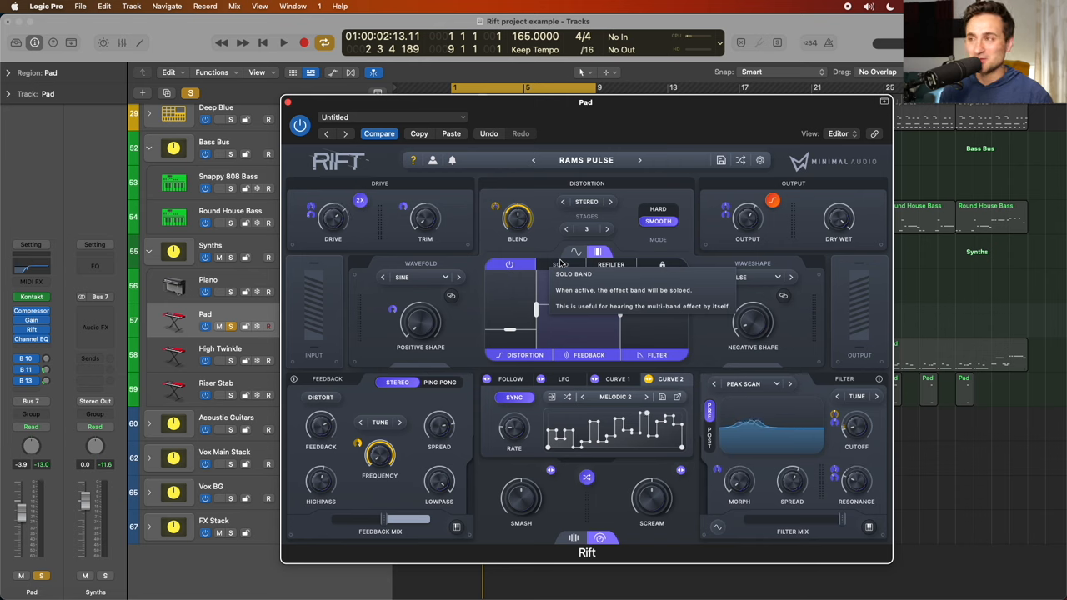
mouse_move(413, 160)
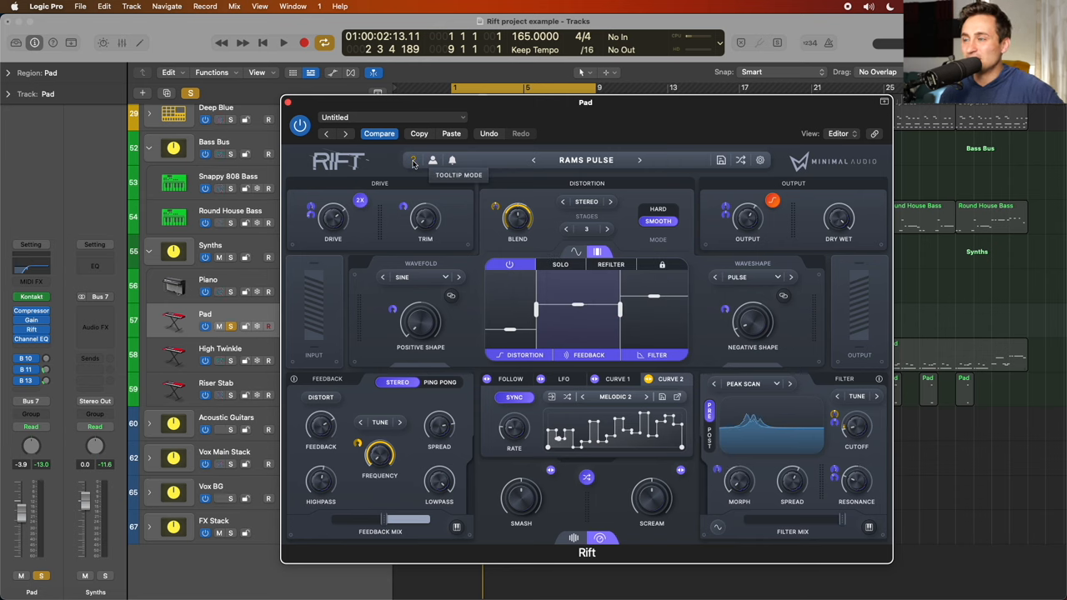